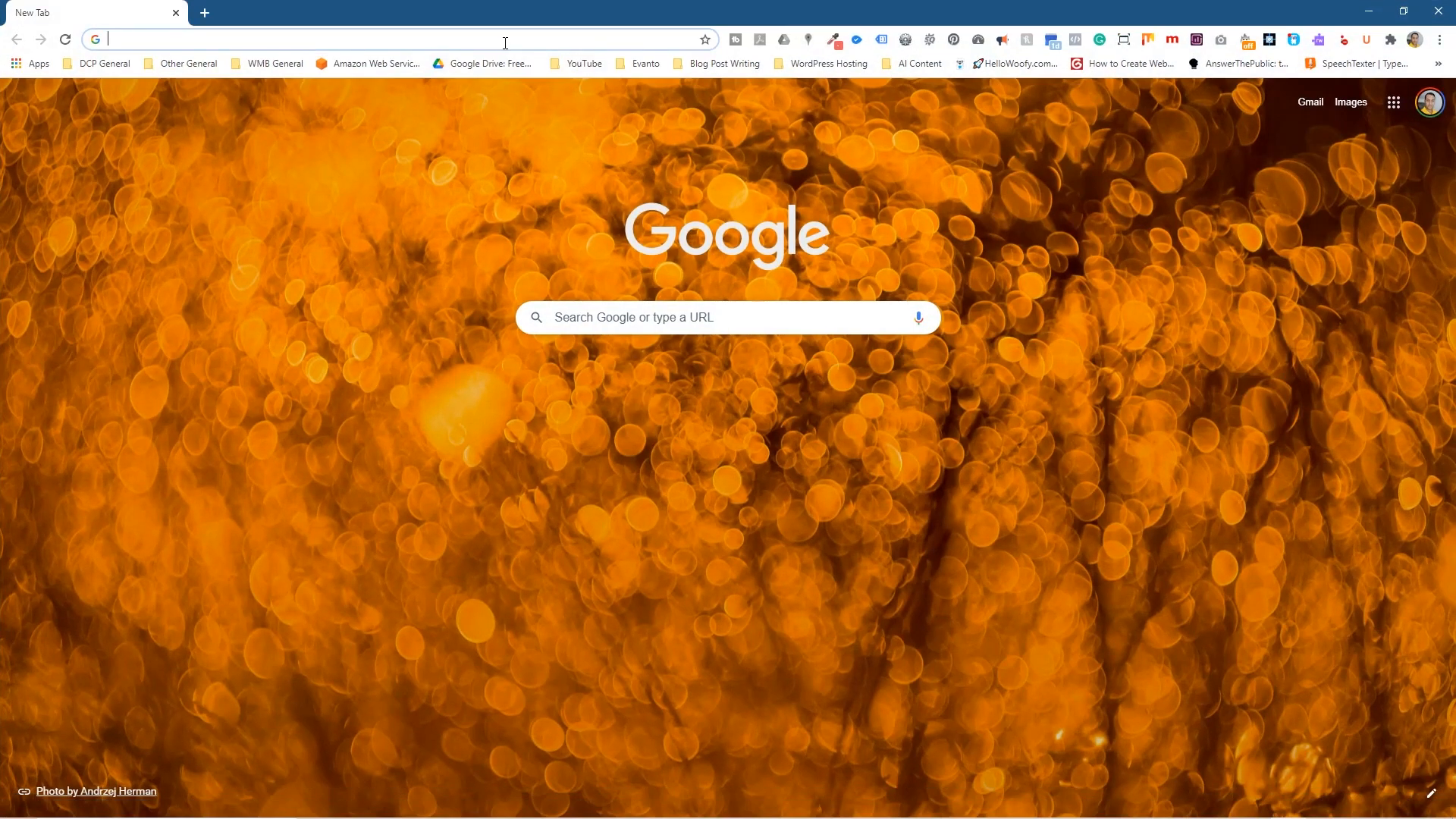
type("https://sites.google.com/site/boisvertlab/computer-stuff/online-teaching")
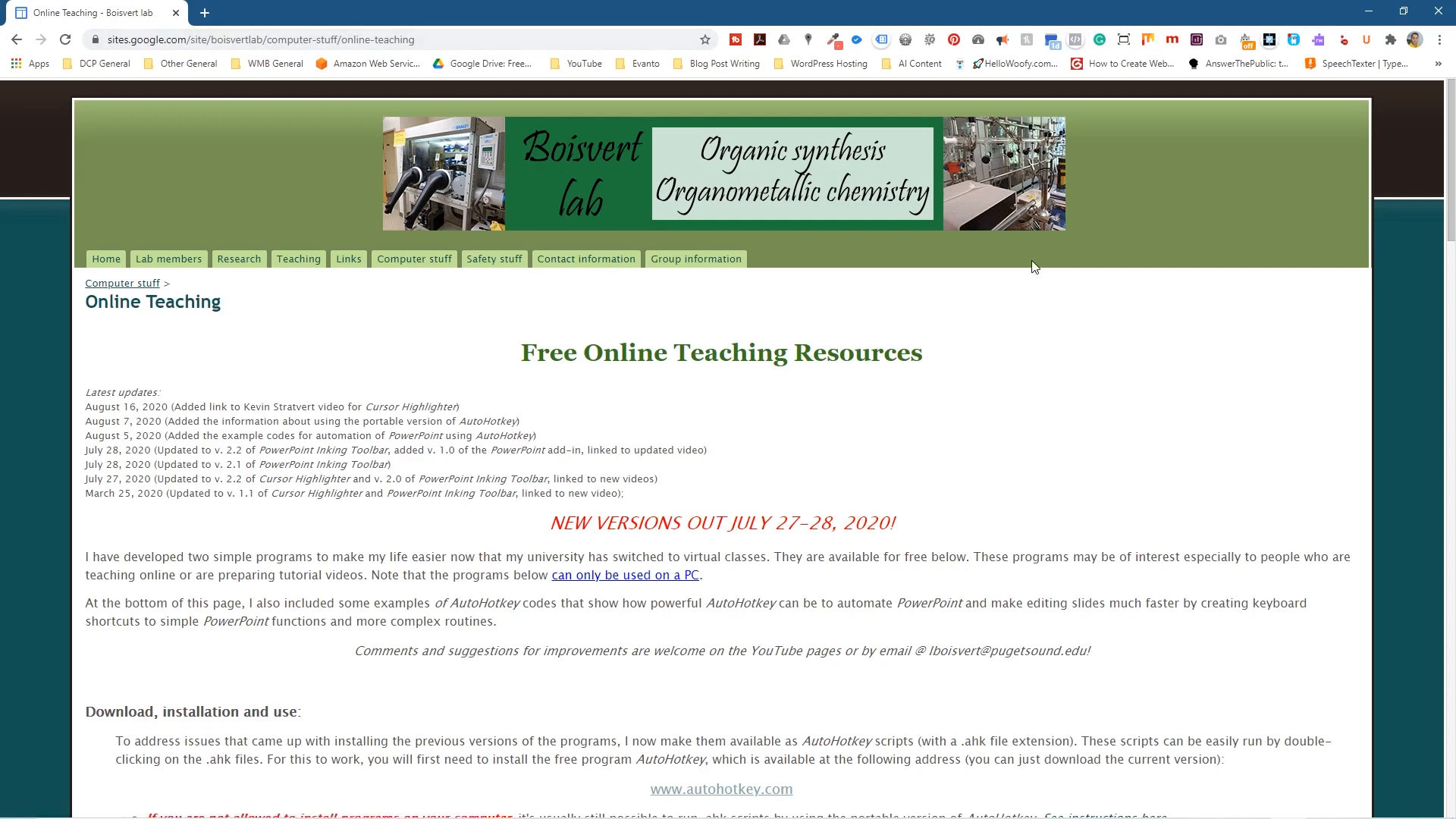
scroll("down", 3)
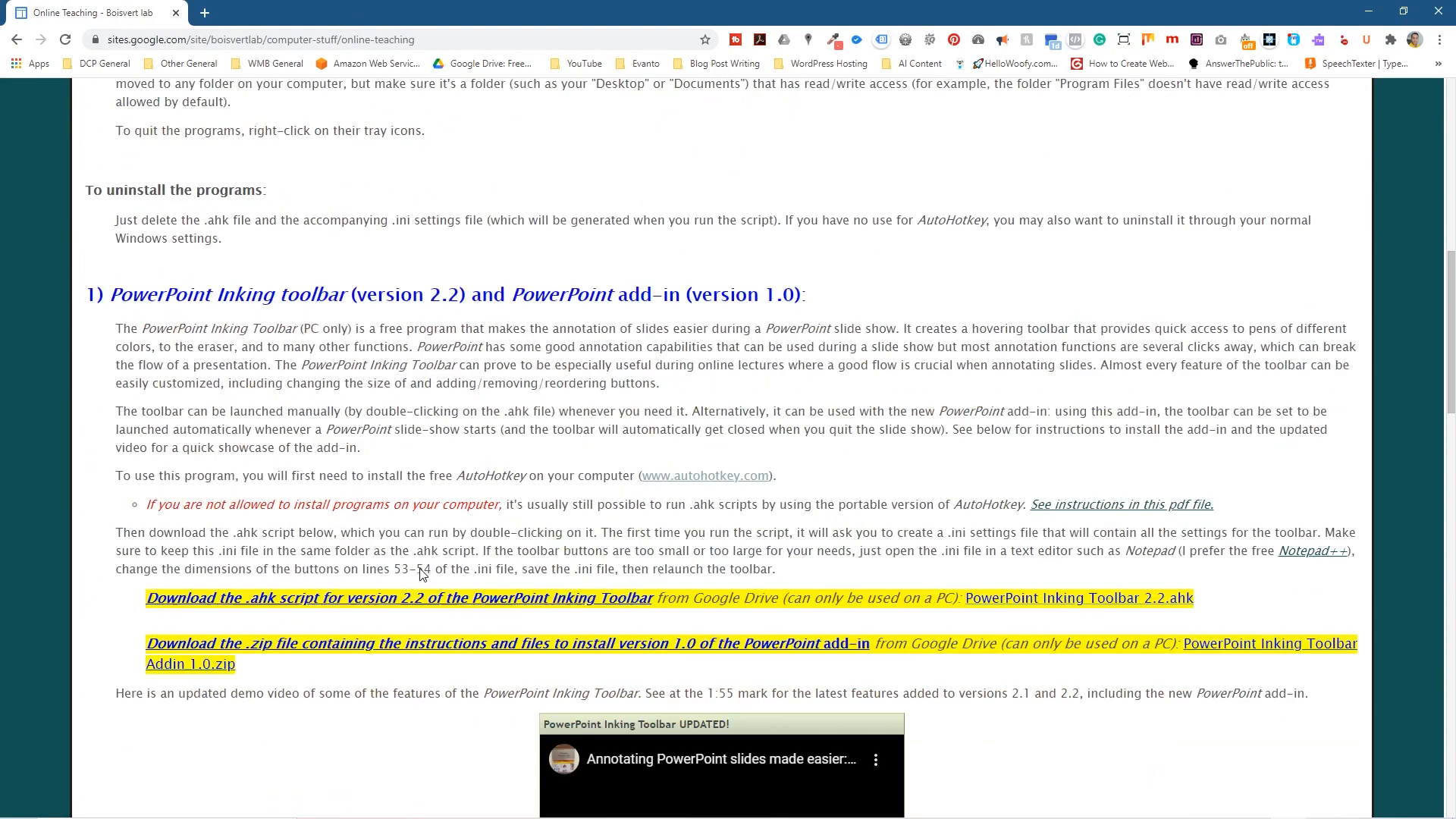
scroll("down", 3)
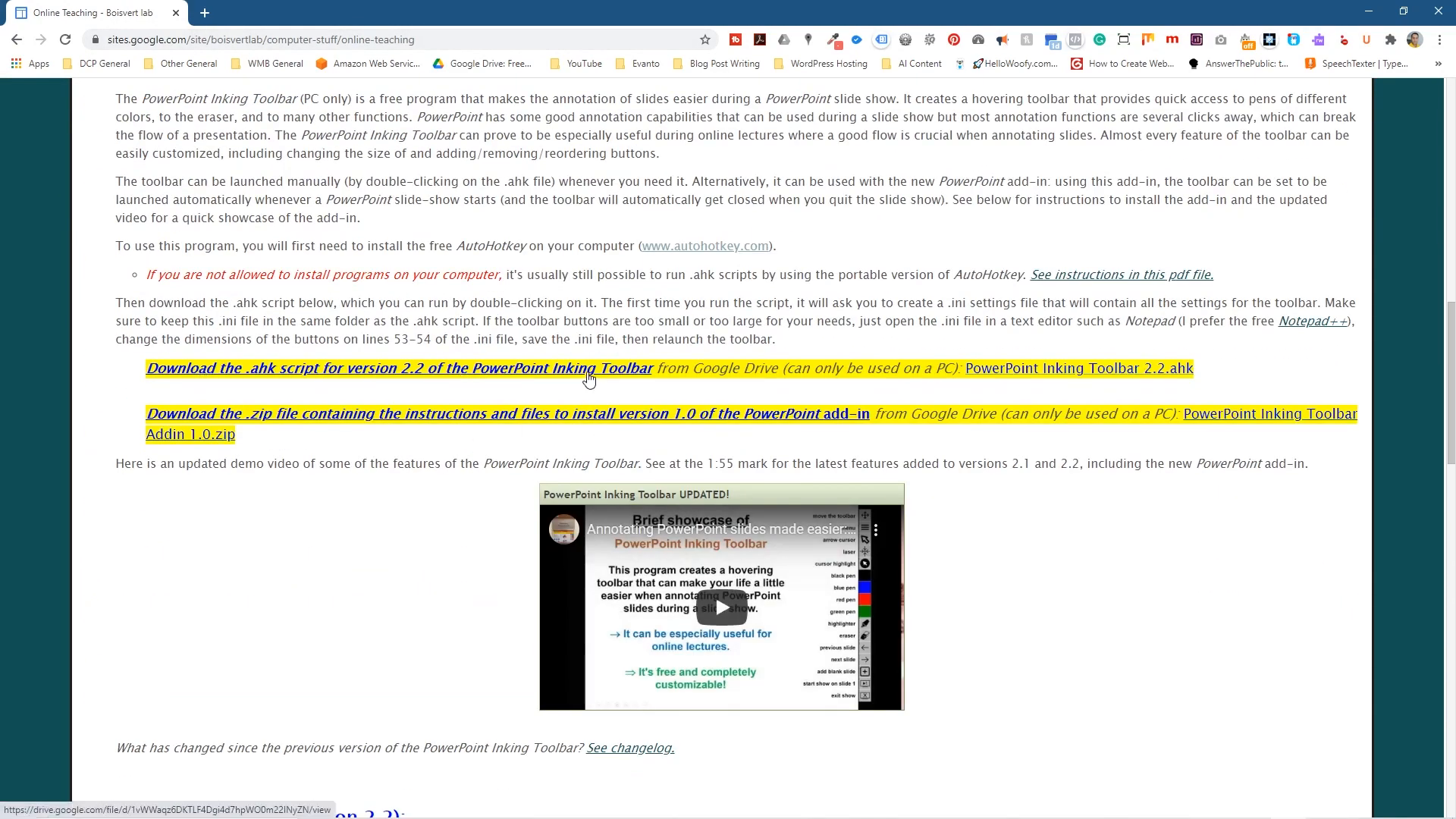
mouse_move(122, 249)
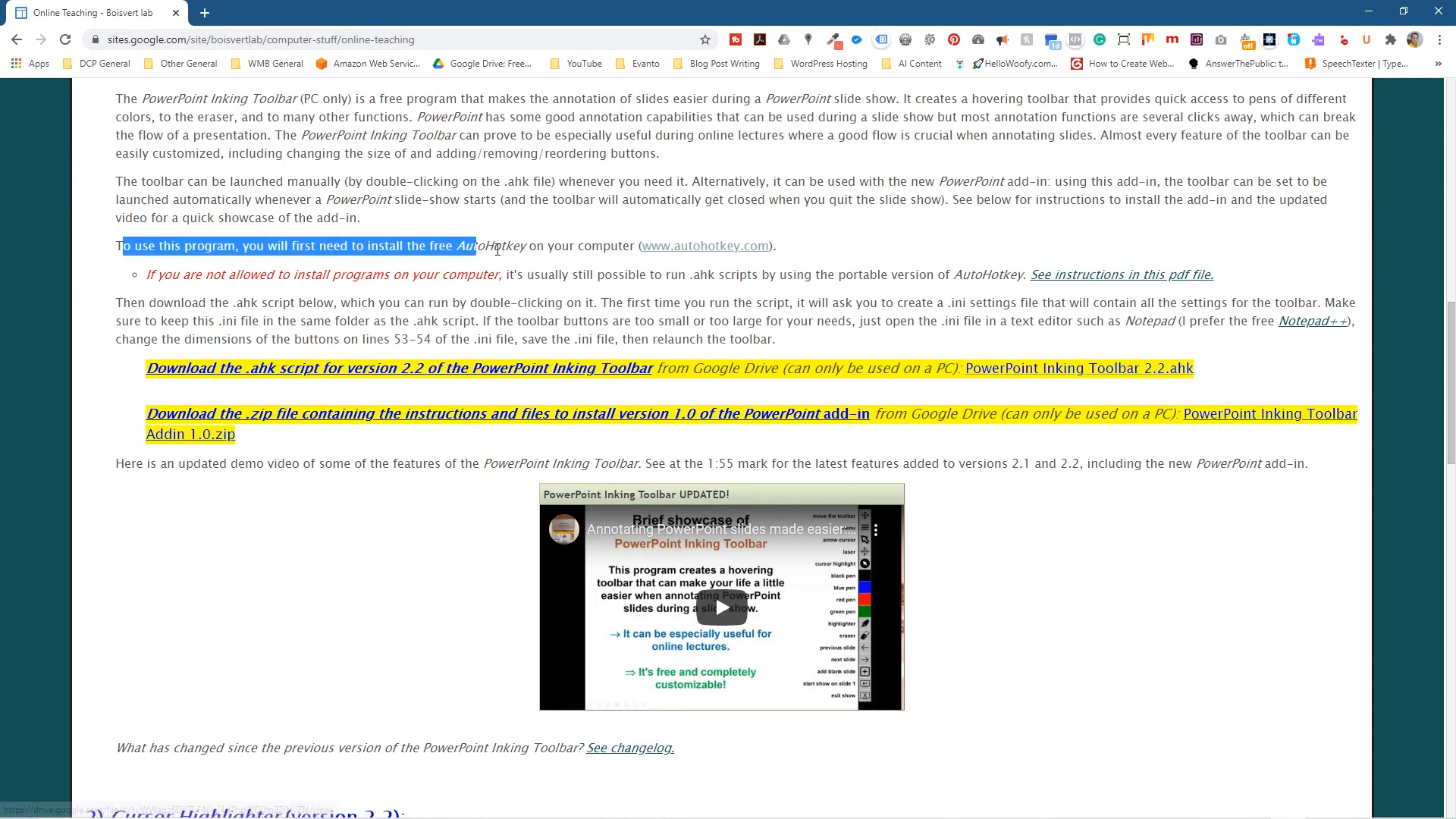
double_click(491, 245)
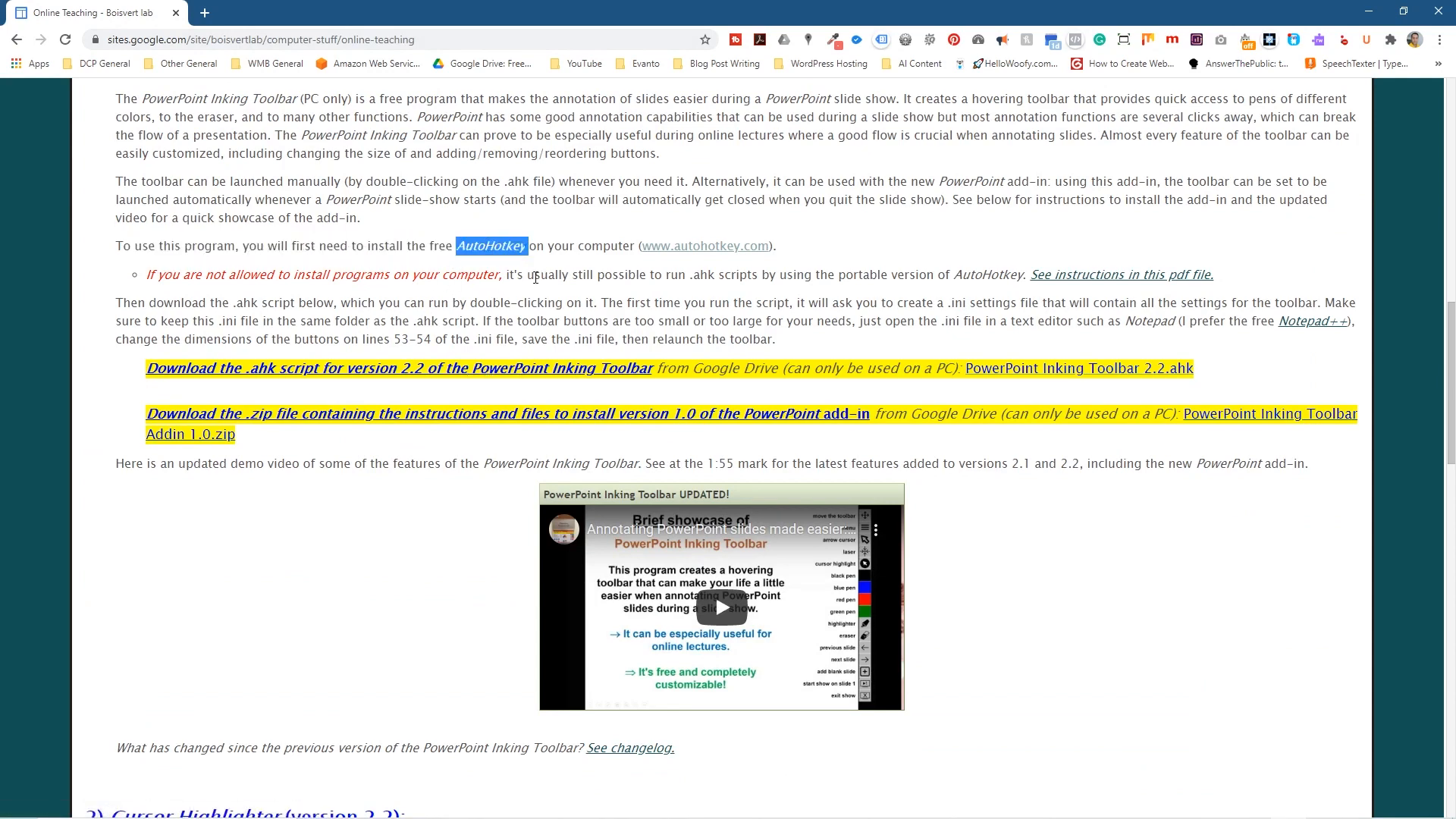
mouse_move(692, 263)
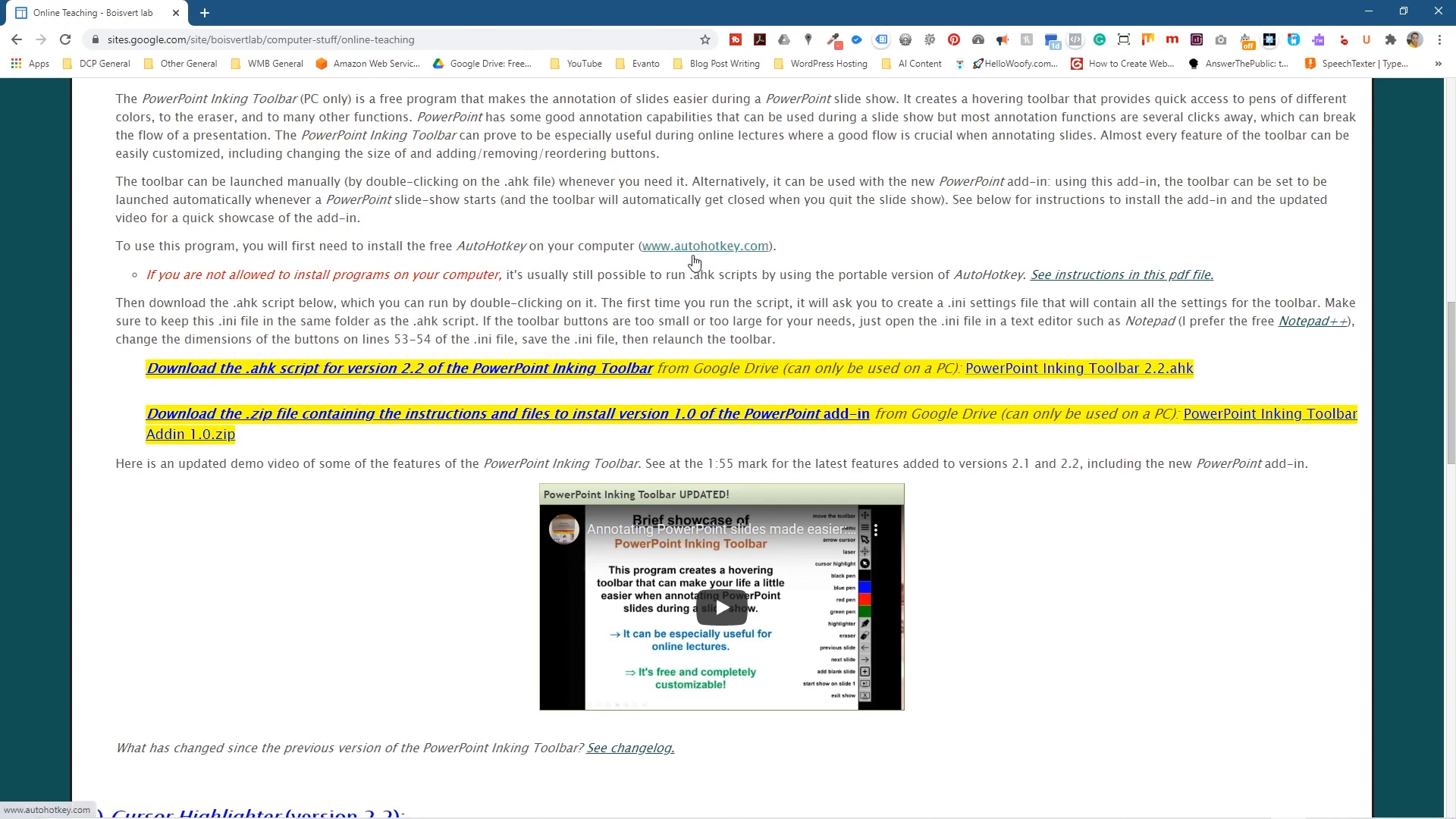
left_click(704, 245)
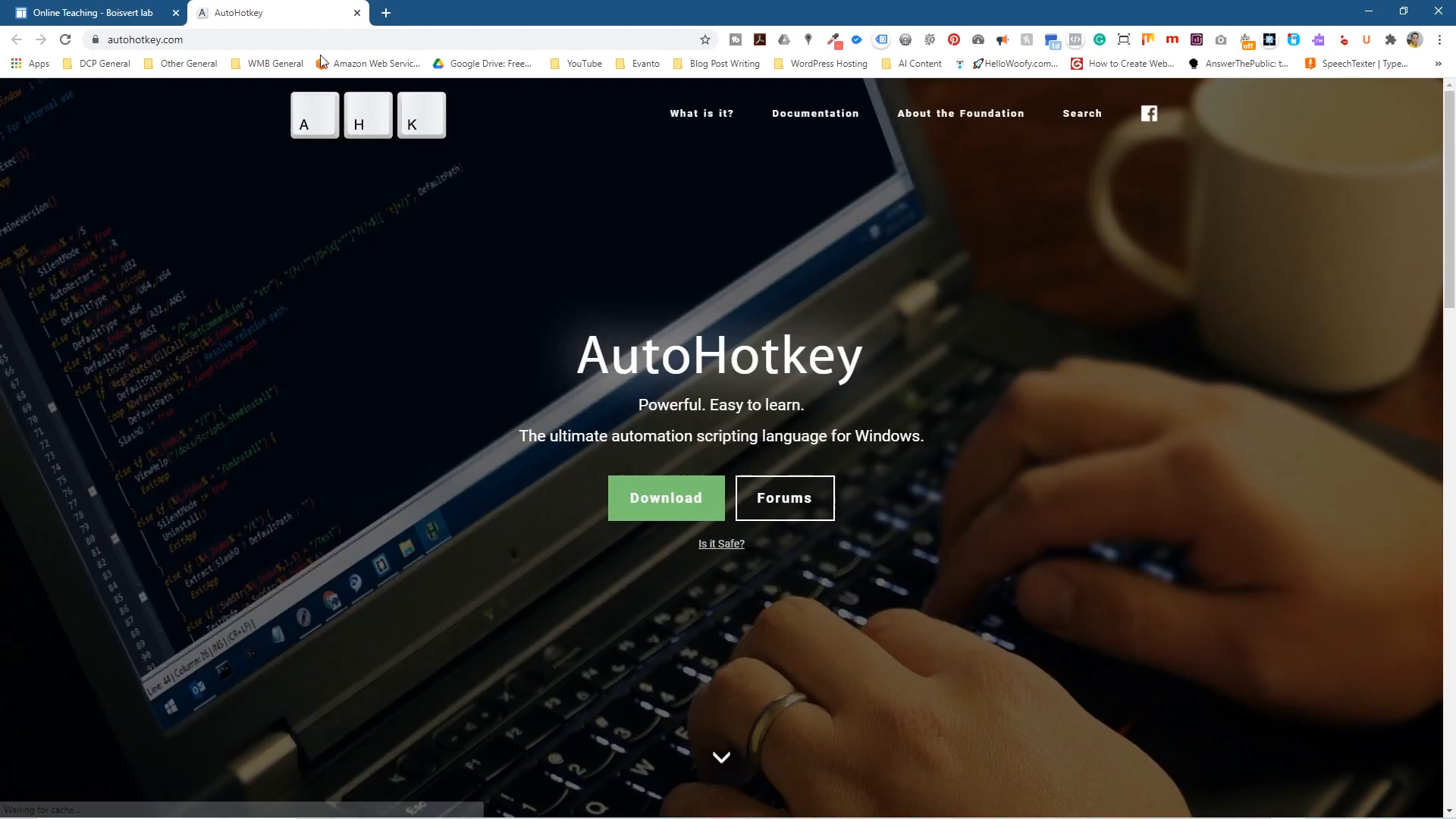
Download and express-install AutoHotkey 1.1.33.02, then close the AutoHotkey tab.
left_click(665, 498)
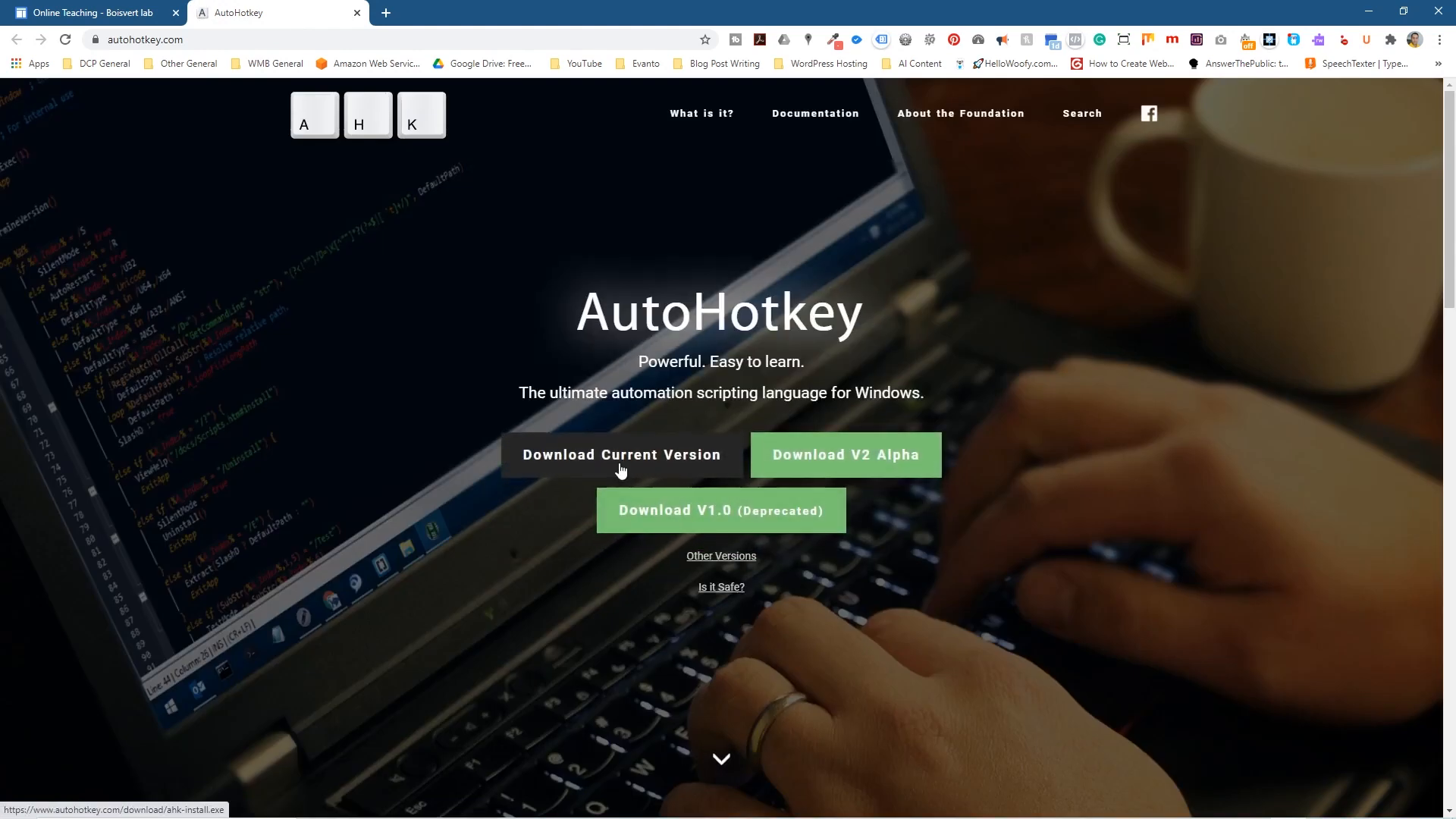
left_click(620, 454)
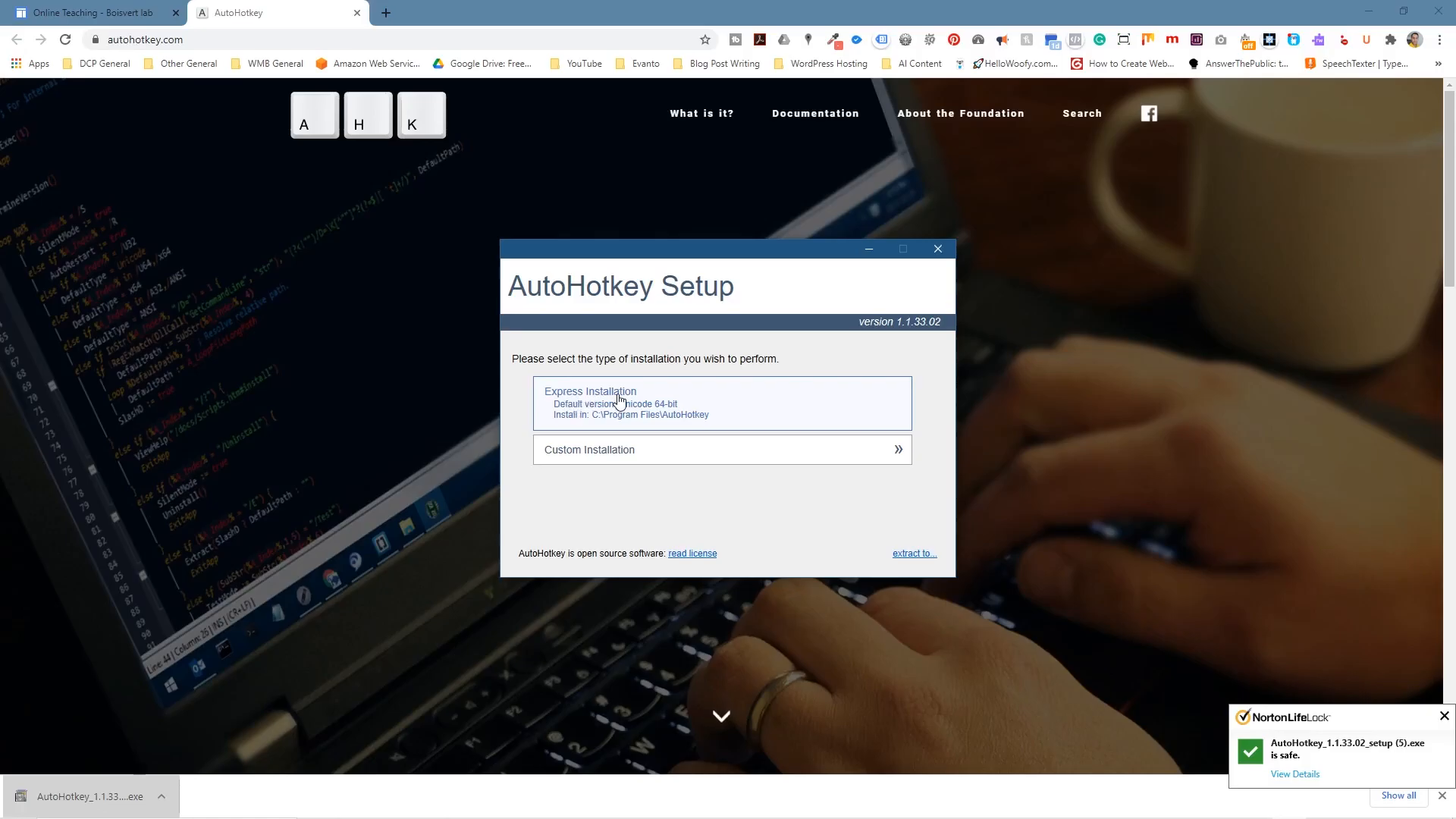
left_click(619, 403)
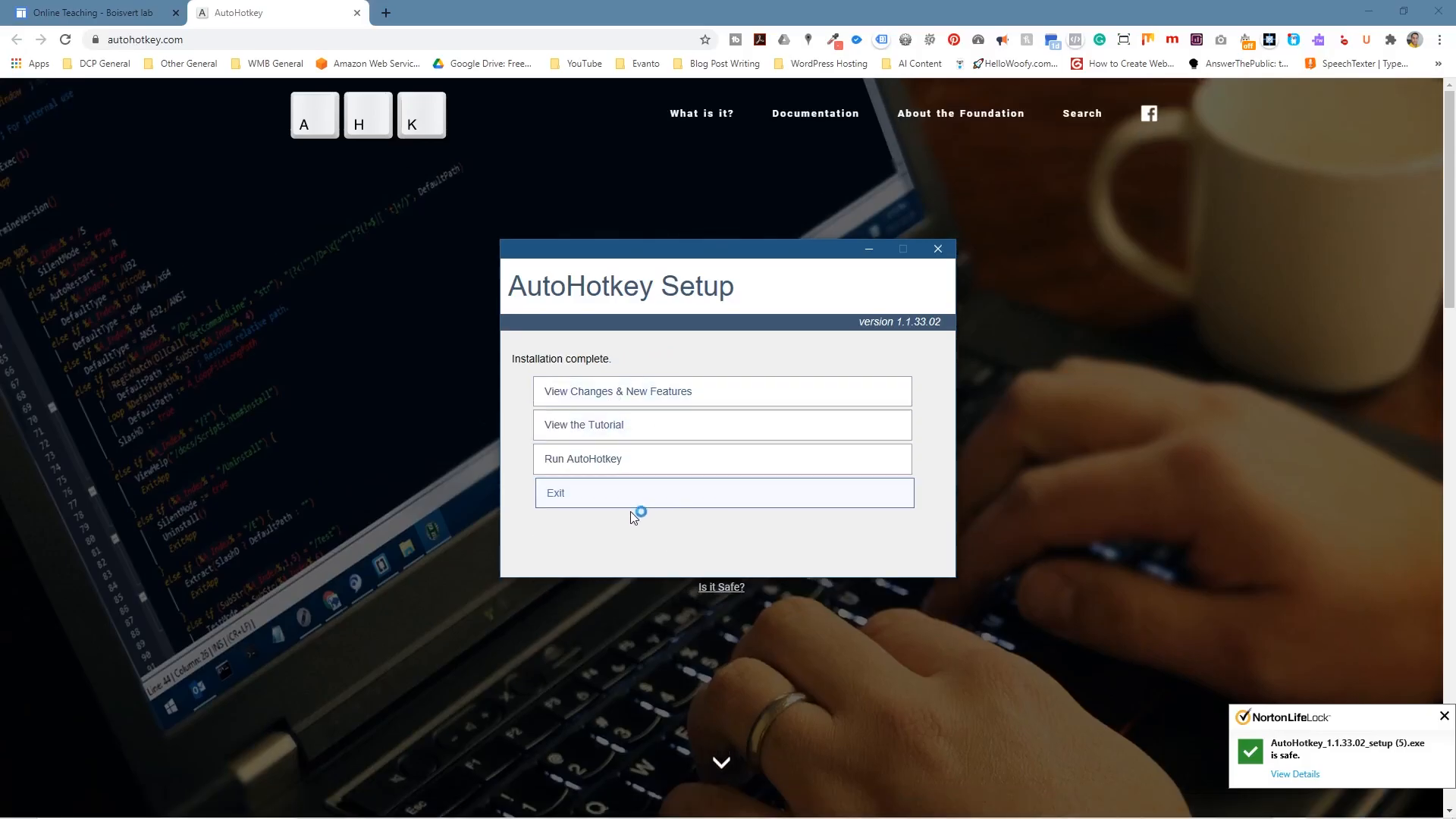
left_click(724, 492)
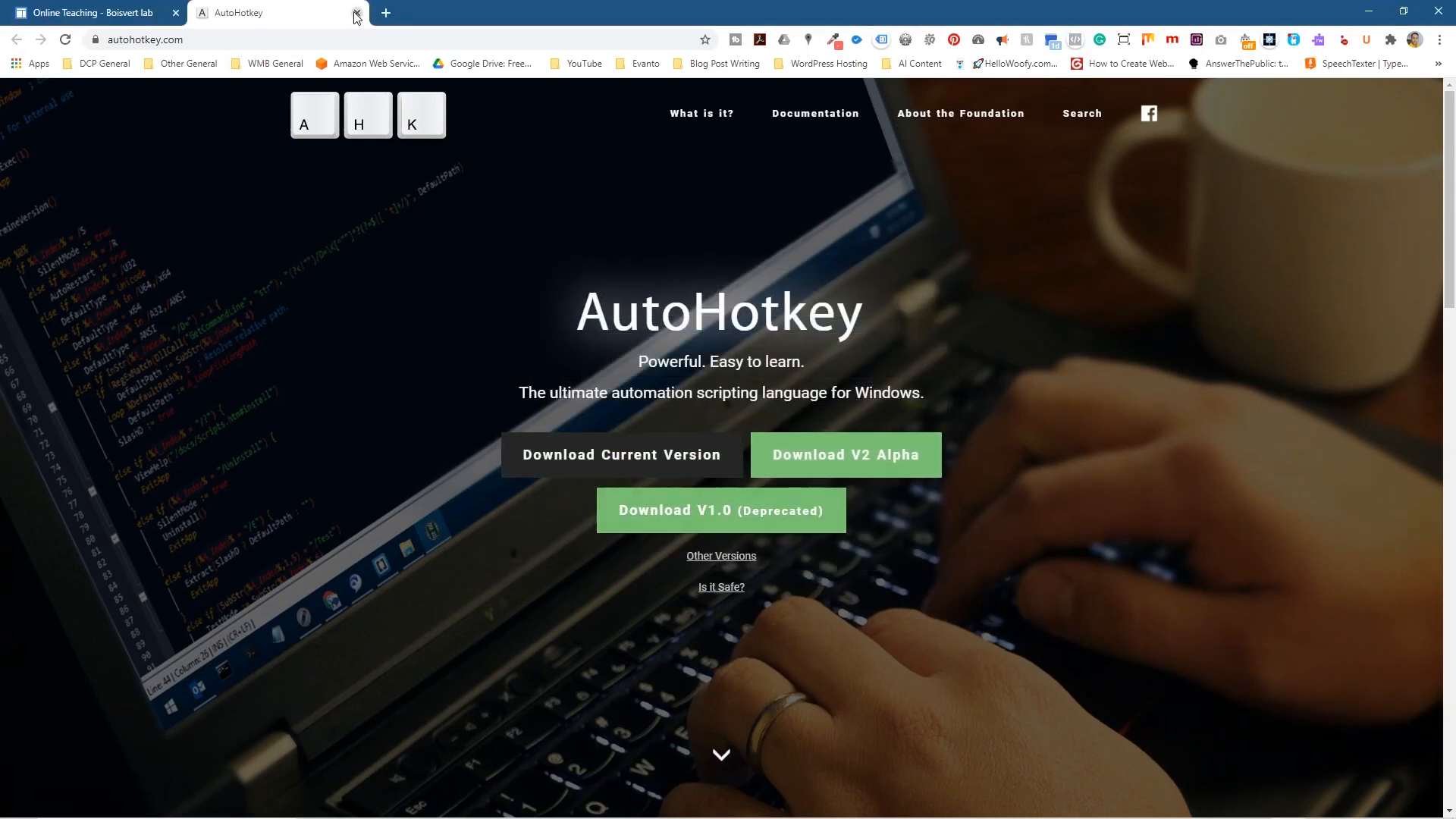
left_click(355, 16)
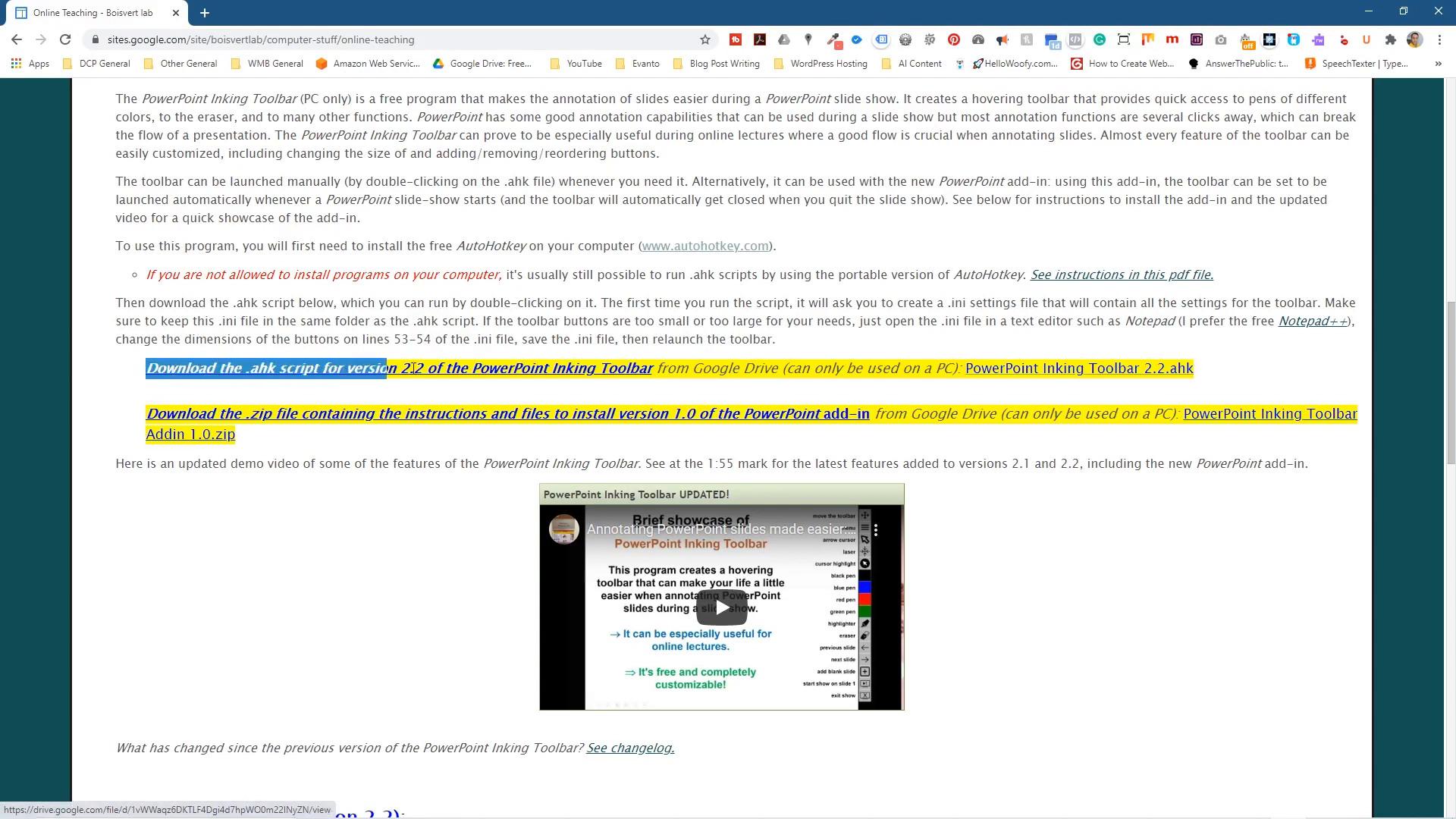
View 'PowerPoint Inking Toolbar 2.2.ahk' in Google Drive and download it.
left_click(265, 368)
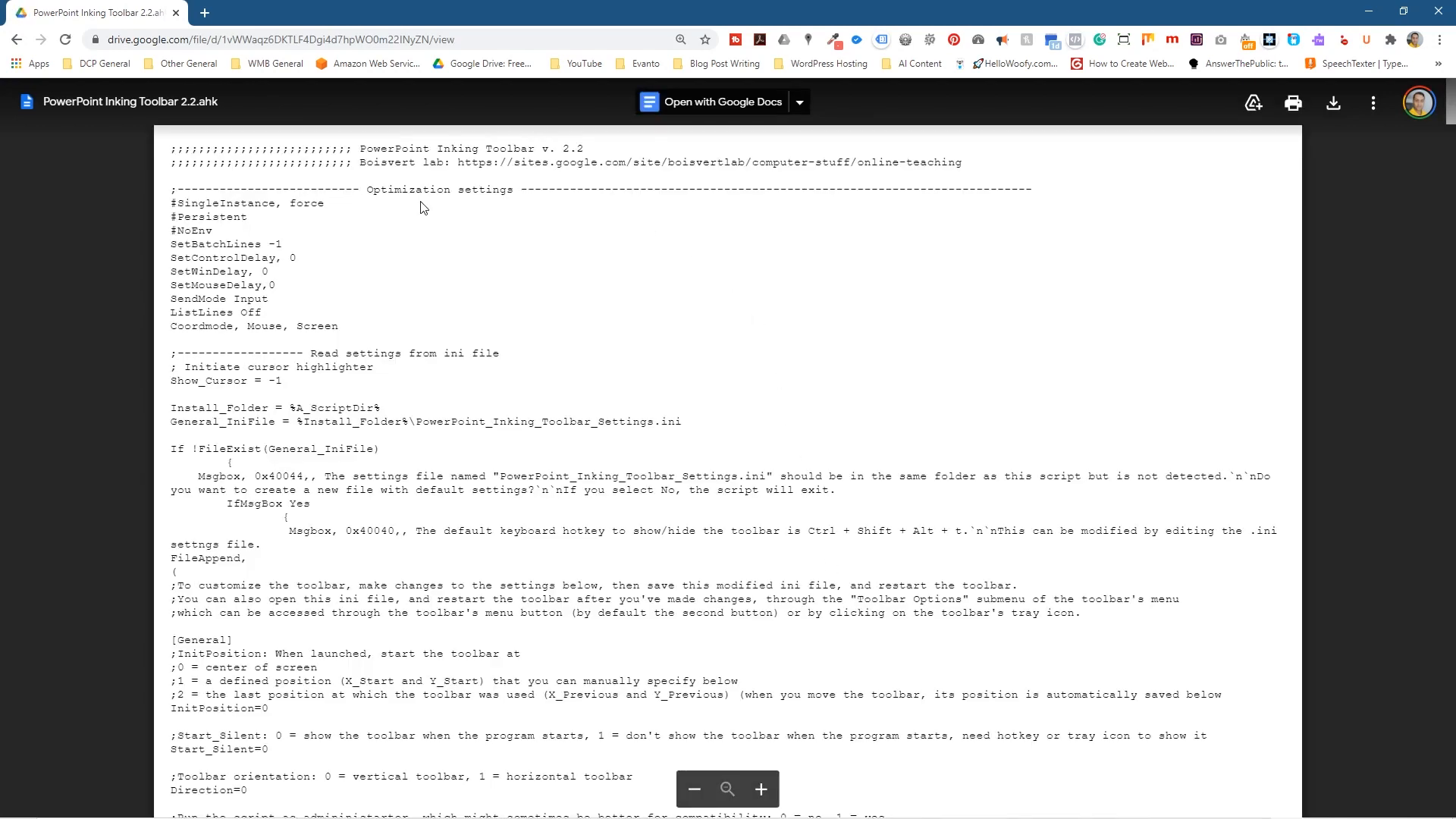
scroll("down", 3)
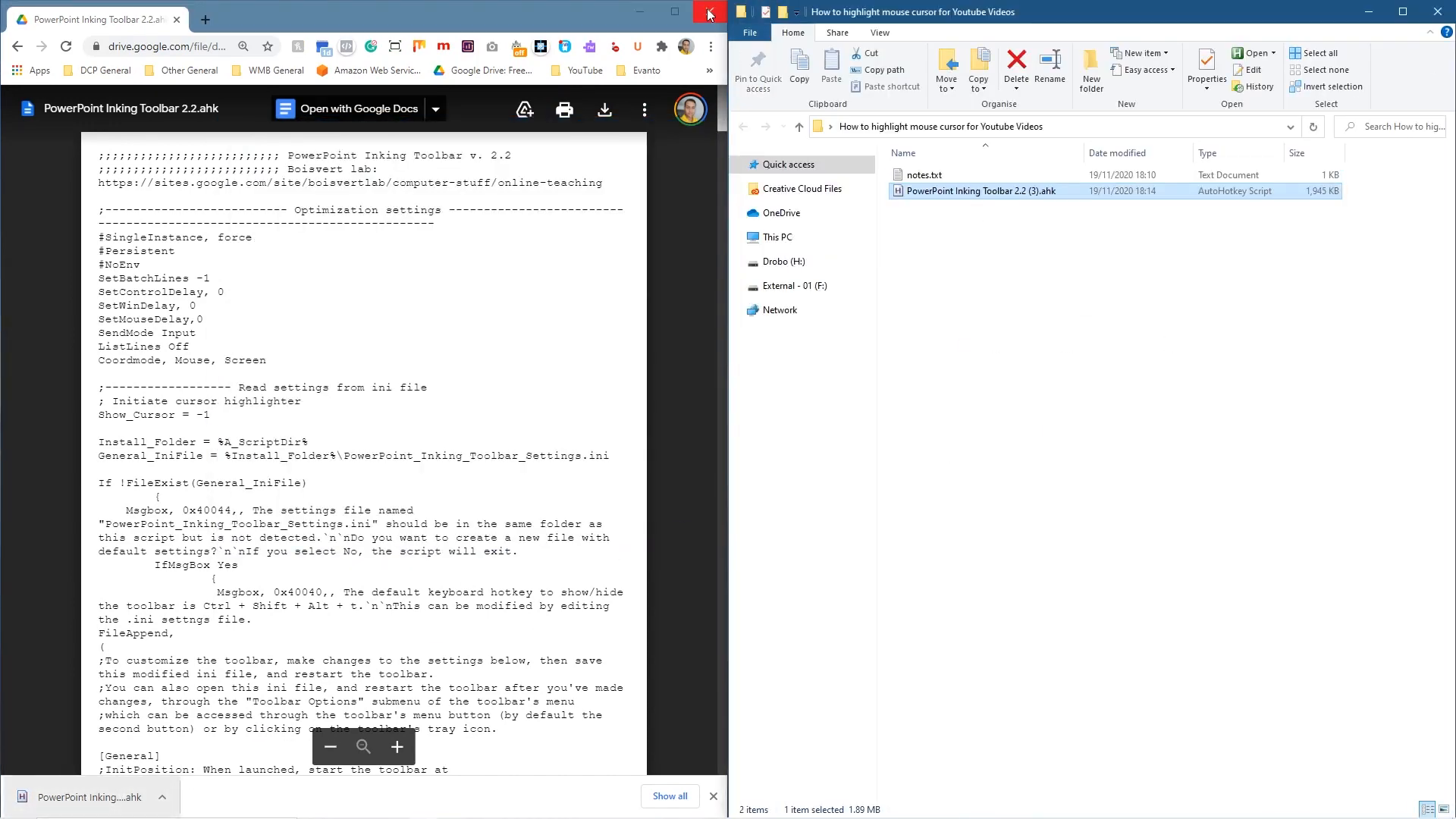
Close Chrome, run the toolbar .ahk script, accept the default .ini, and dismiss the hotkey message.
left_click(708, 14)
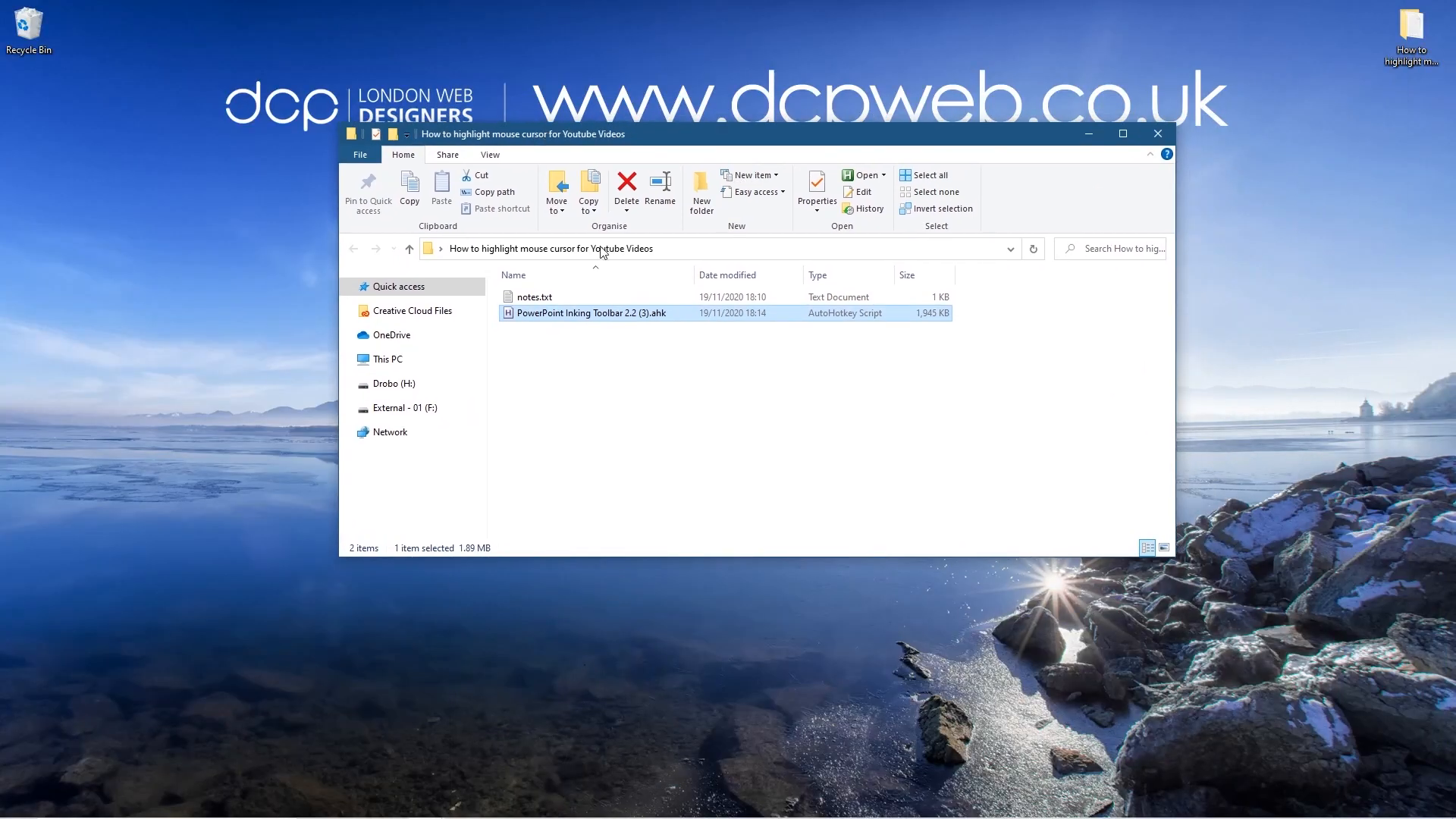
double_click(592, 313)
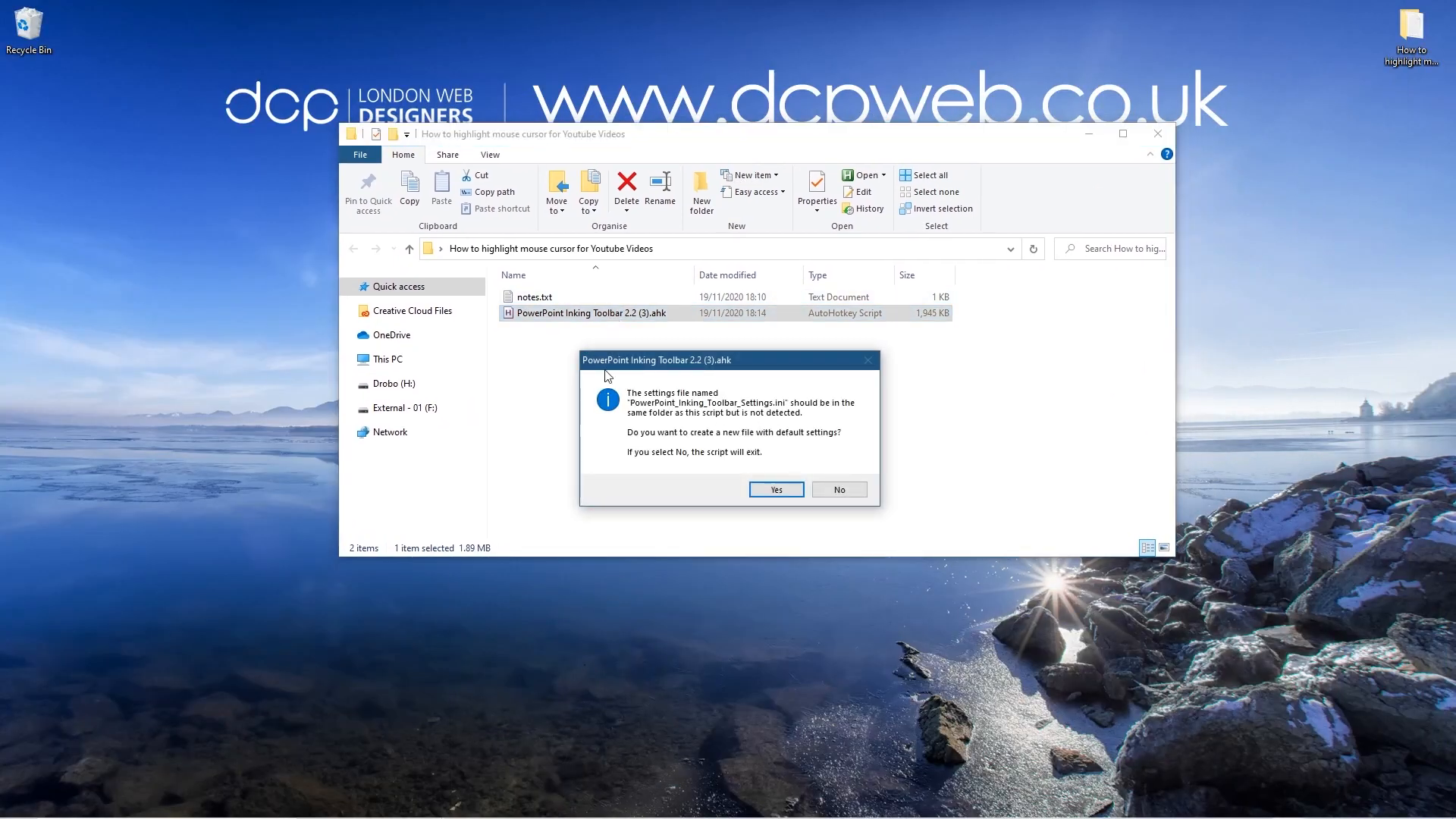
mouse_move(740, 446)
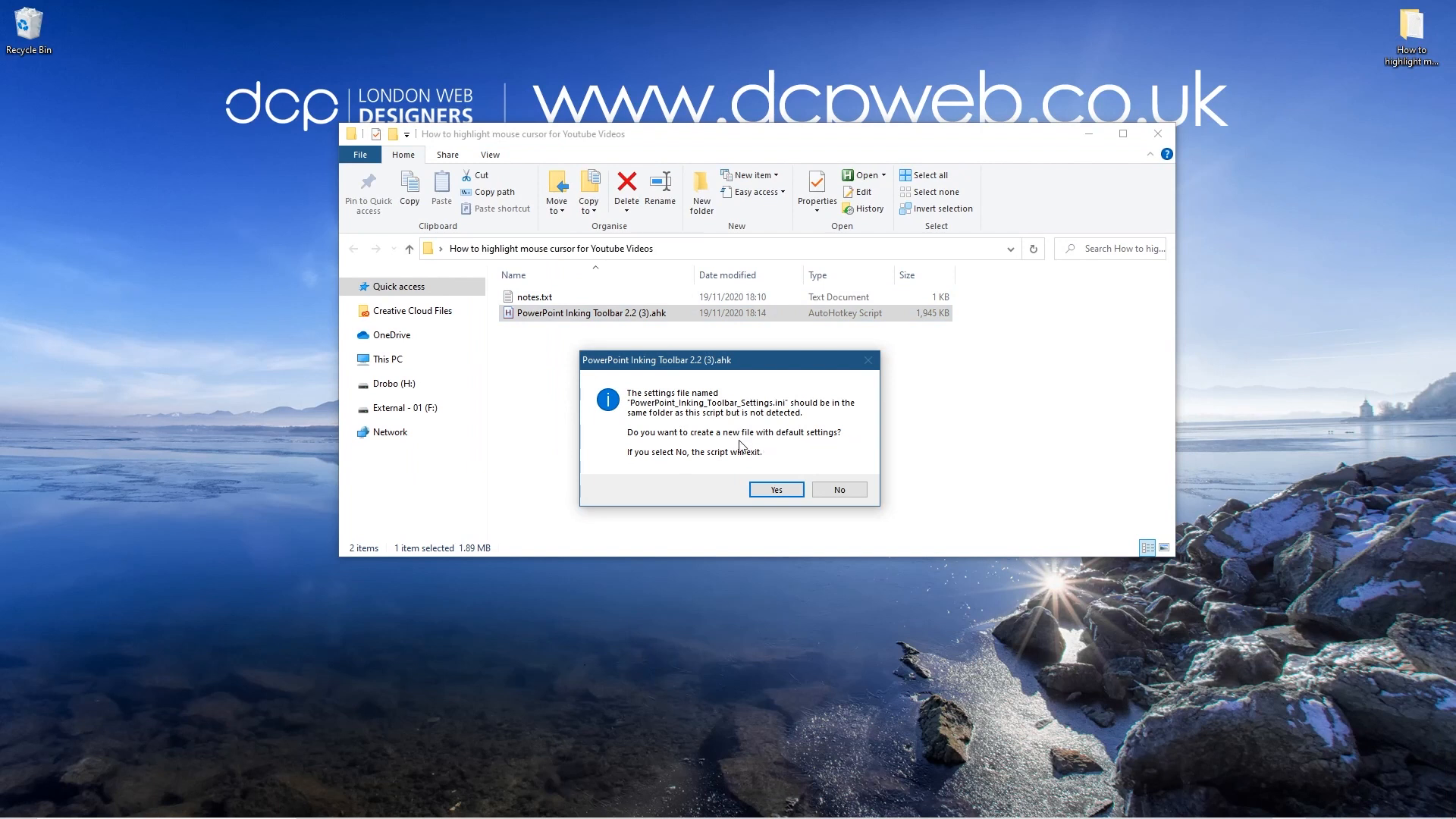
mouse_move(777, 489)
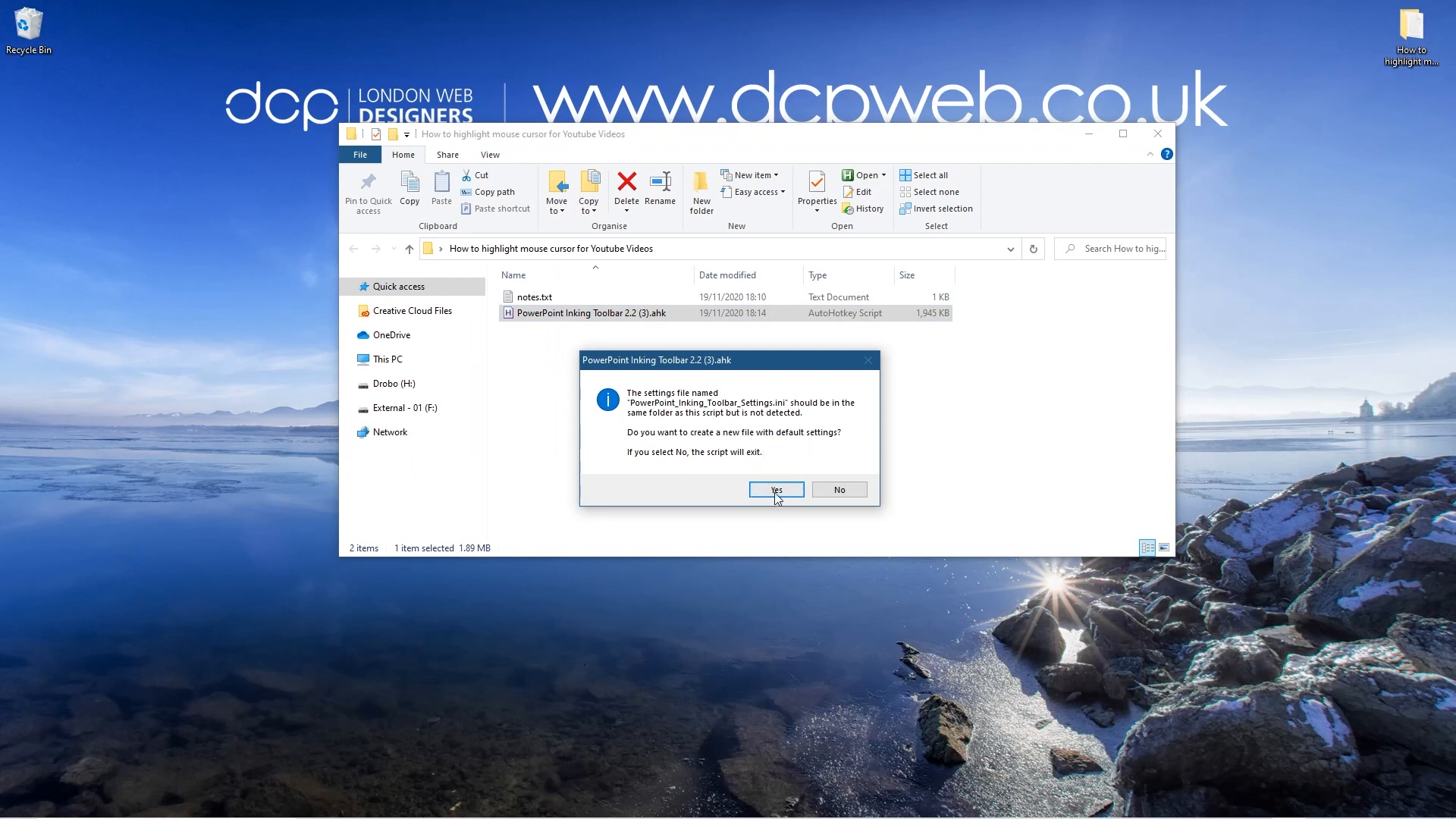
left_click(775, 490)
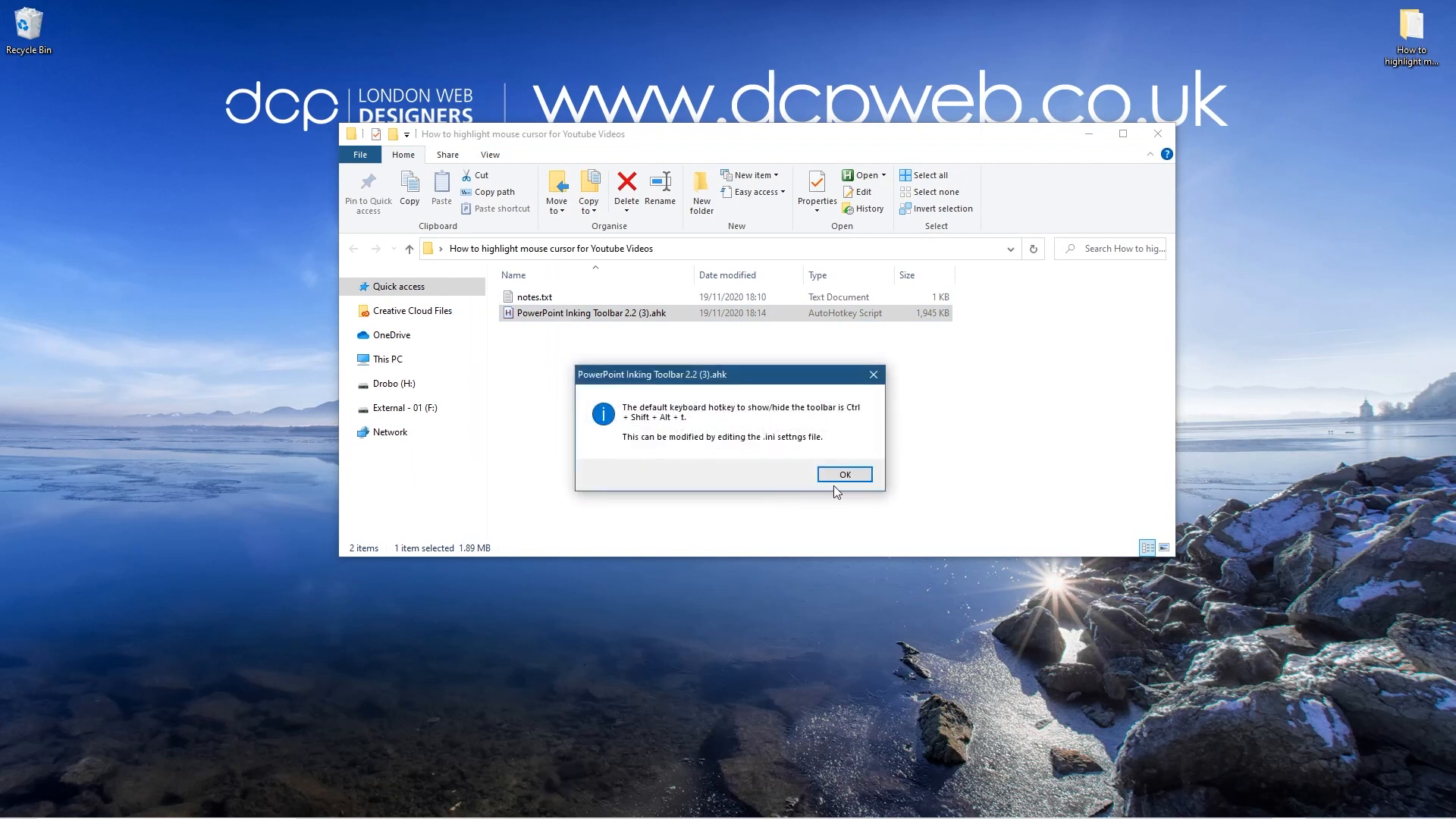
left_click(843, 473)
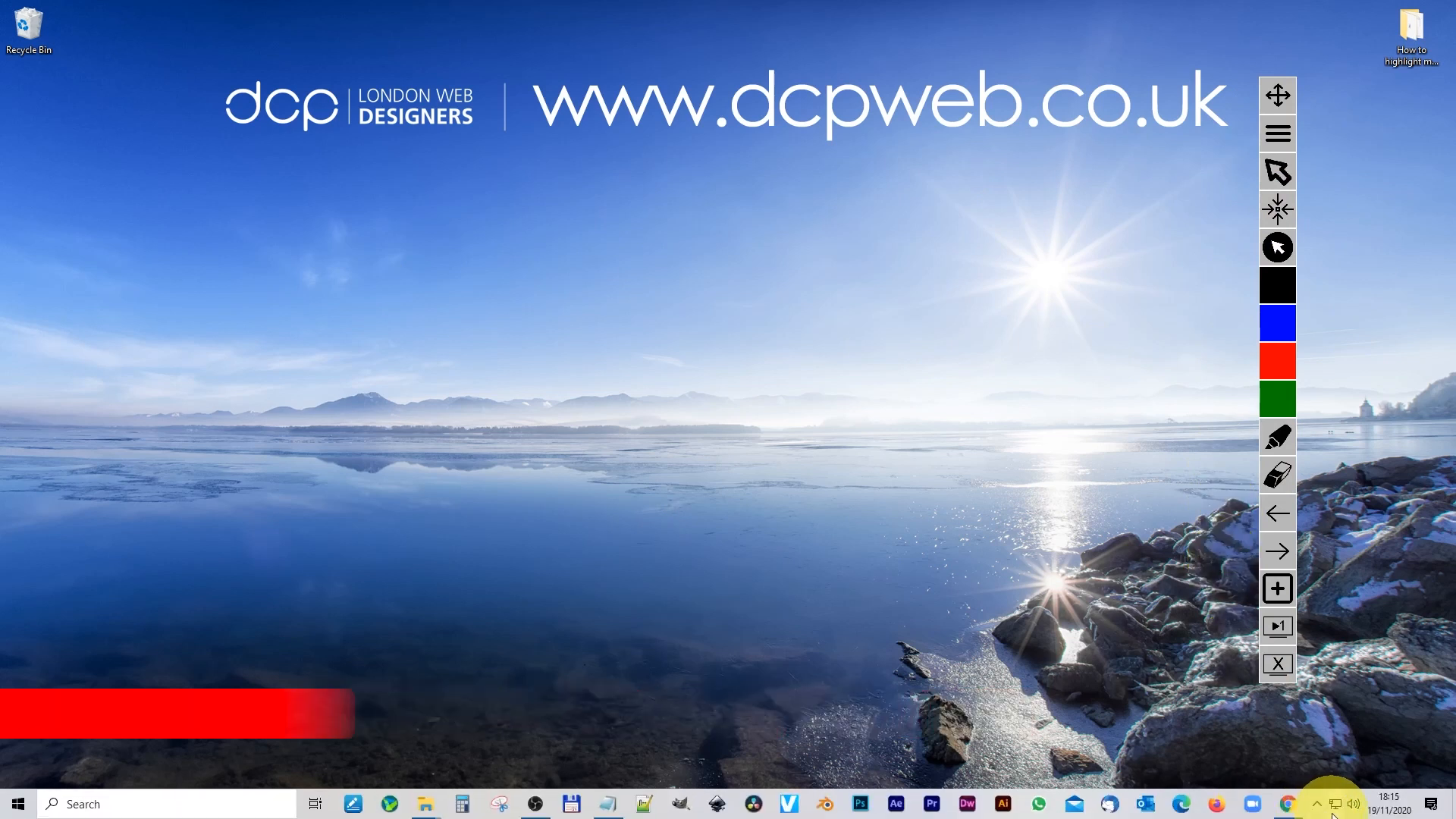
Show the hidden system tray icons to find the running toolbar.
left_click(1315, 804)
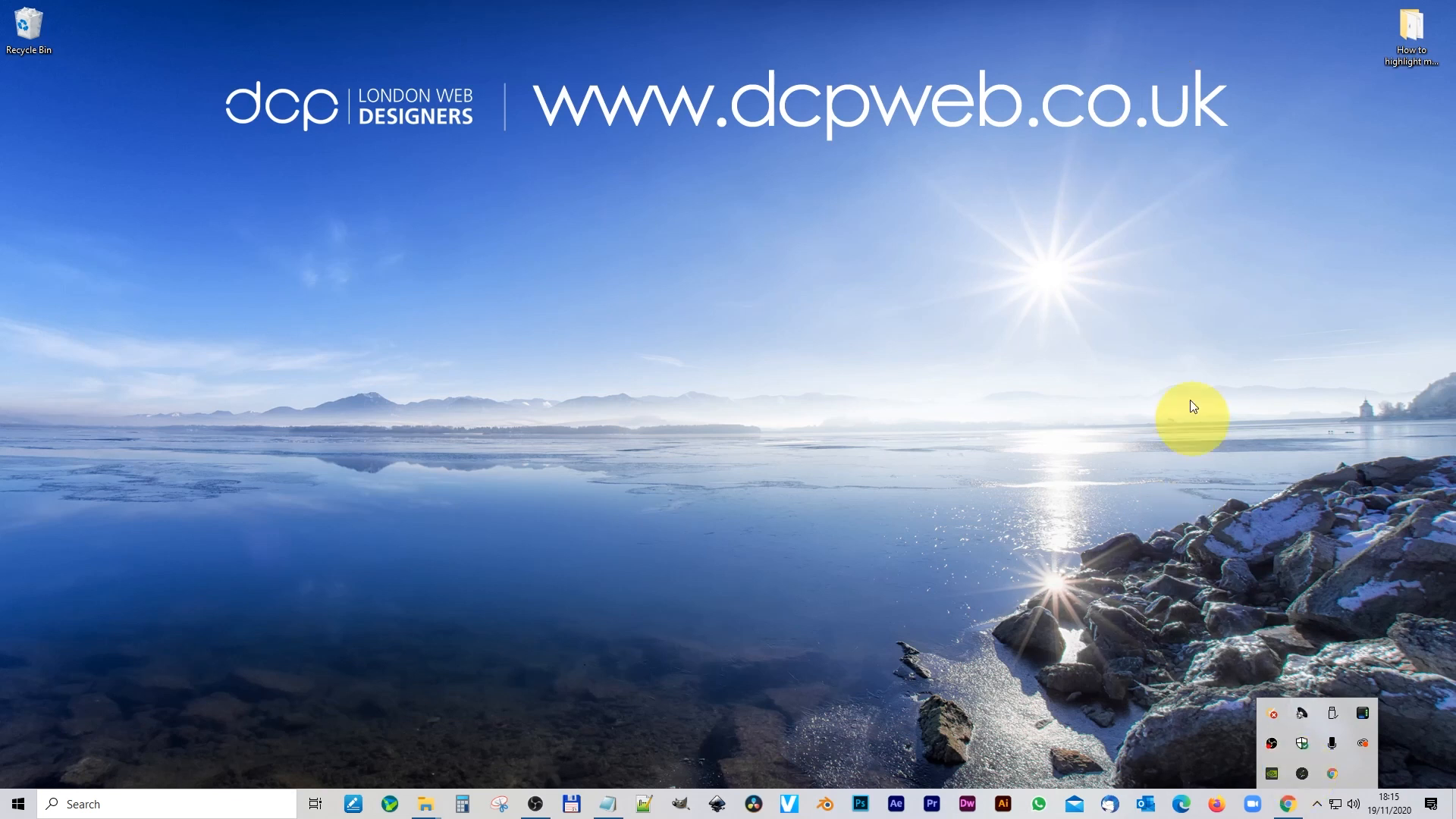
mouse_move(1312, 804)
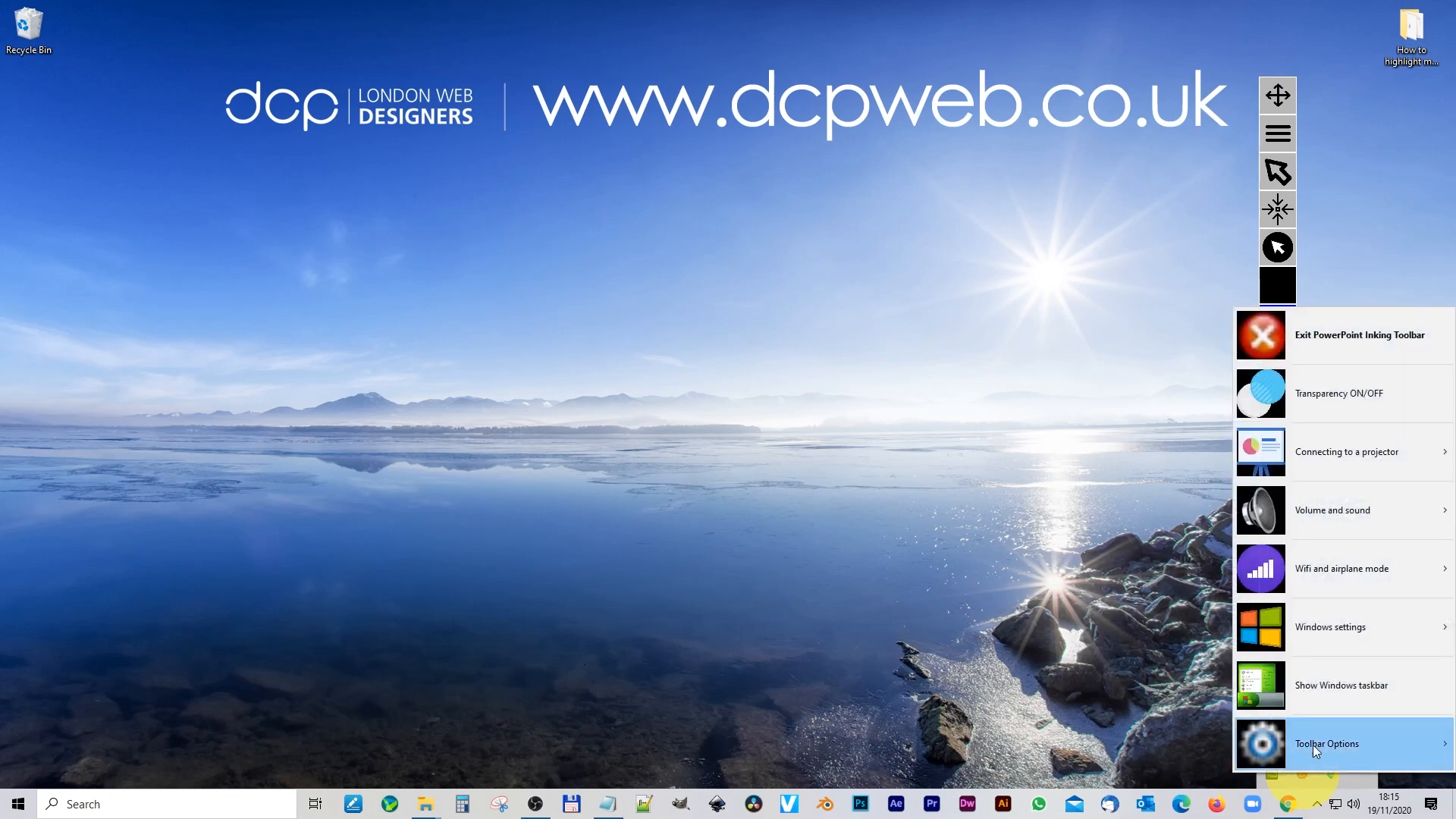
Open the toolbar's settings .ini file in Notepad through Toolbar Options.
left_click(1327, 743)
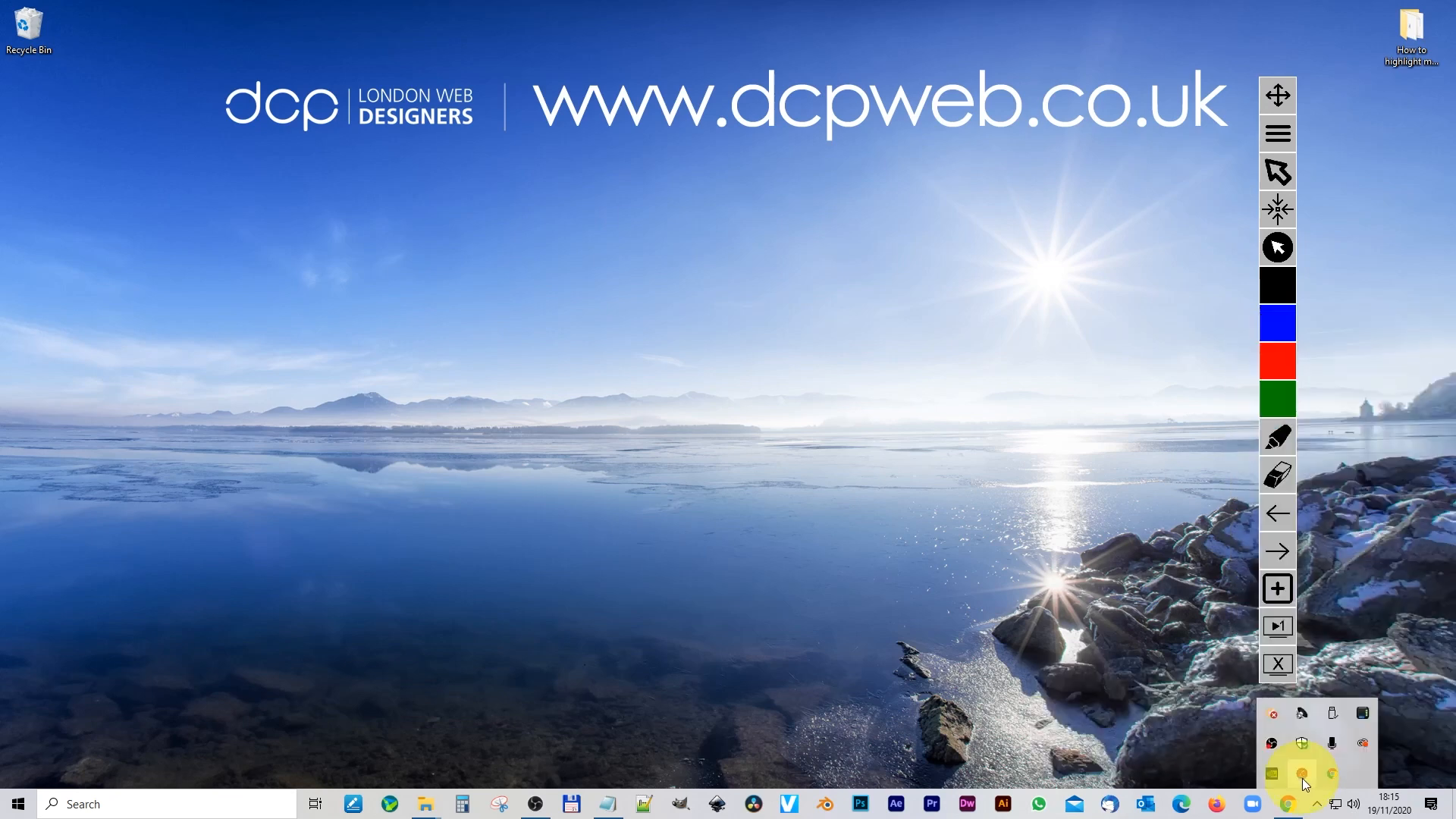
left_click(1277, 133)
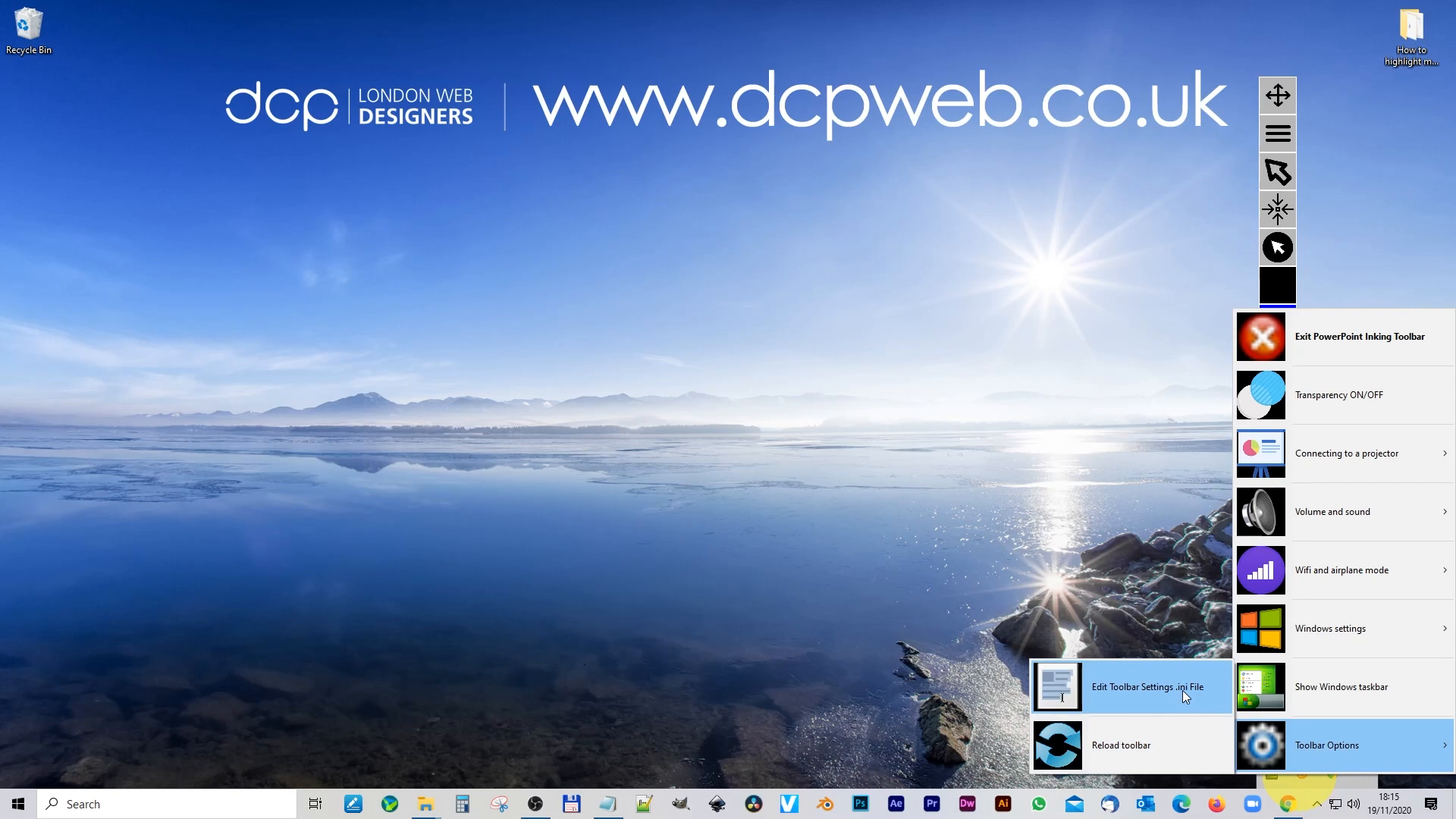
left_click(1149, 687)
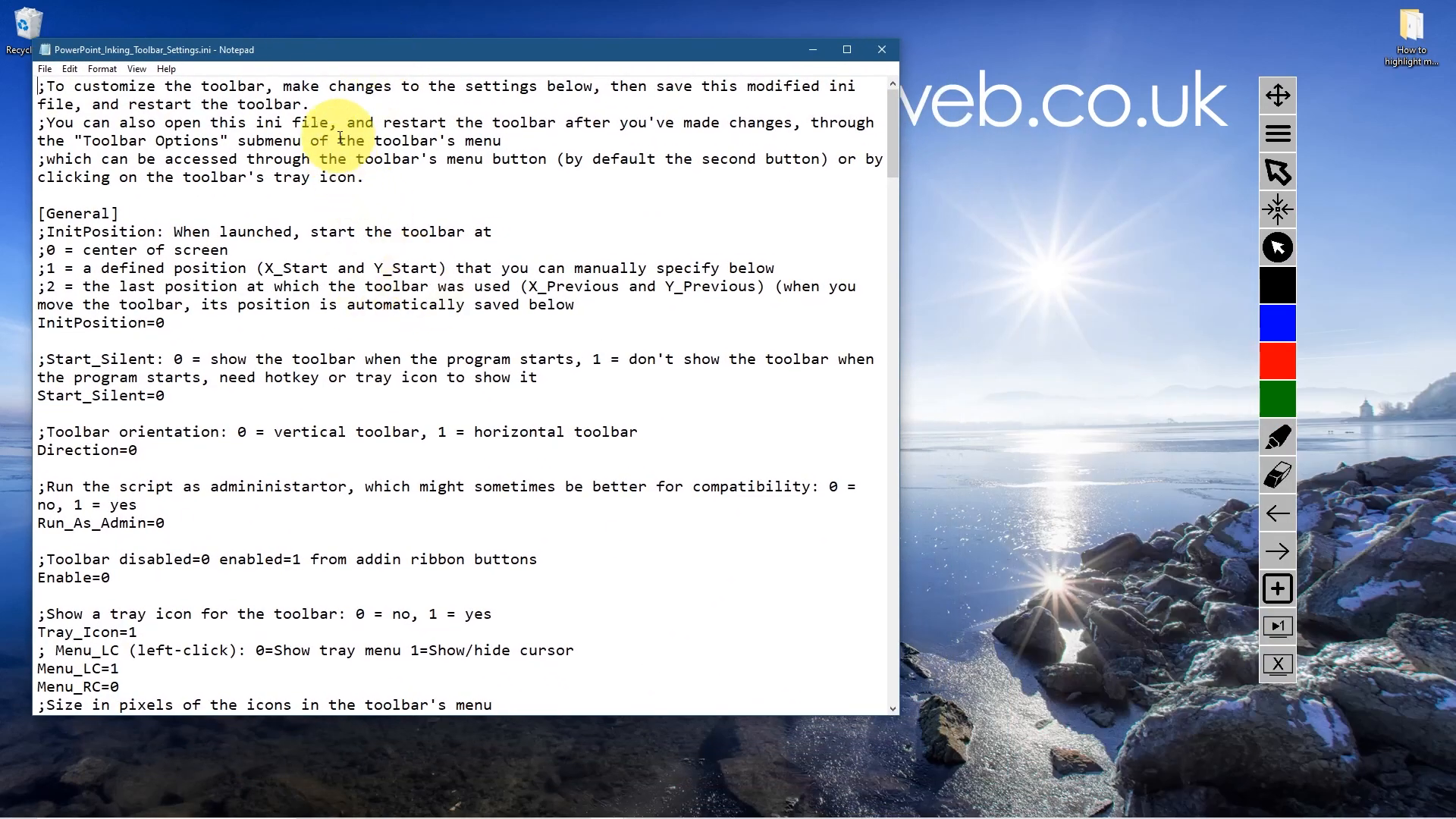
Search the .ini for 'color' to reach the Color_Cursor value FFFF00 and place the cursor there.
key("ctrl+f")
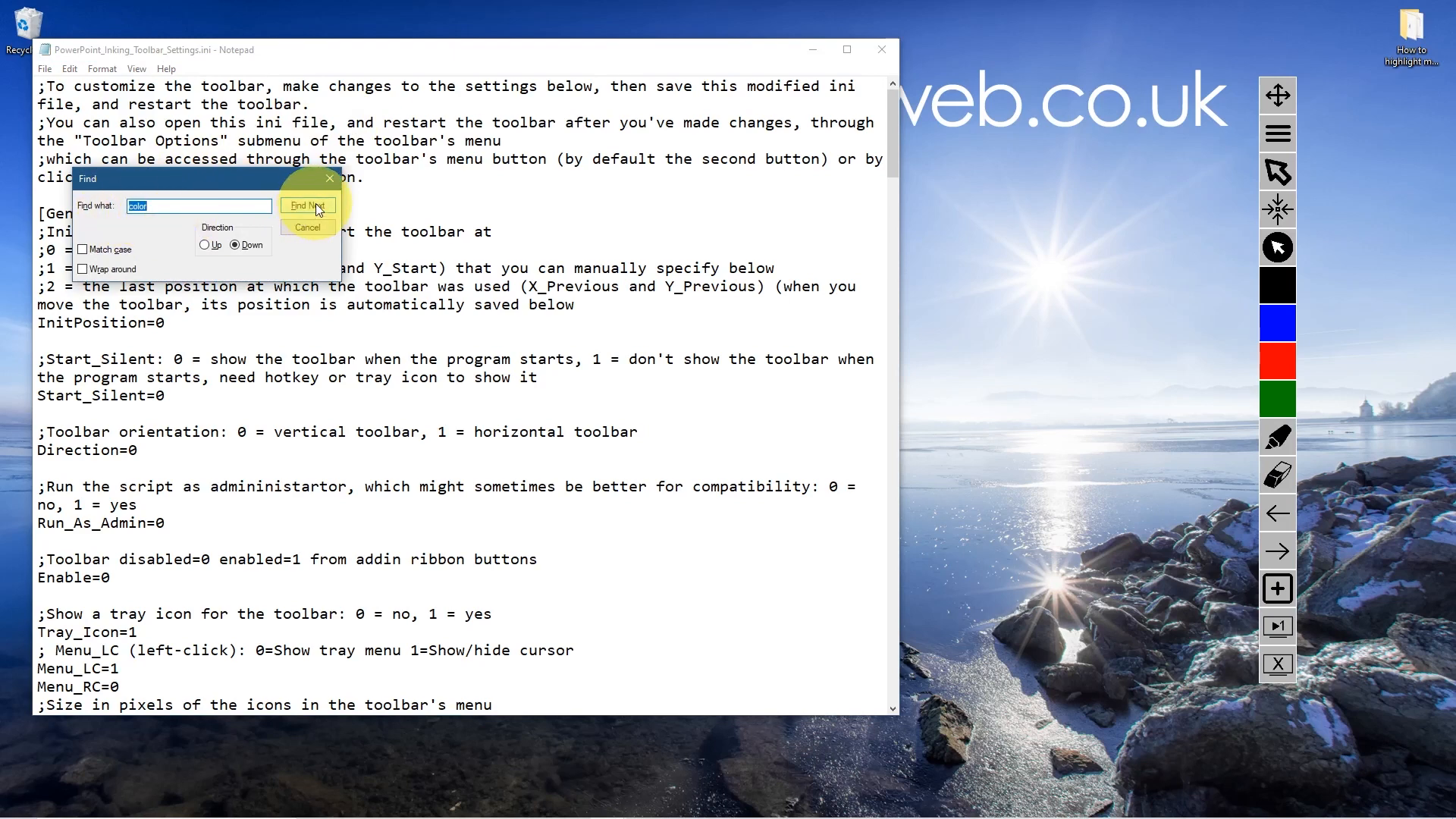
left_click(306, 205)
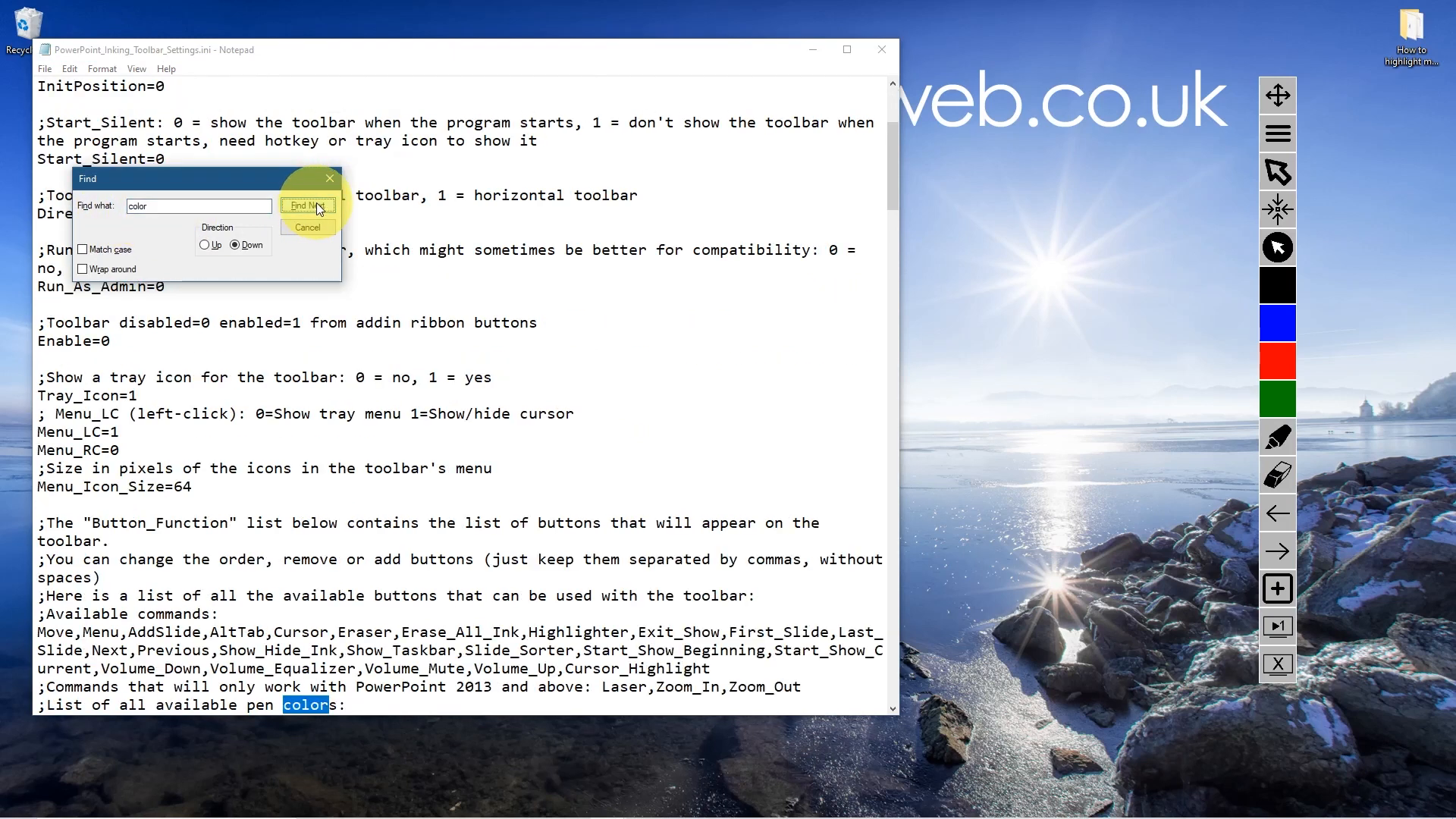
left_click(306, 206)
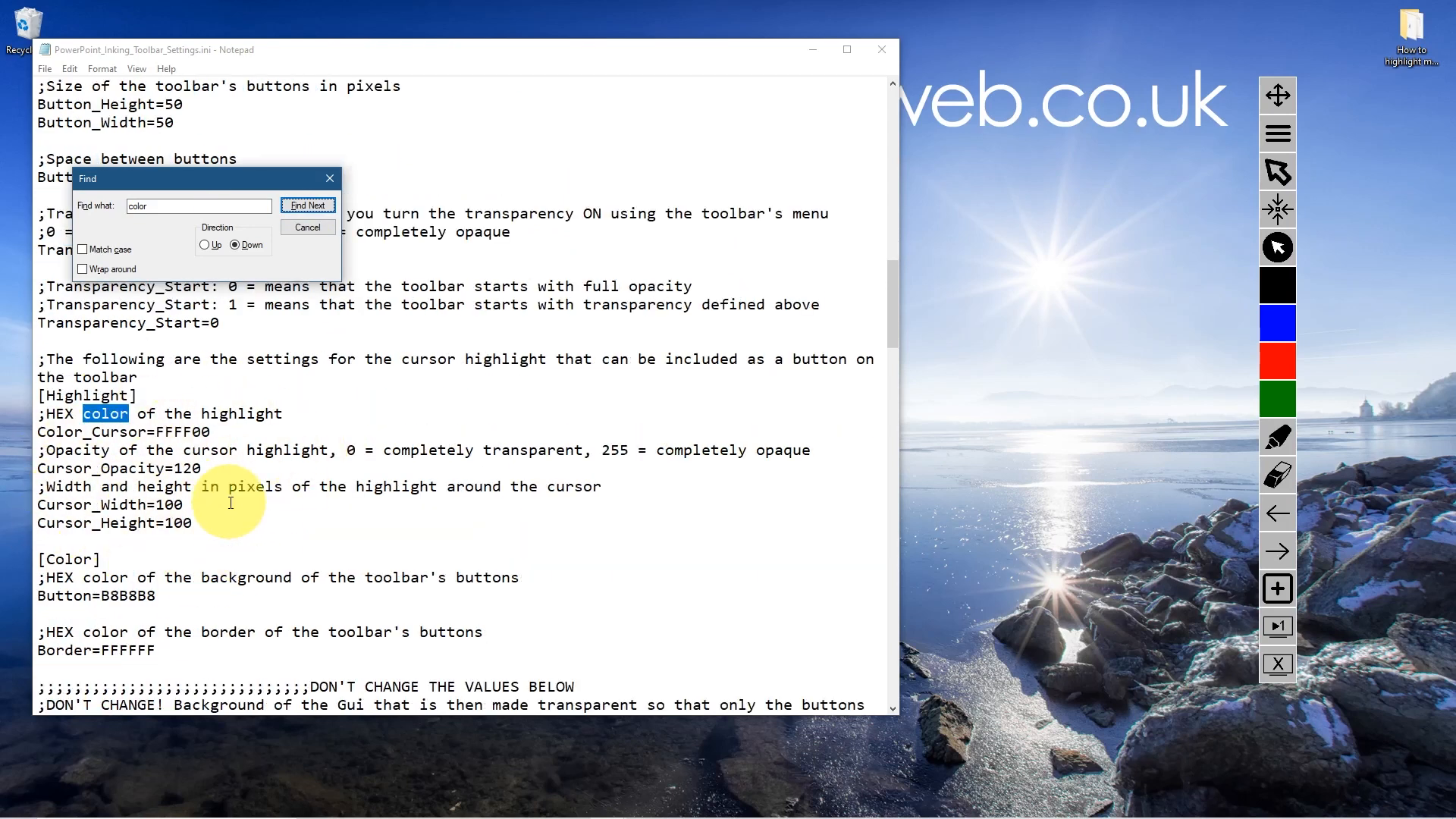
left_click(306, 227)
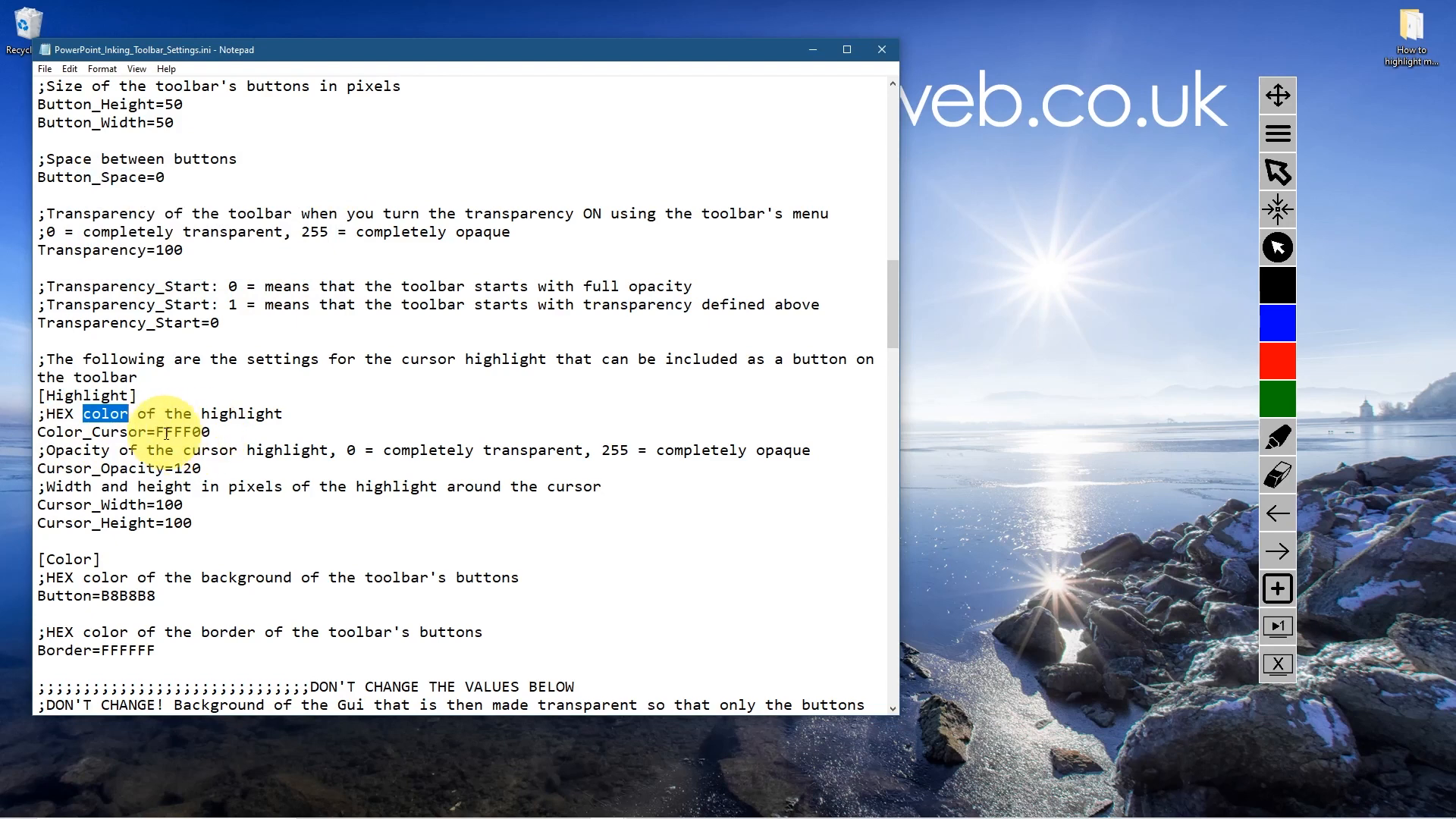
left_click(188, 431)
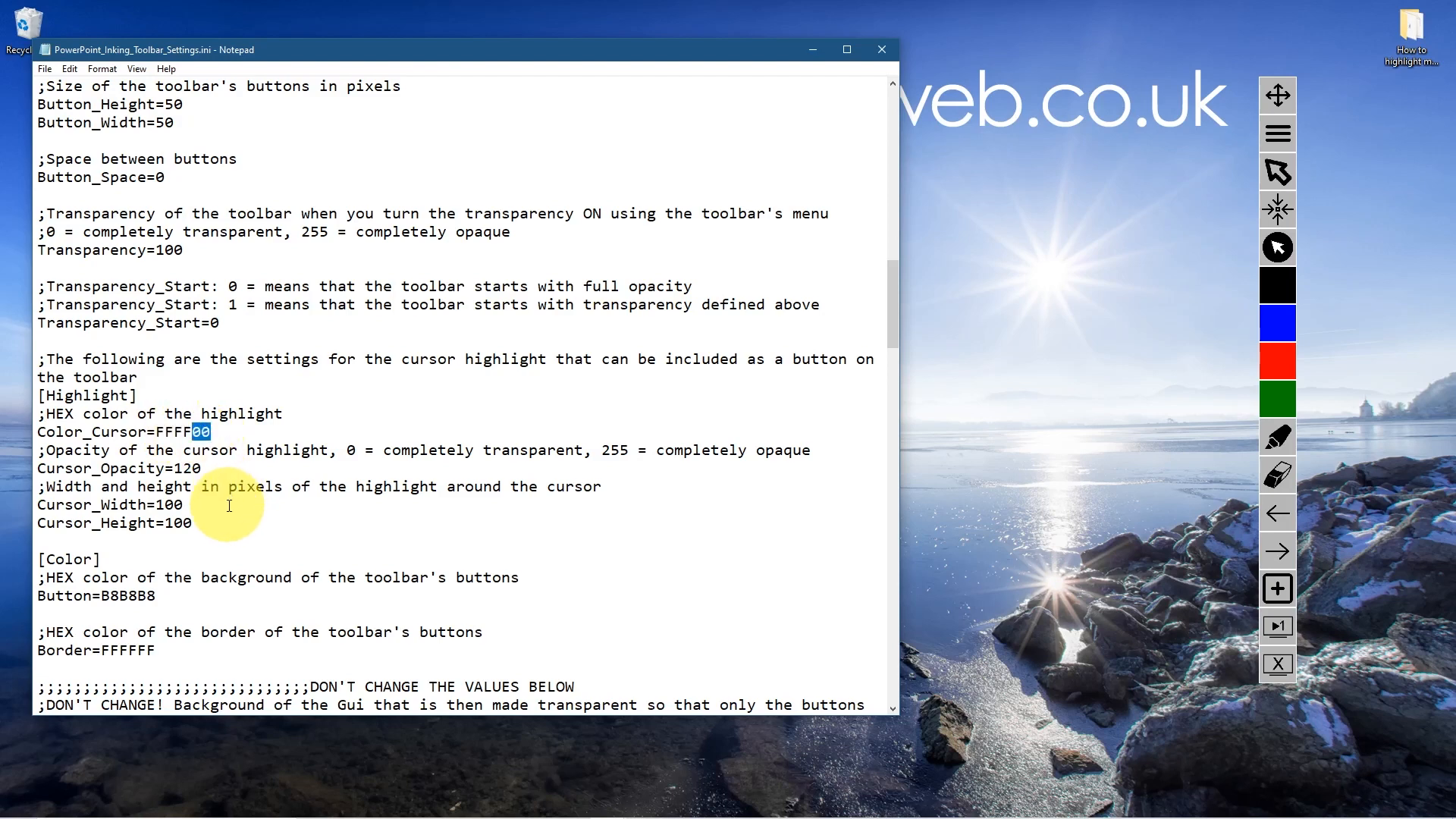
mouse_move(154, 432)
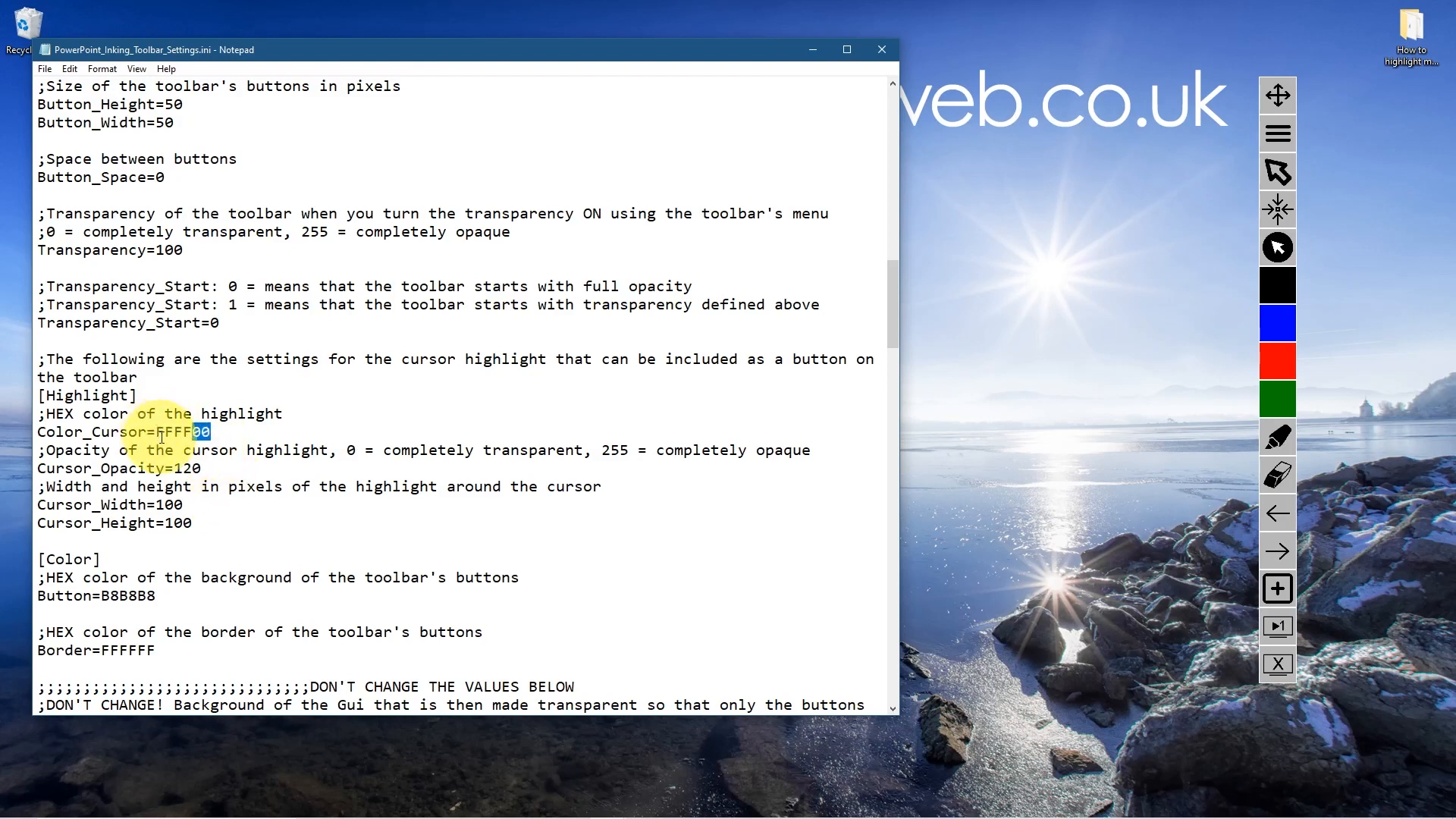
mouse_move(204, 430)
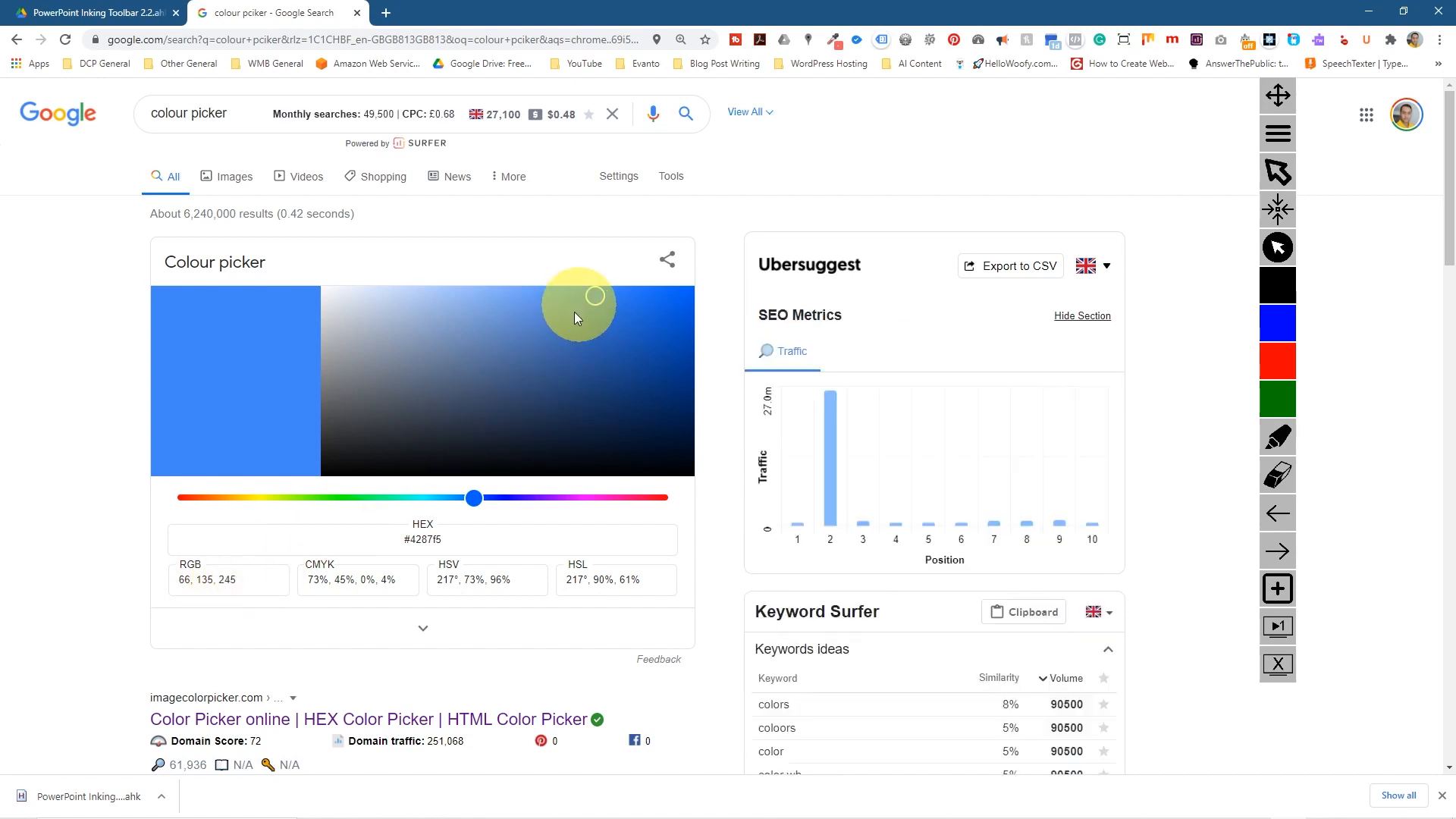
Pick a blue in Google's colour picker to read its hex code.
left_click(634, 302)
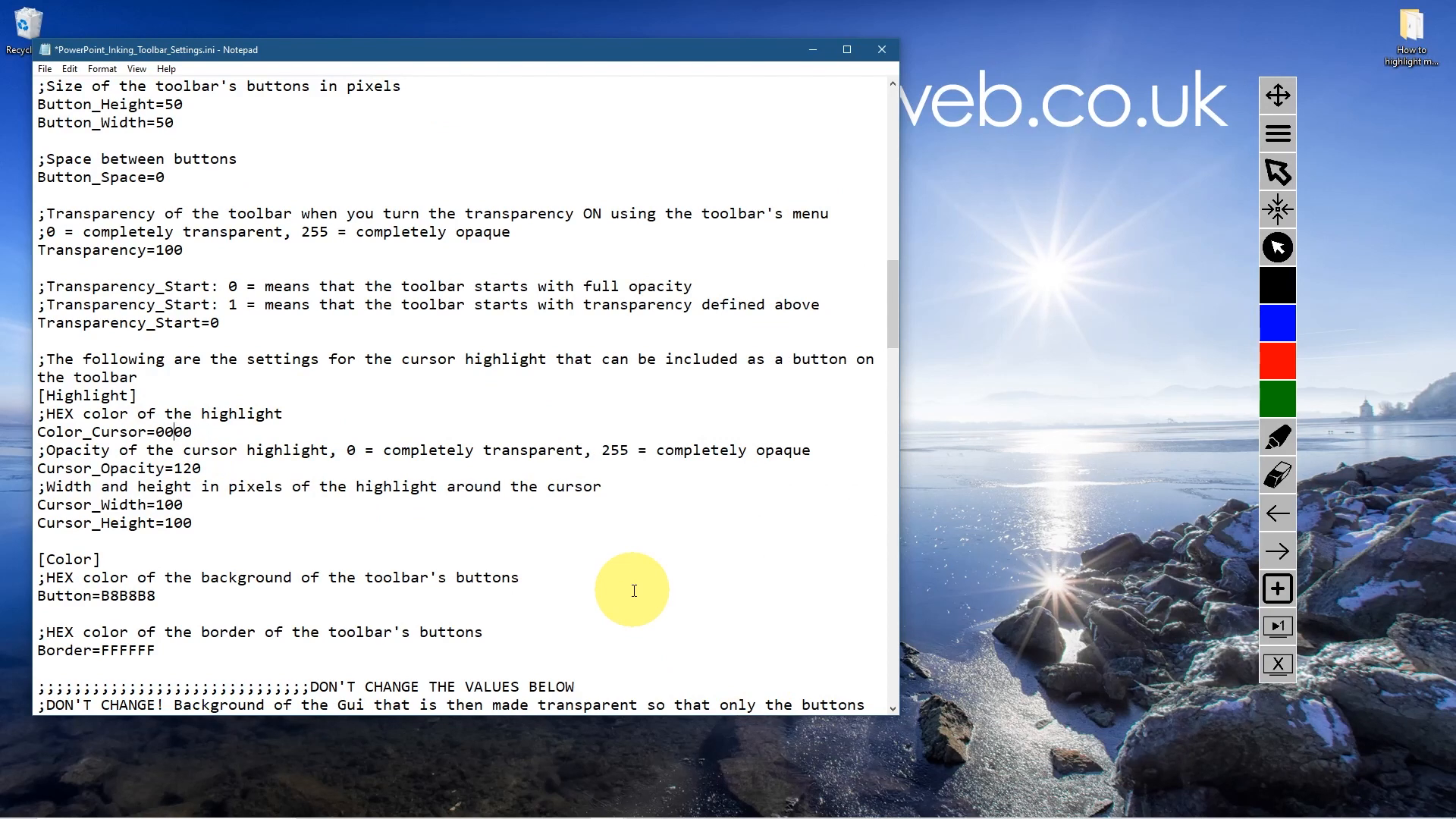
Change Color_Cursor from FFFF00 to 0000FF and save the .ini file.
type("00")
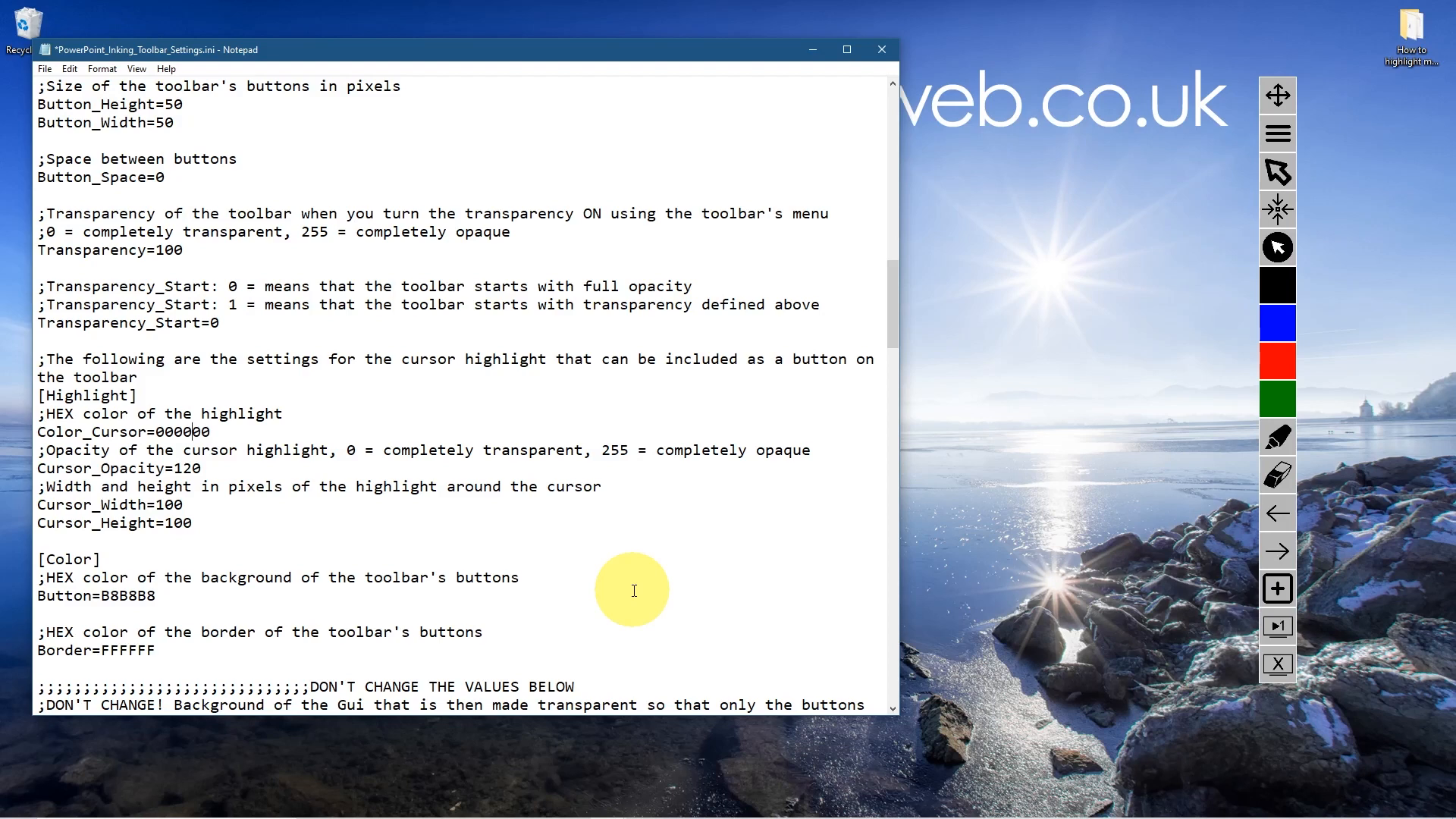
double_click(172, 431)
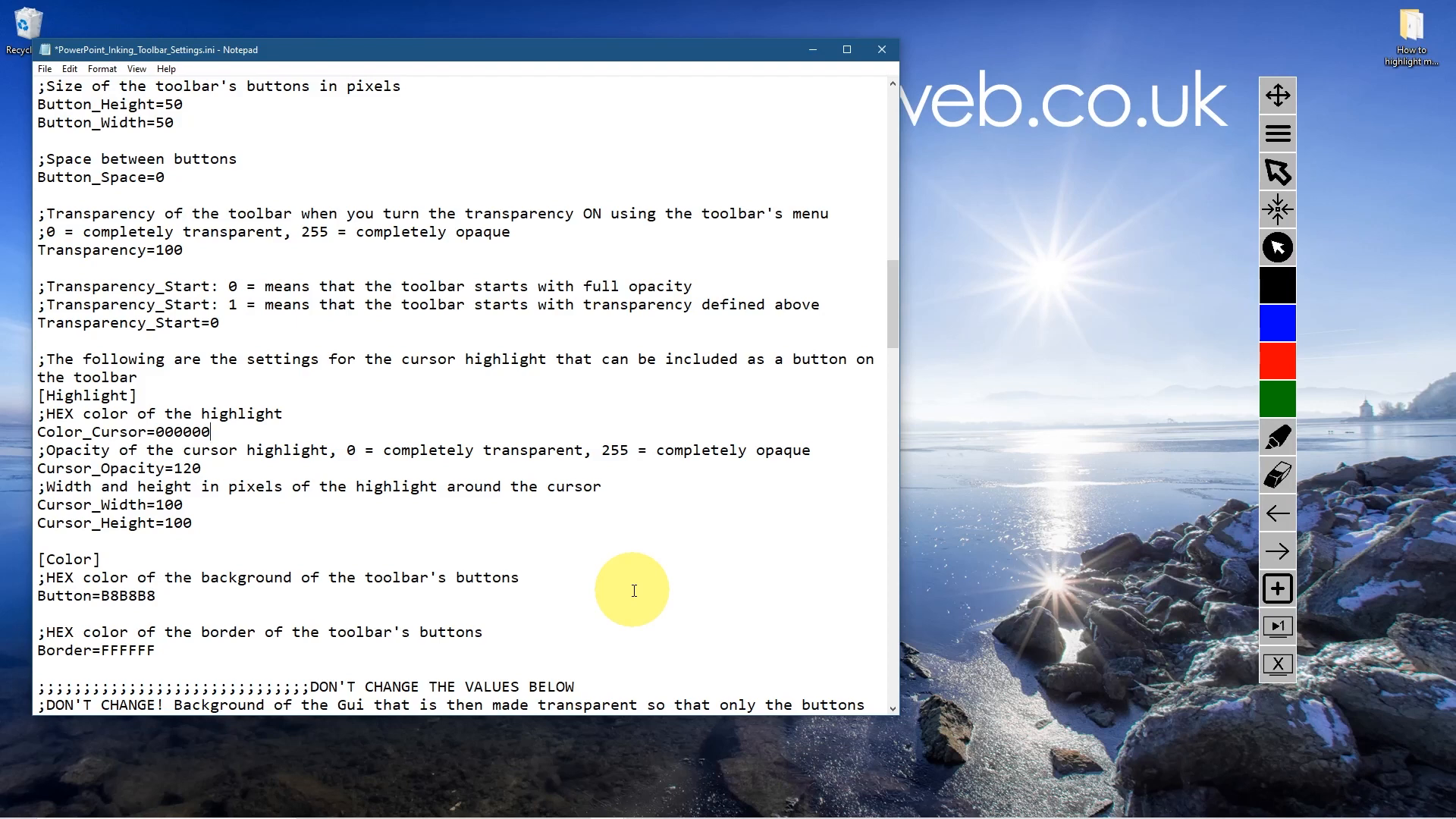
type("f")
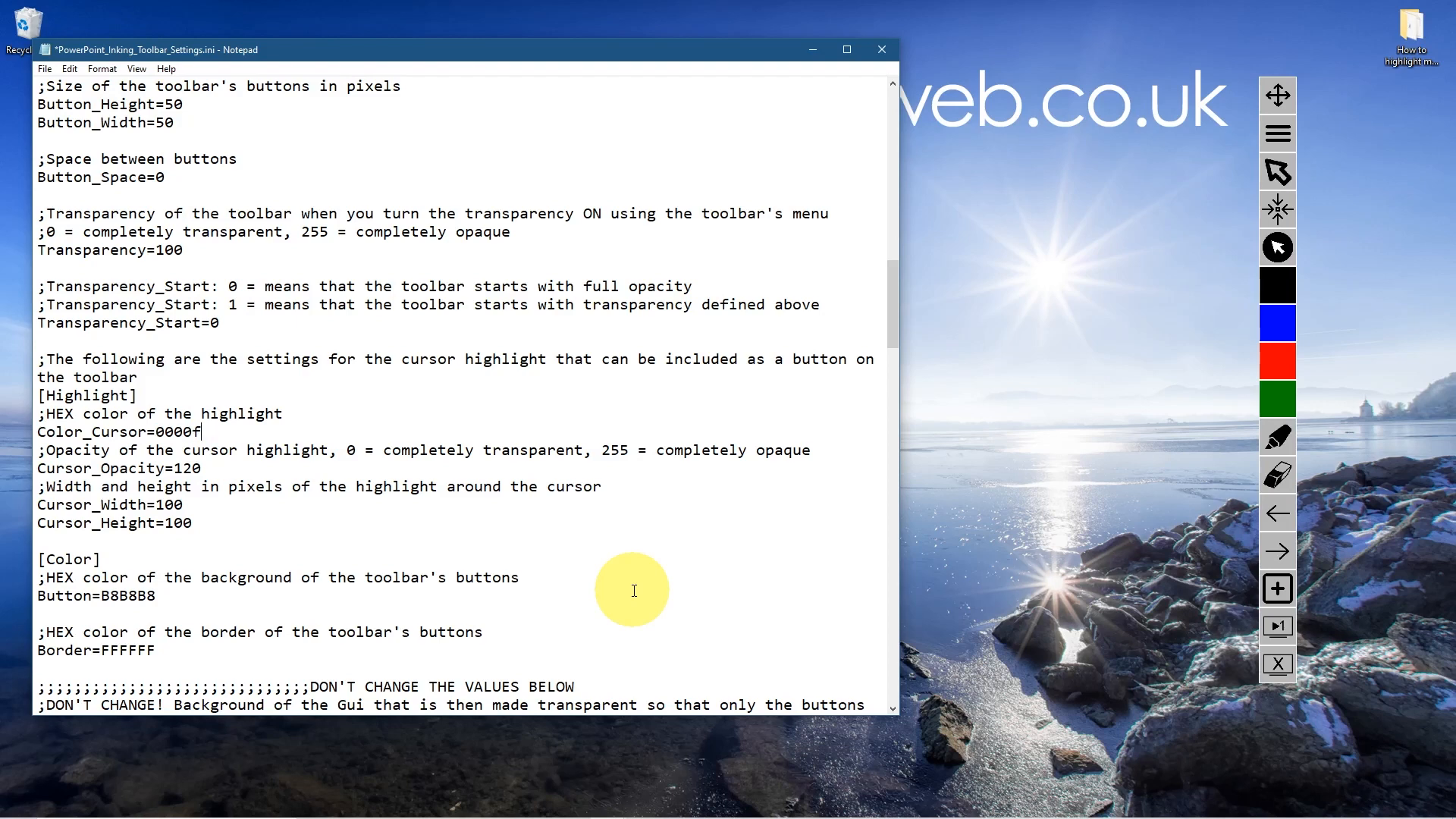
type("FF")
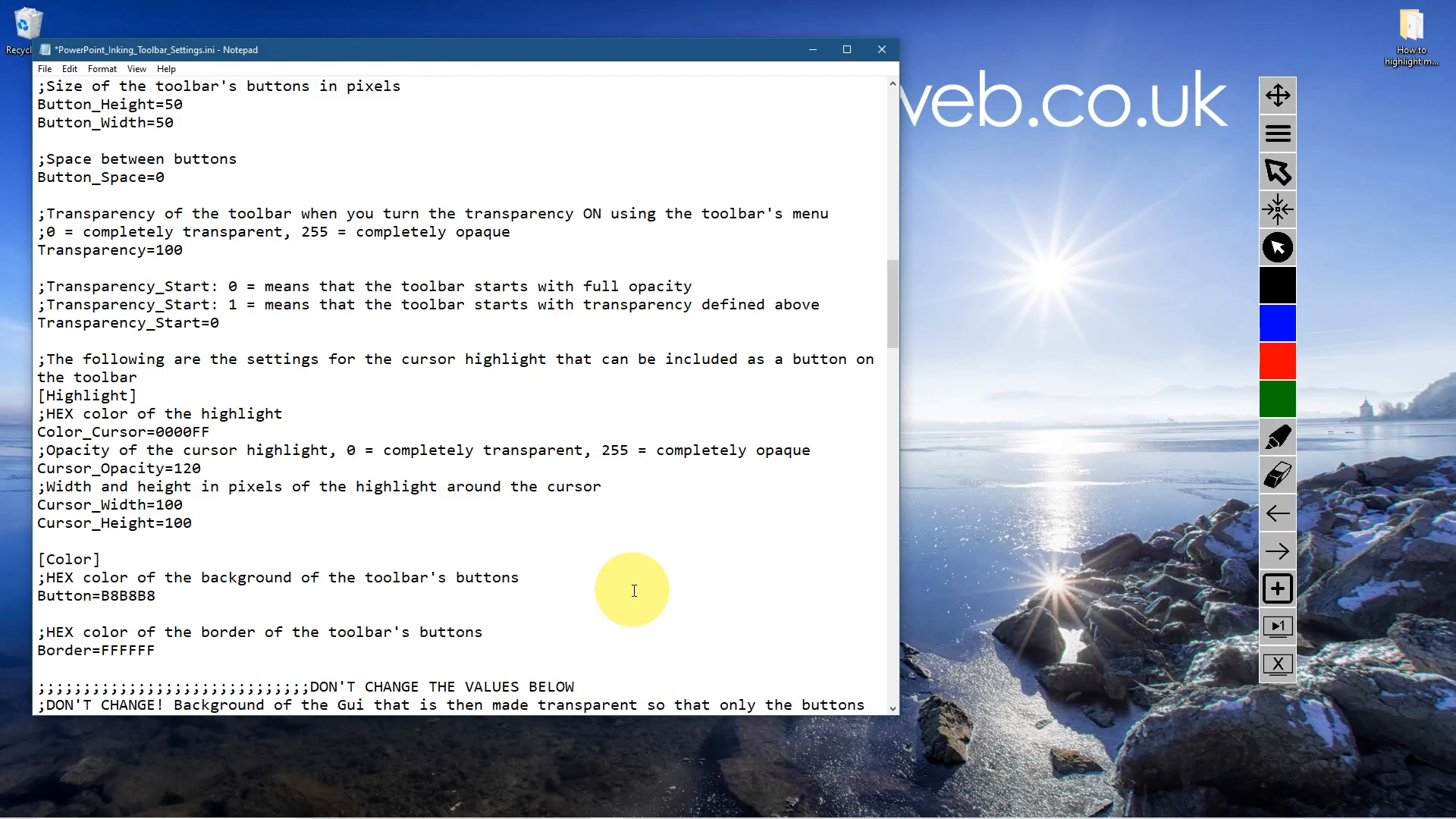
key("ctrl+s")
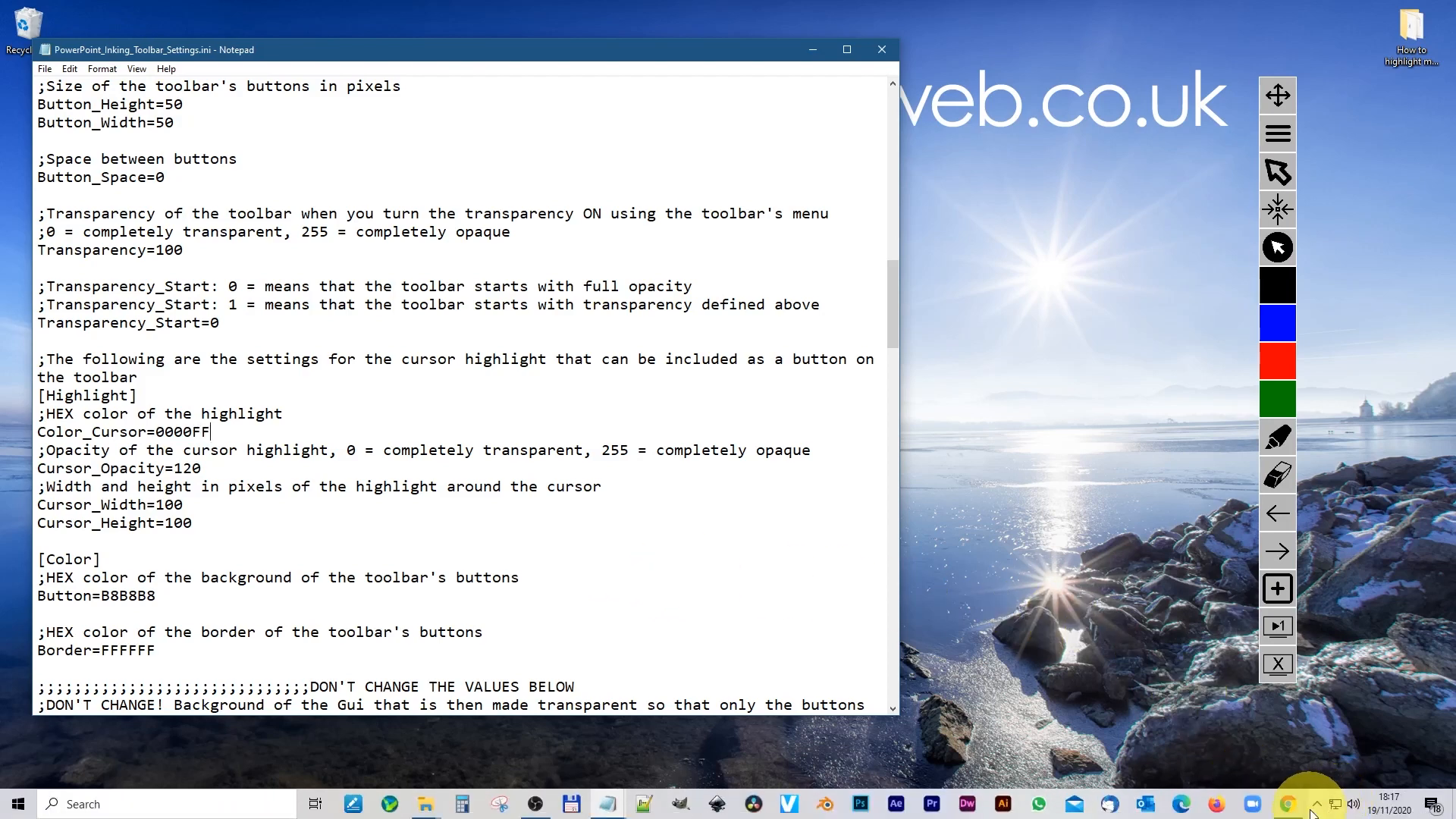
Reload the toolbar from its options menu to apply the blue highlight.
left_click(1277, 133)
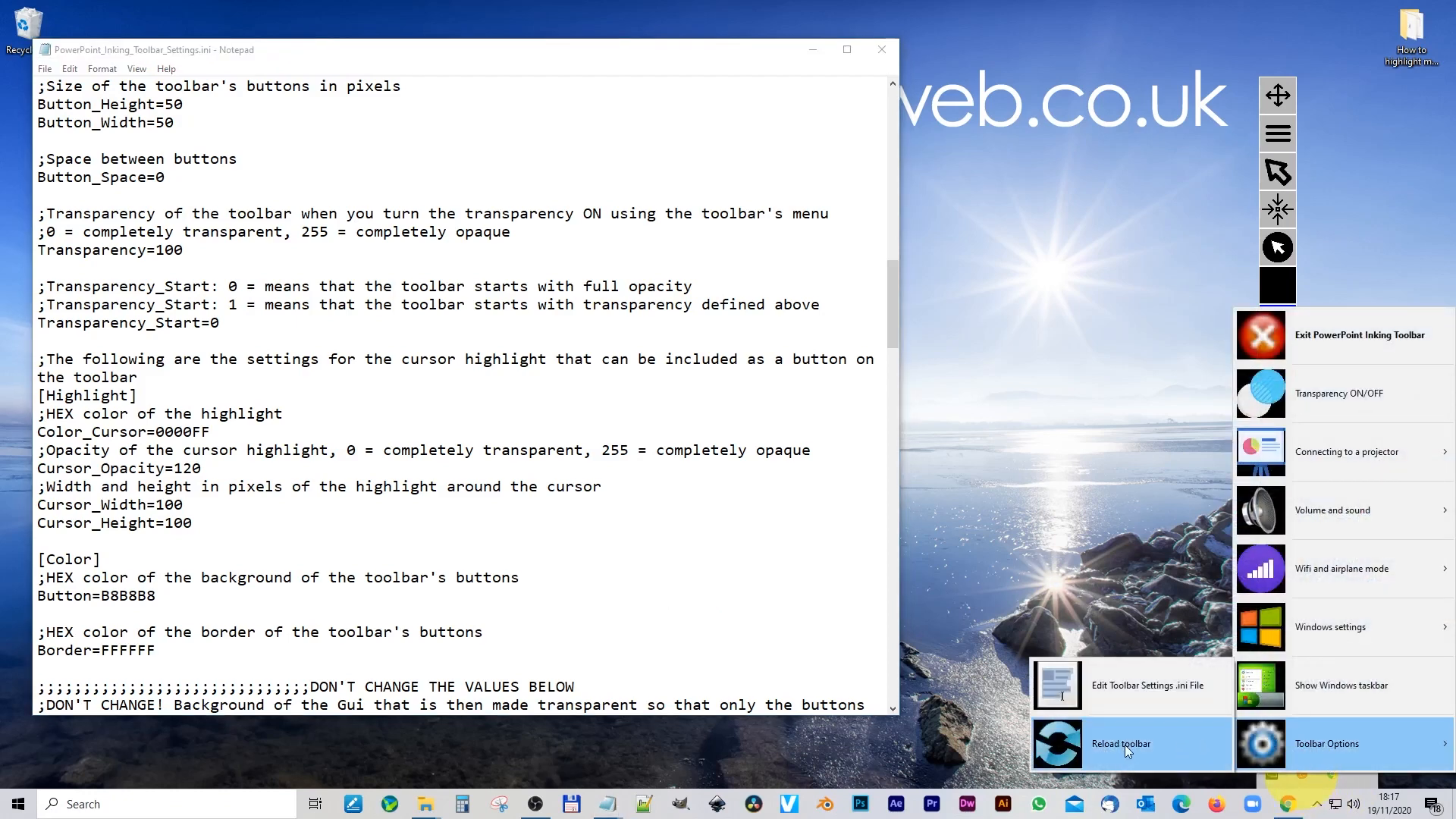
left_click(1121, 743)
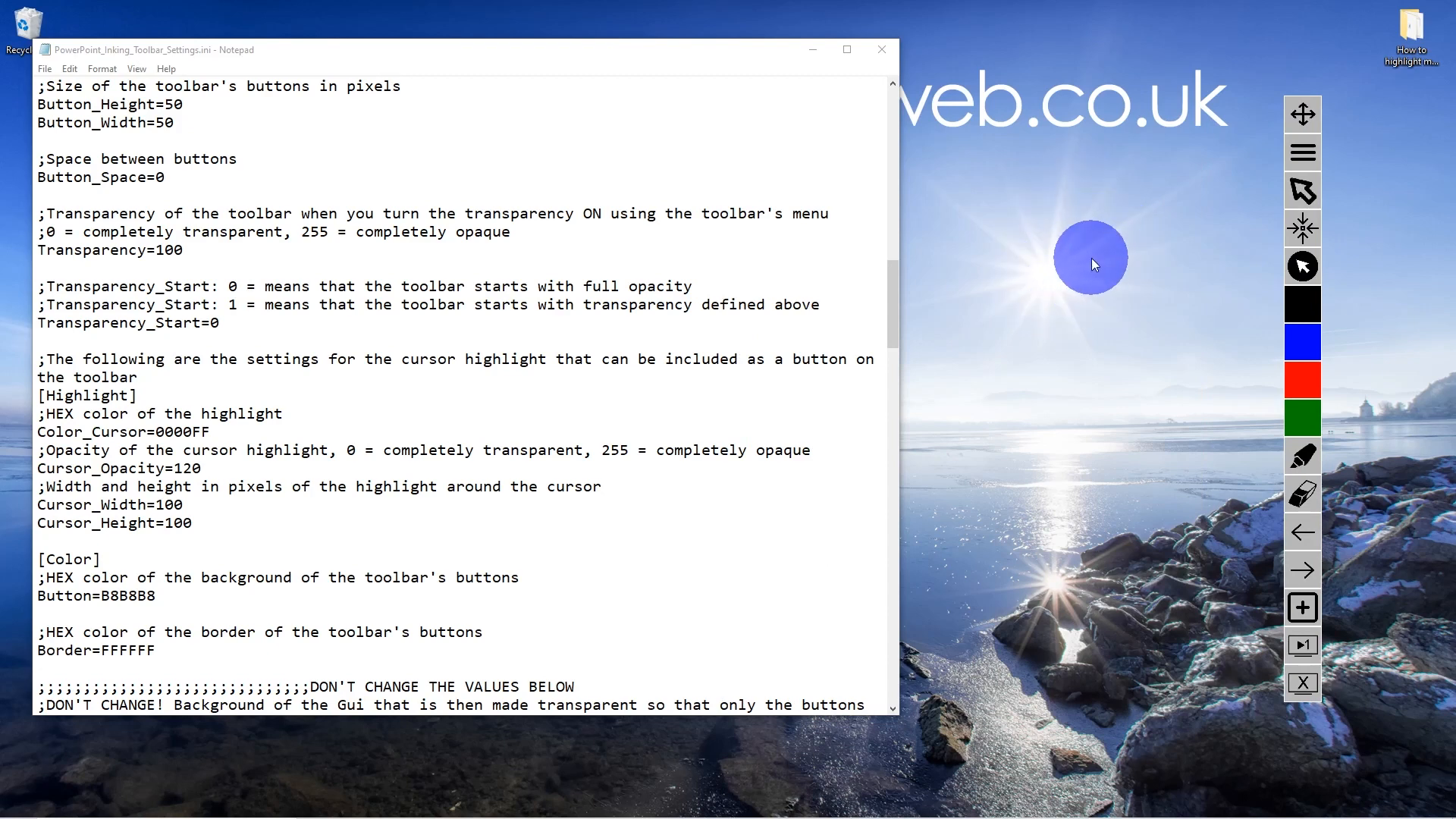
mouse_move(1077, 347)
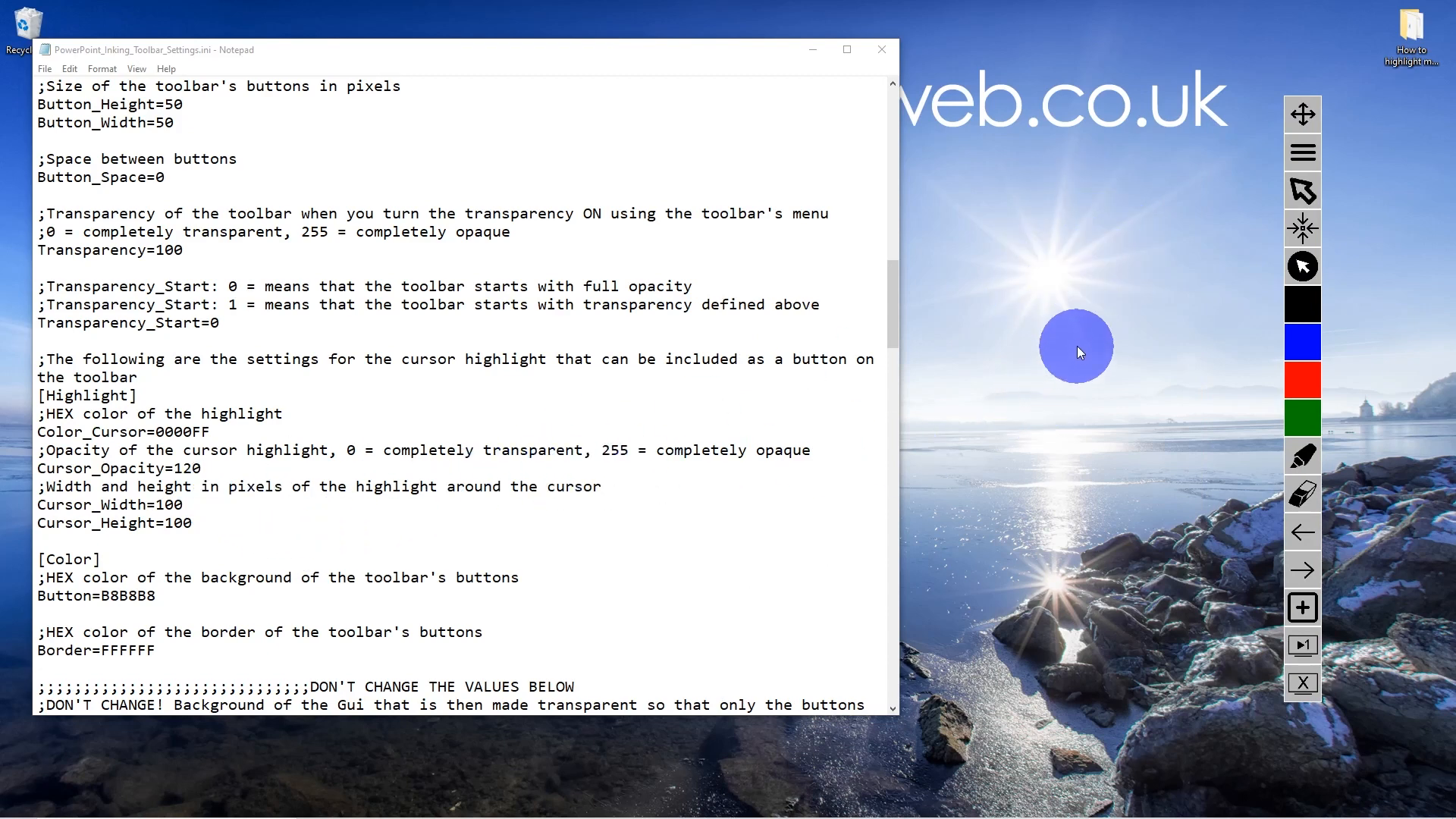
mouse_move(1066, 360)
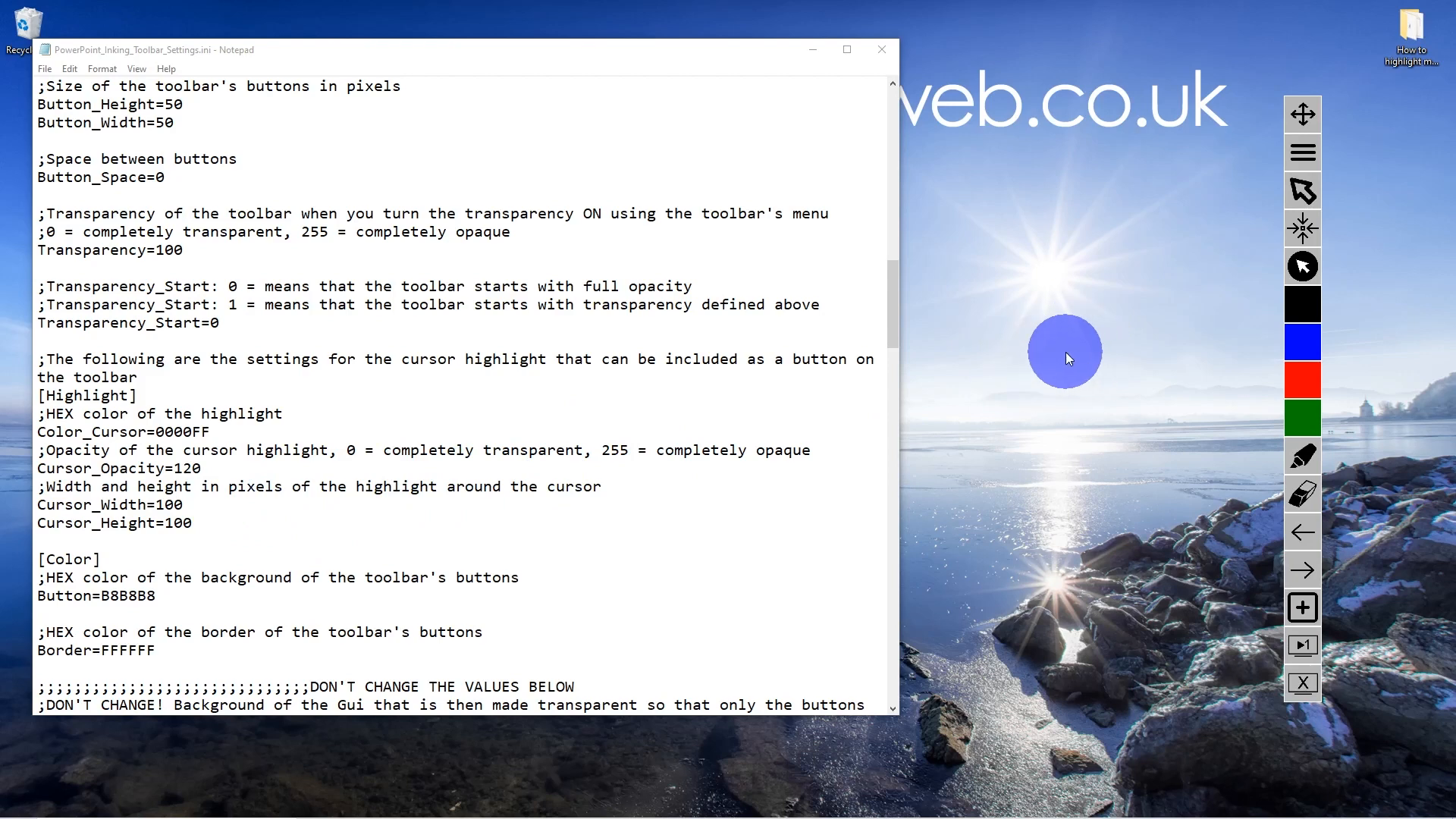
mouse_move(499, 448)
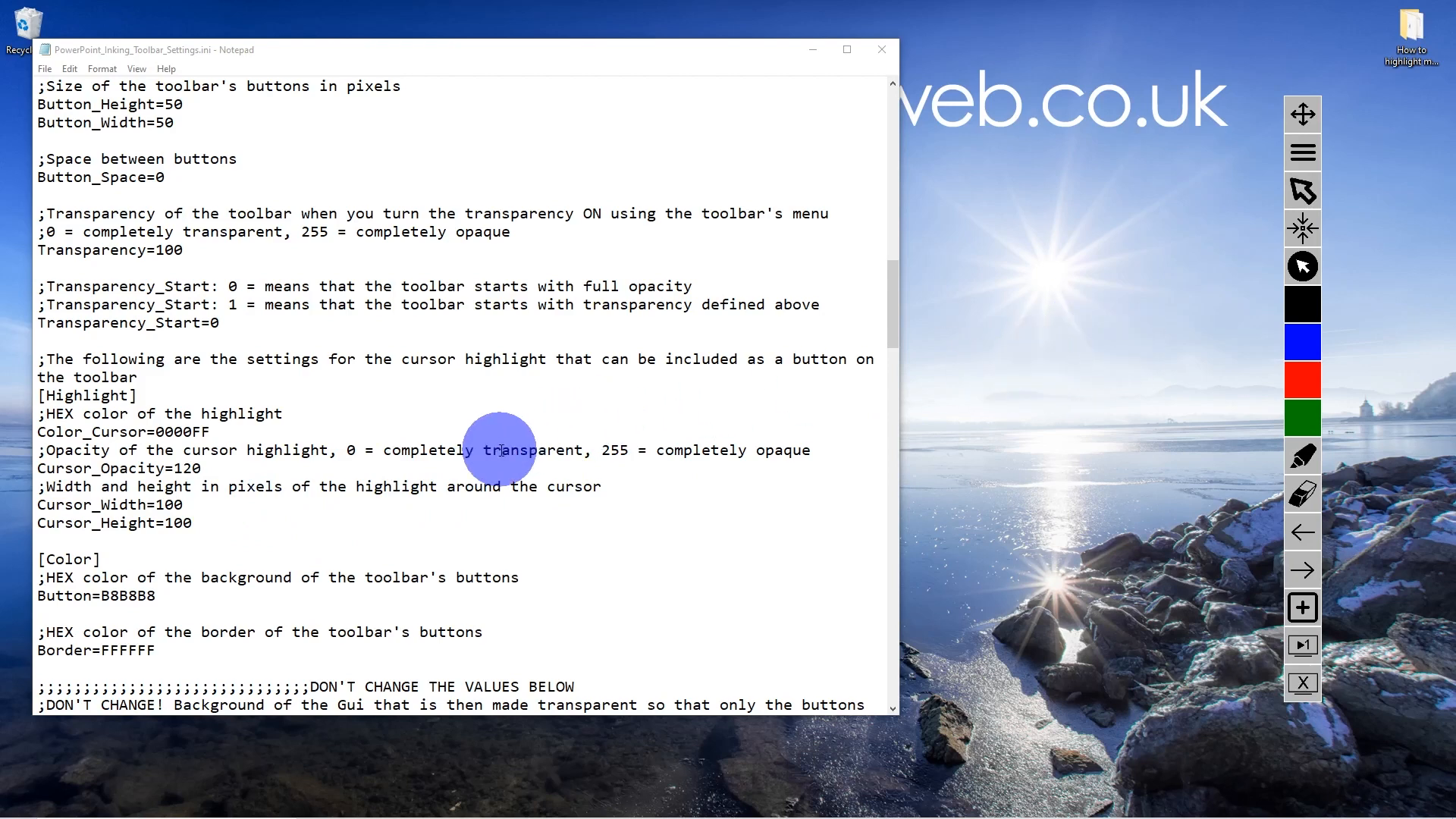
mouse_move(160, 469)
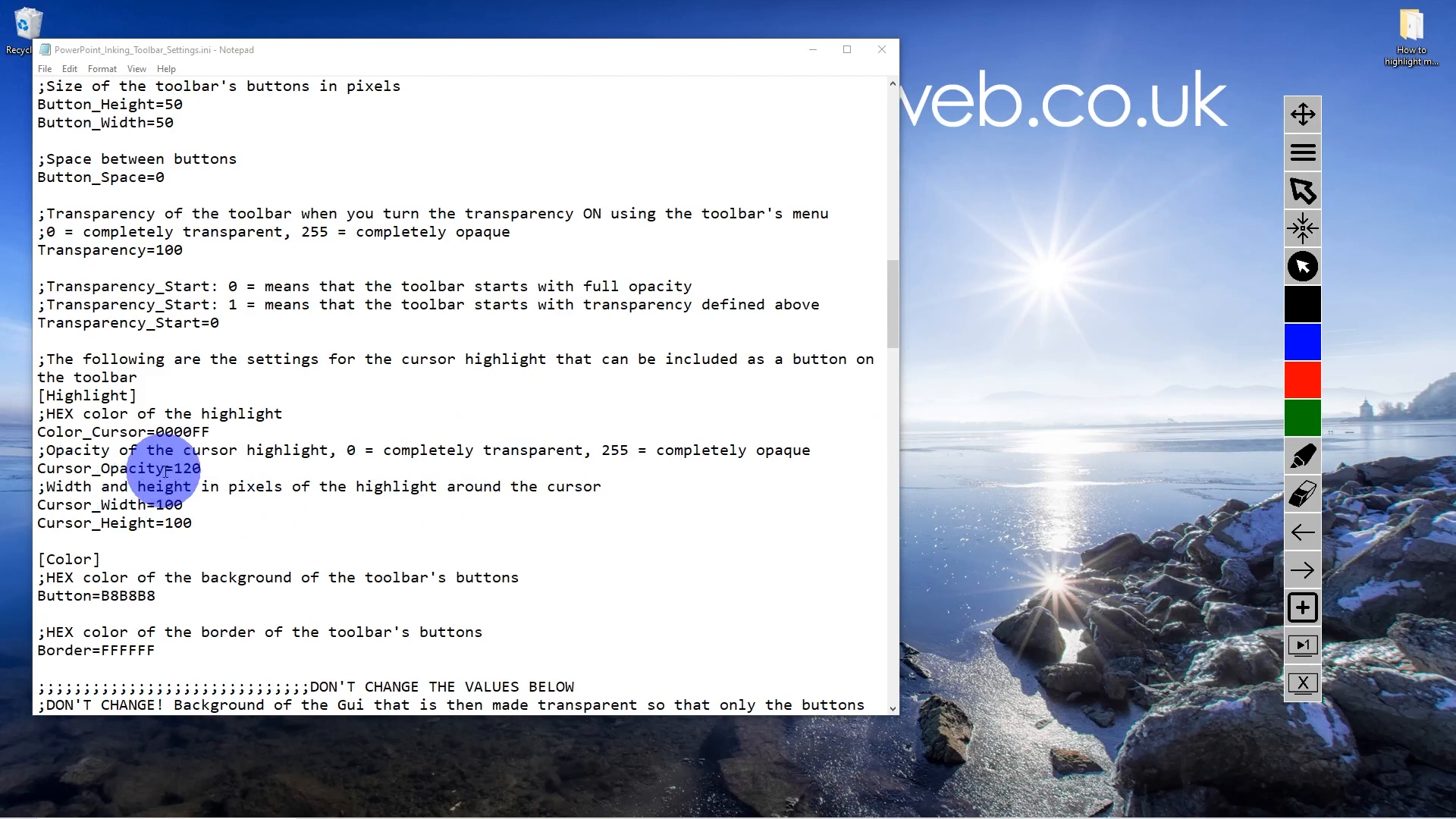
Replace Cursor_Opacity 120 with 20 and reload the toolbar from its tray icon.
double_click(183, 468)
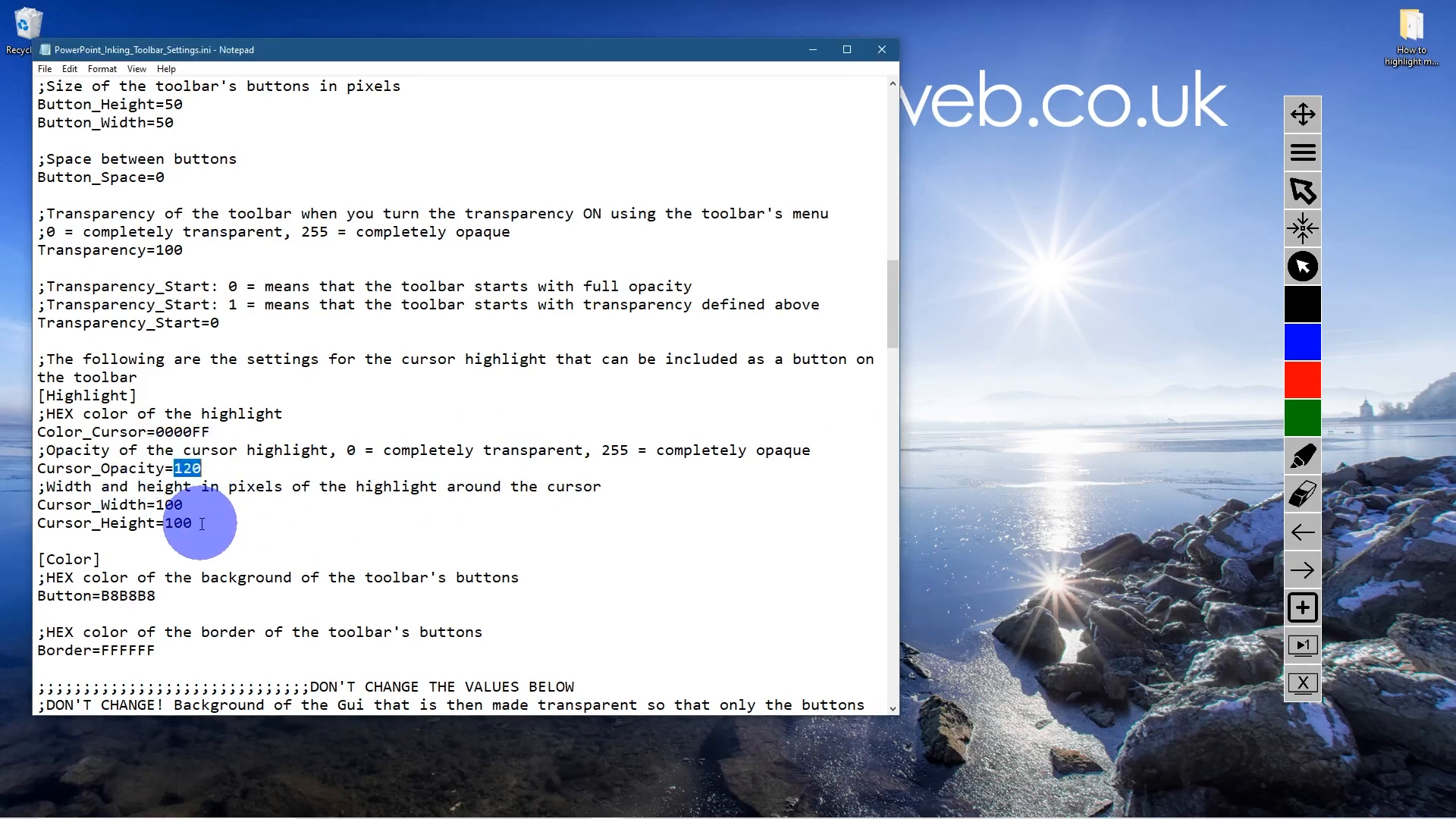
mouse_move(339, 432)
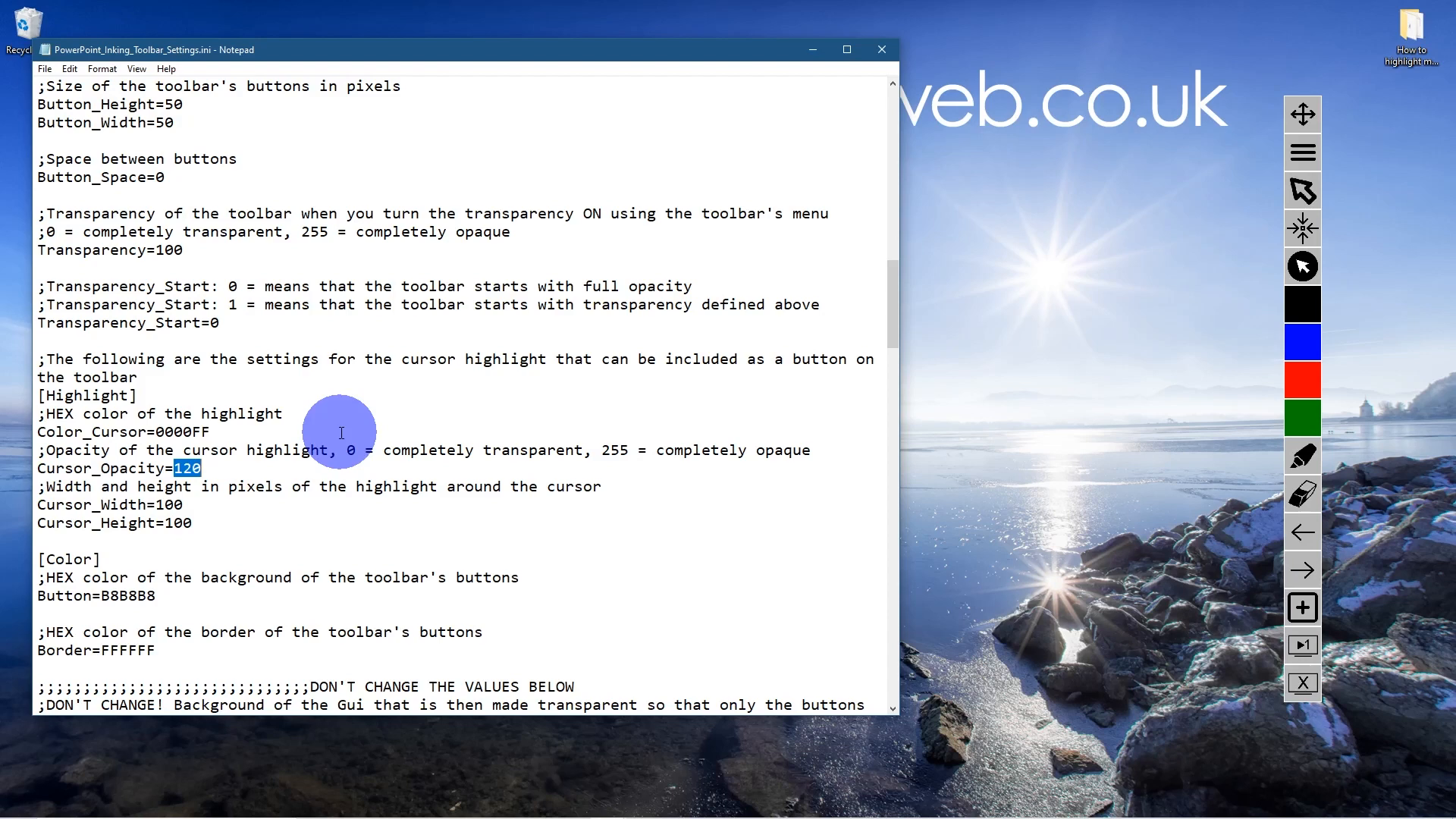
type("20")
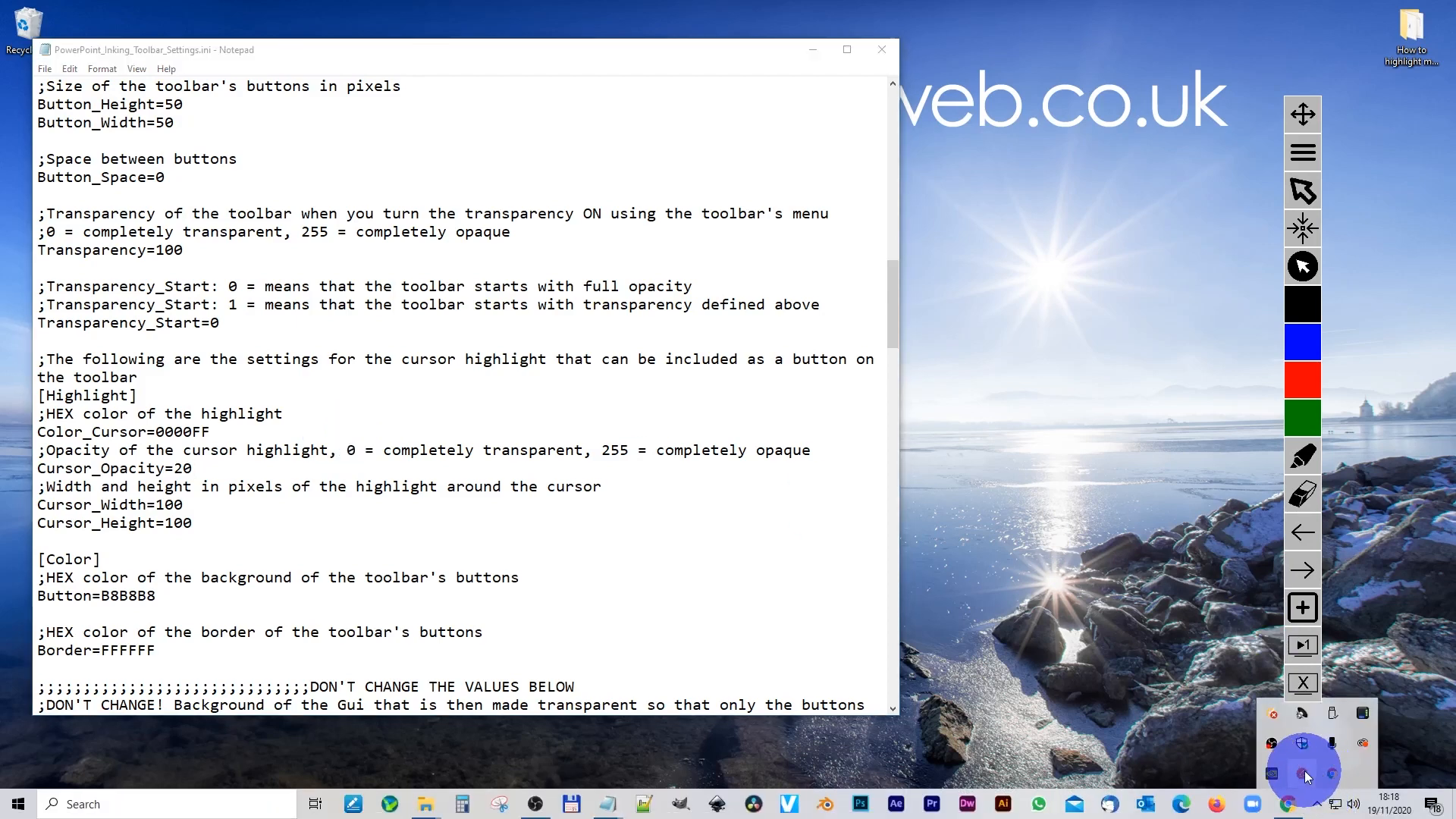
left_click(1302, 153)
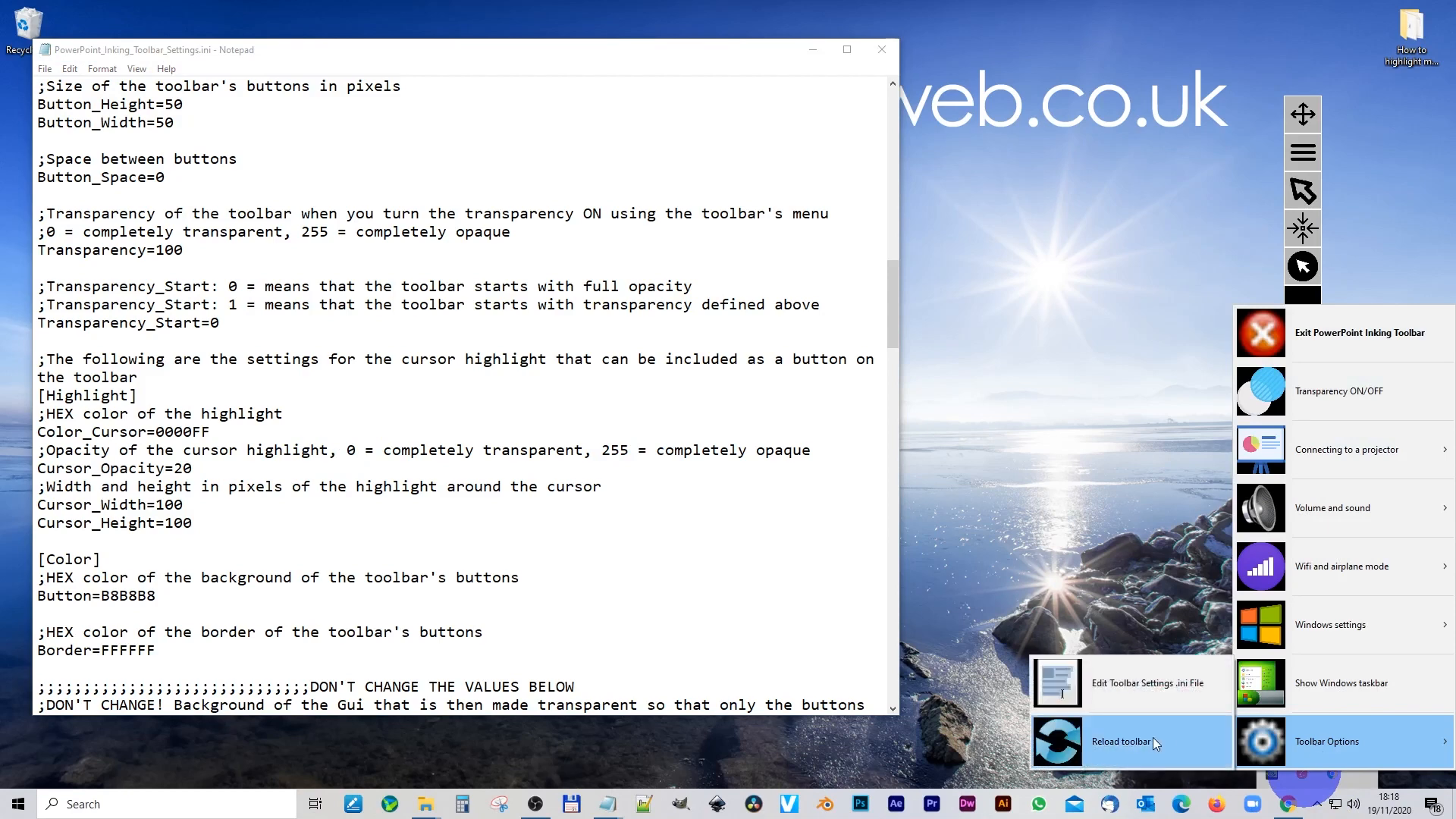
left_click(1123, 741)
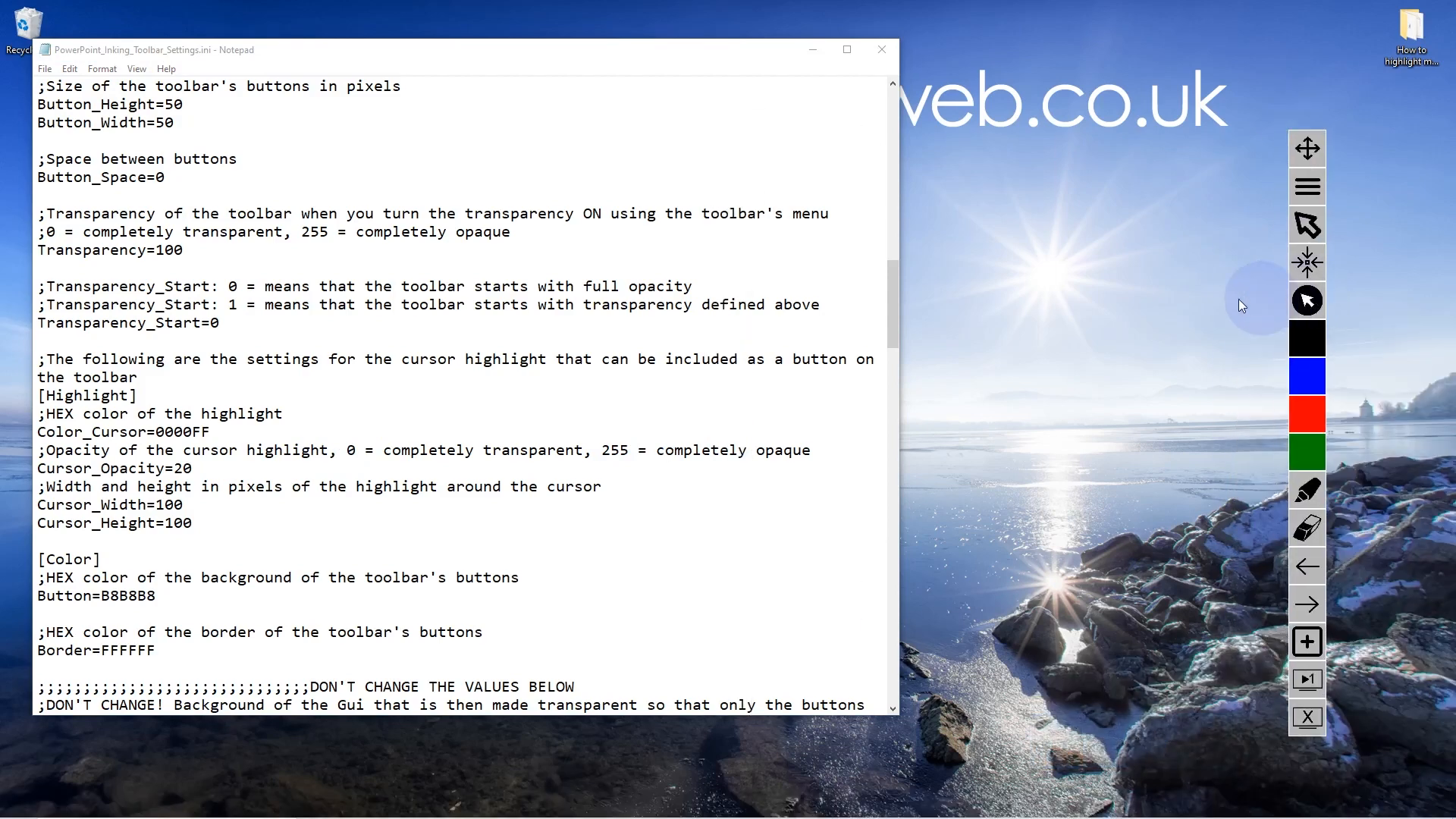
mouse_move(1100, 485)
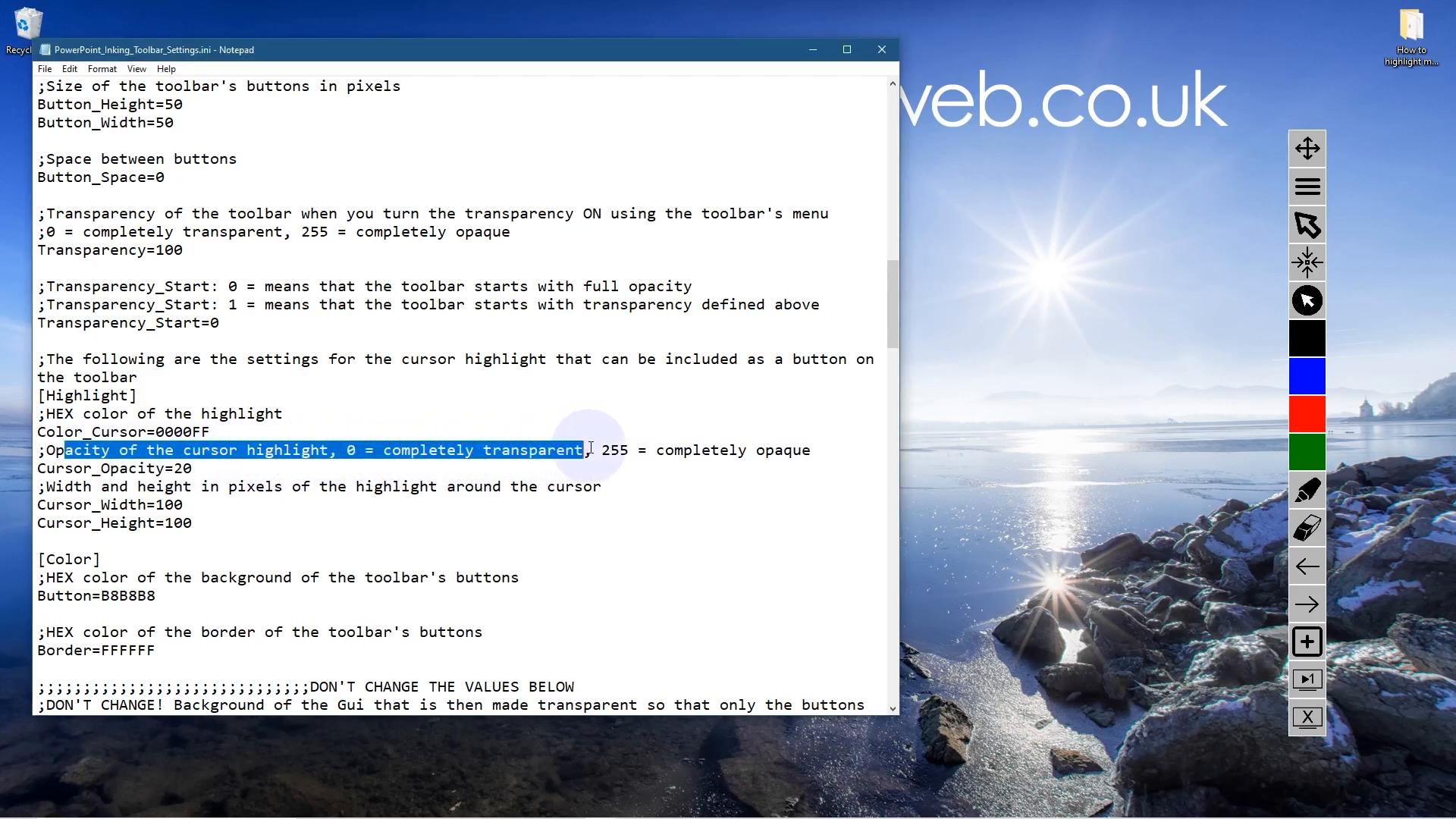
Select the 255 maximum value in the opacity comment of the settings file.
double_click(614, 450)
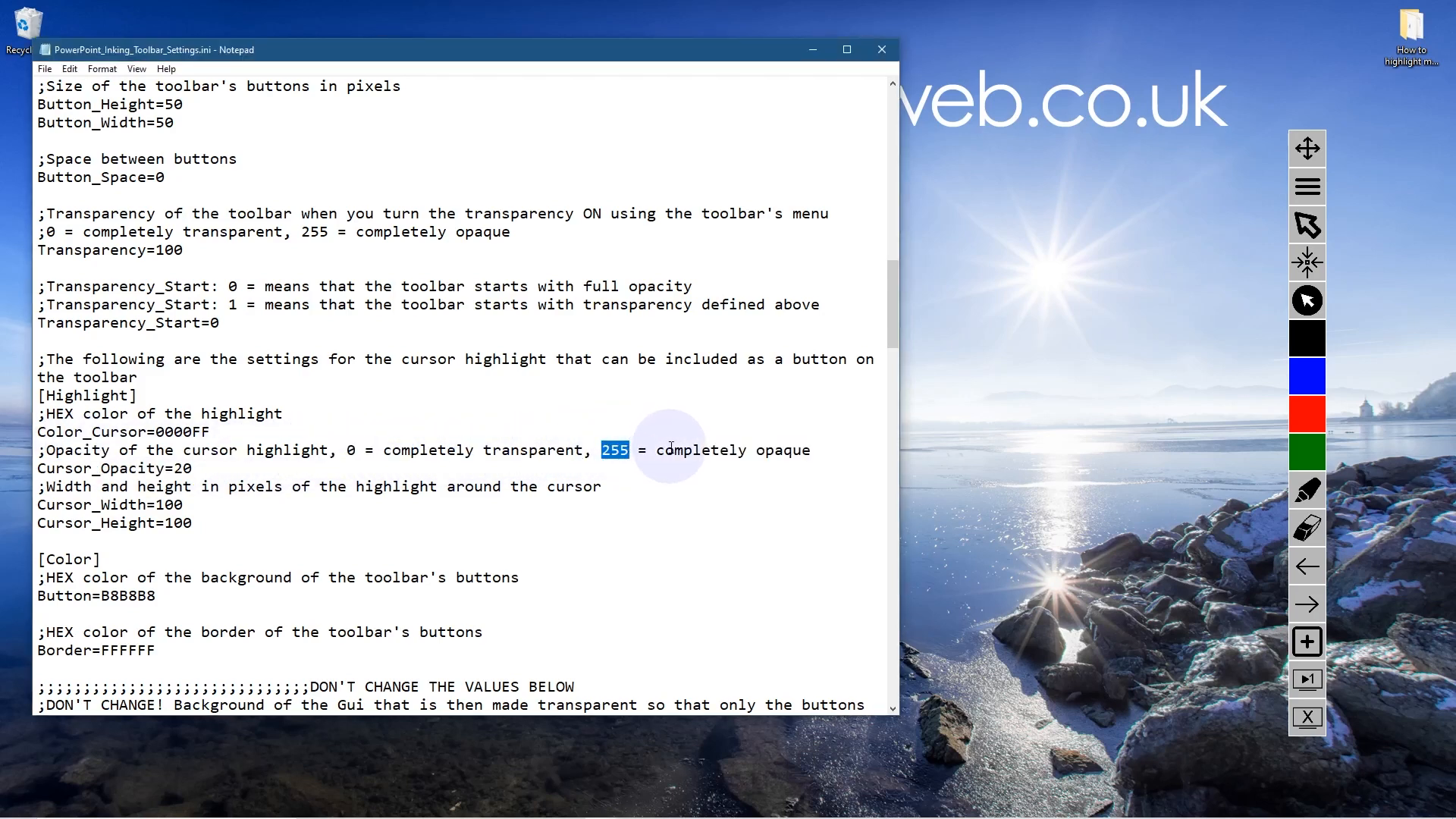
mouse_move(1089, 403)
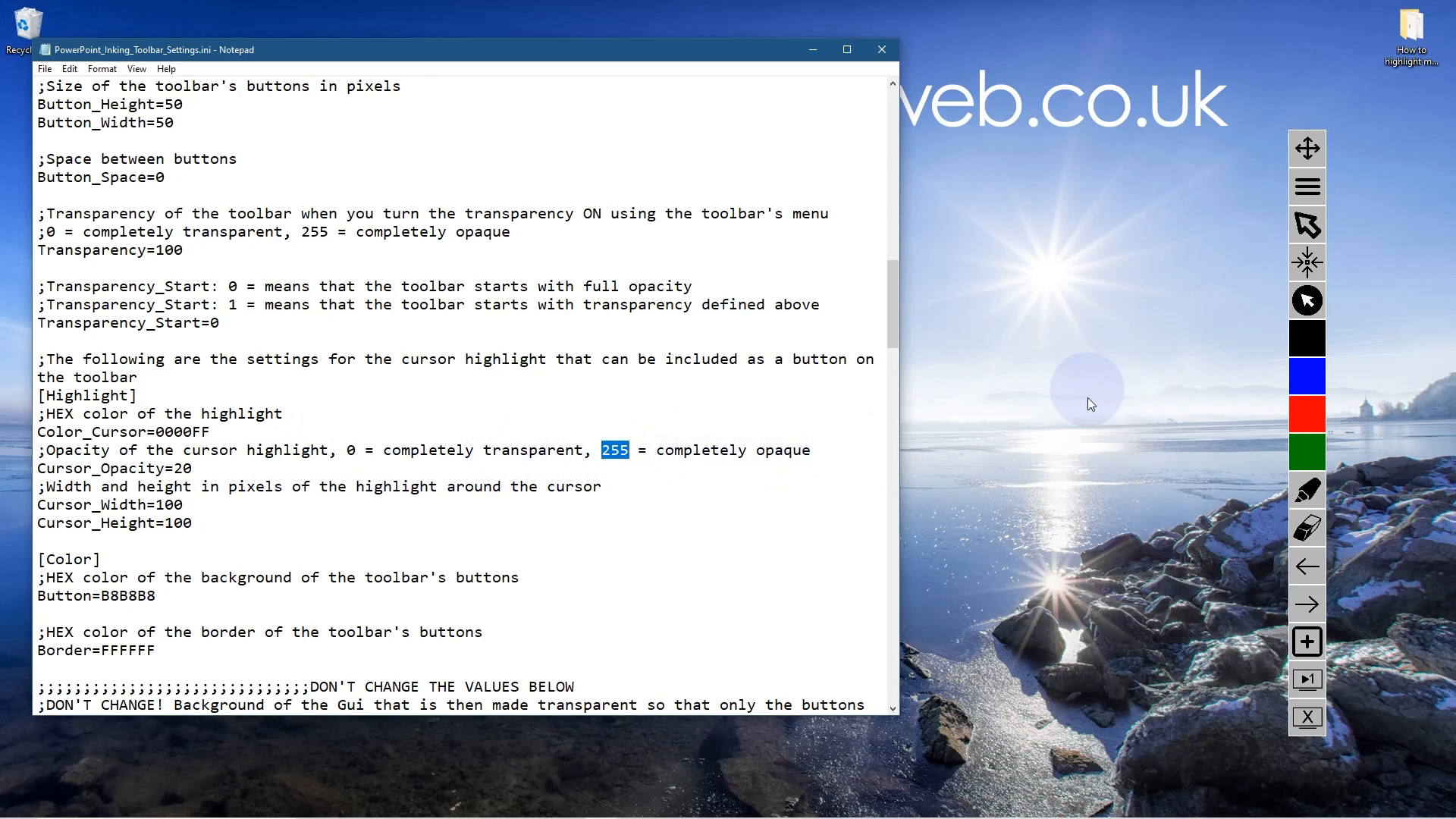
mouse_move(1094, 407)
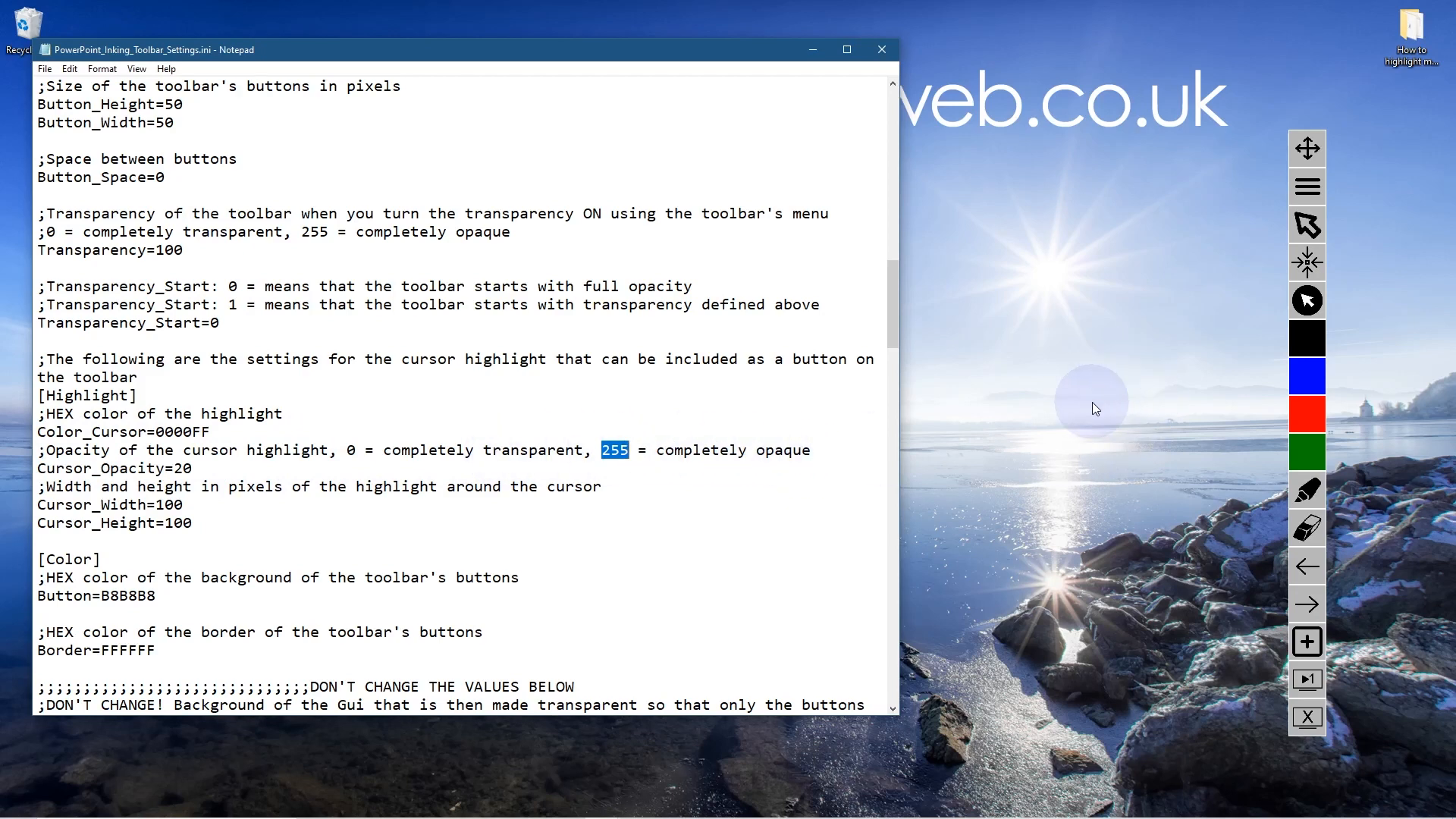
mouse_move(364, 443)
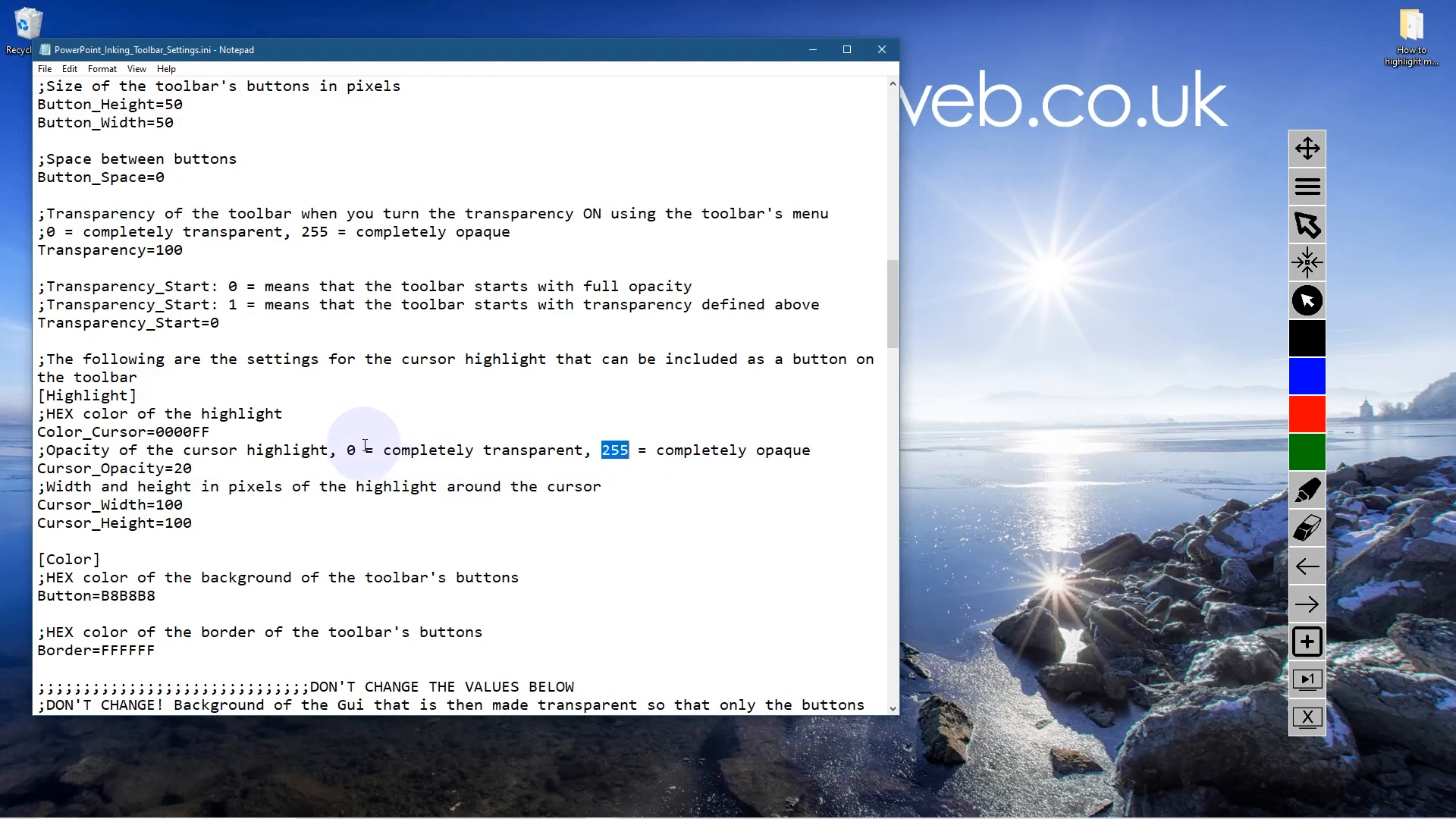
mouse_move(1050, 437)
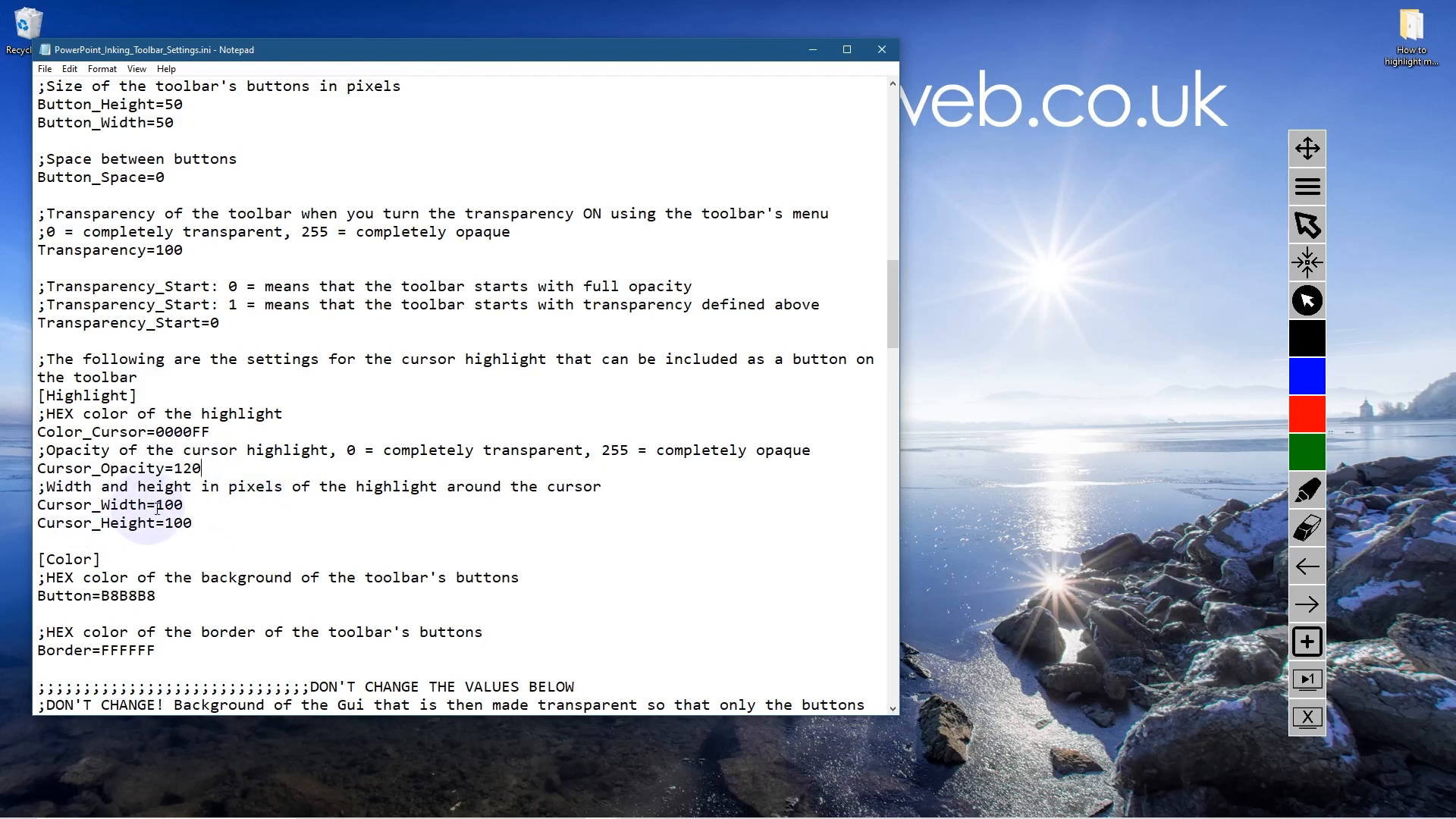
mouse_move(1118, 497)
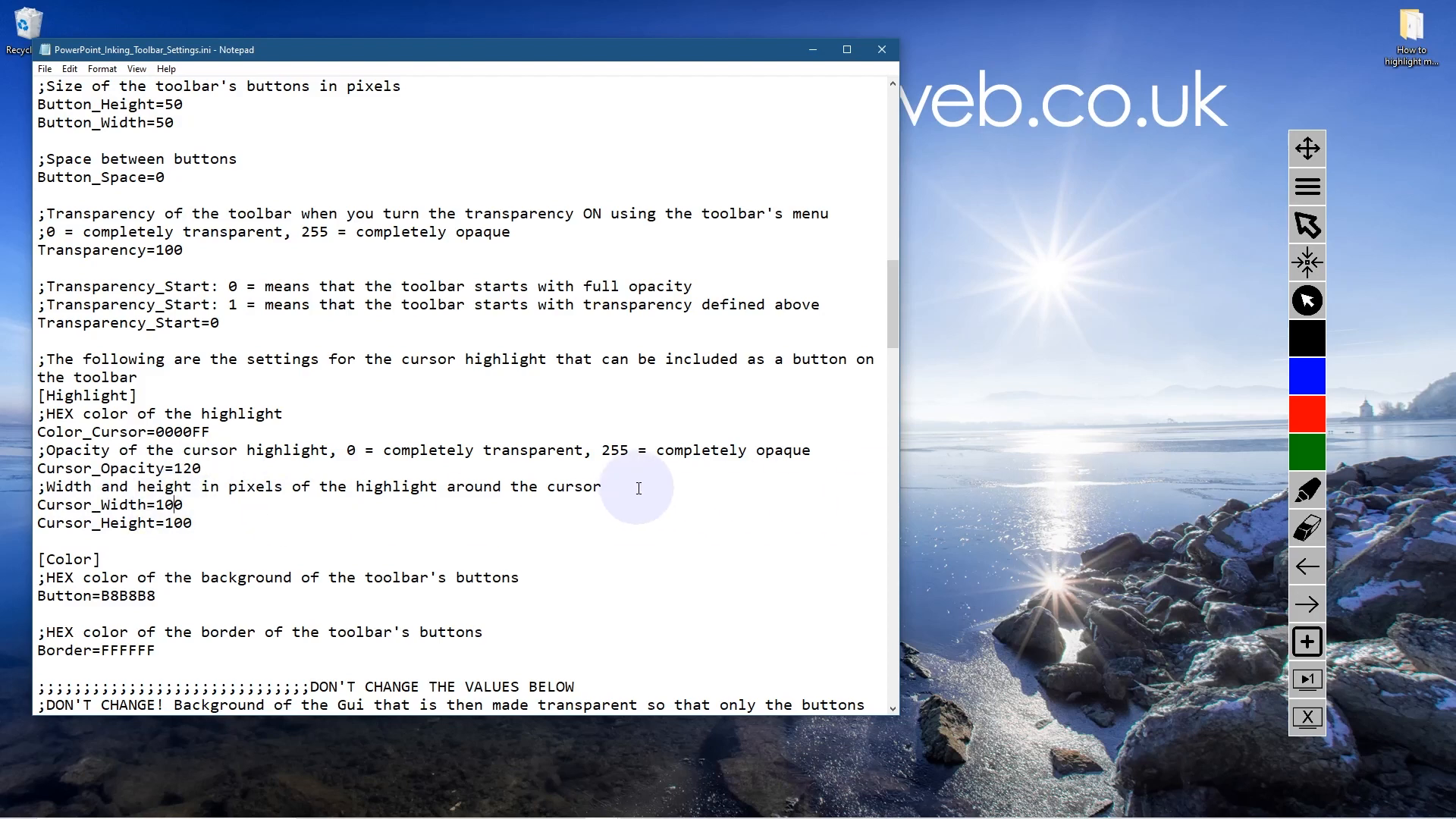
Set the highlight width and height to 50 and reload the toolbar.
type("50")
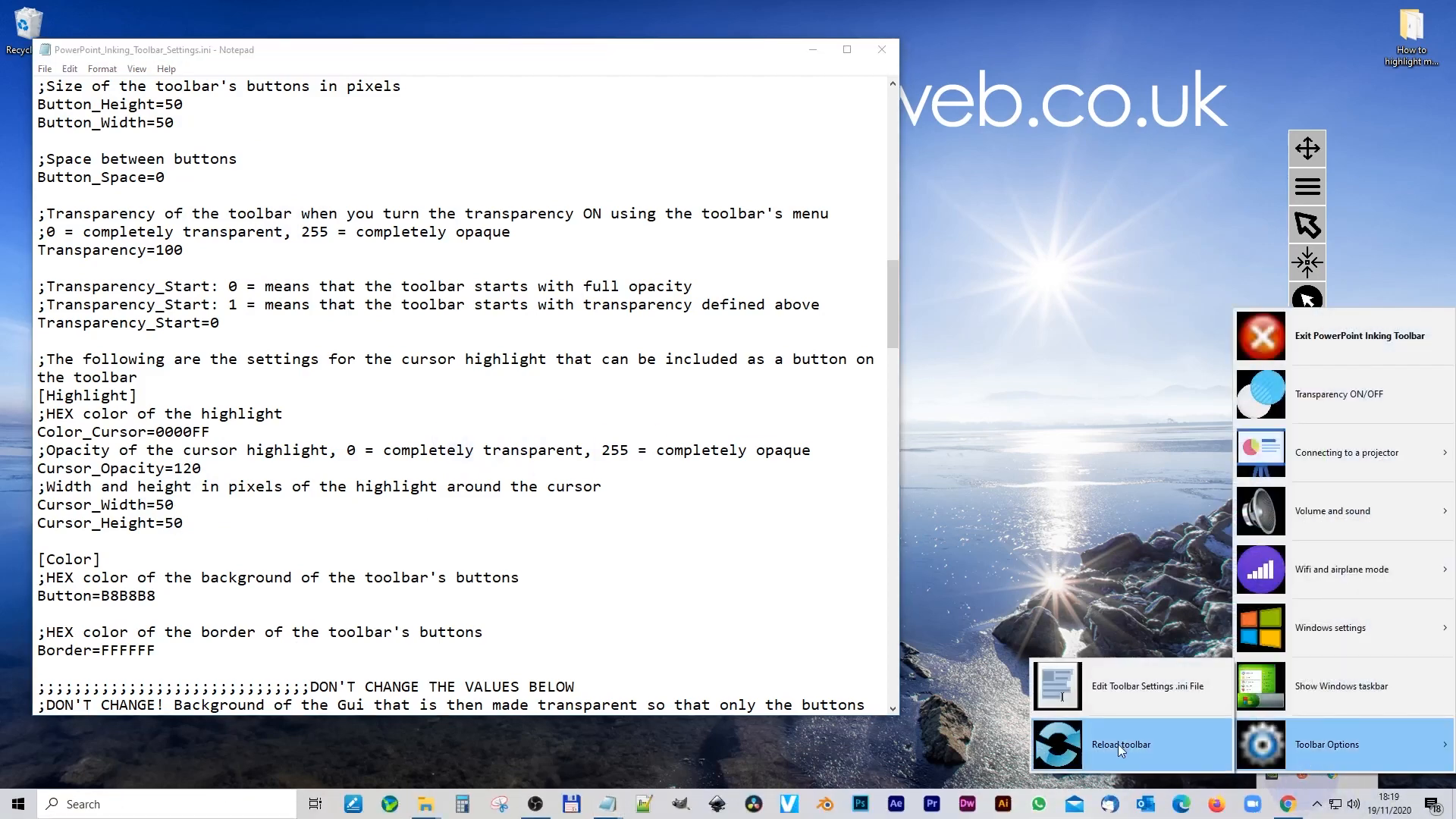
left_click(1120, 744)
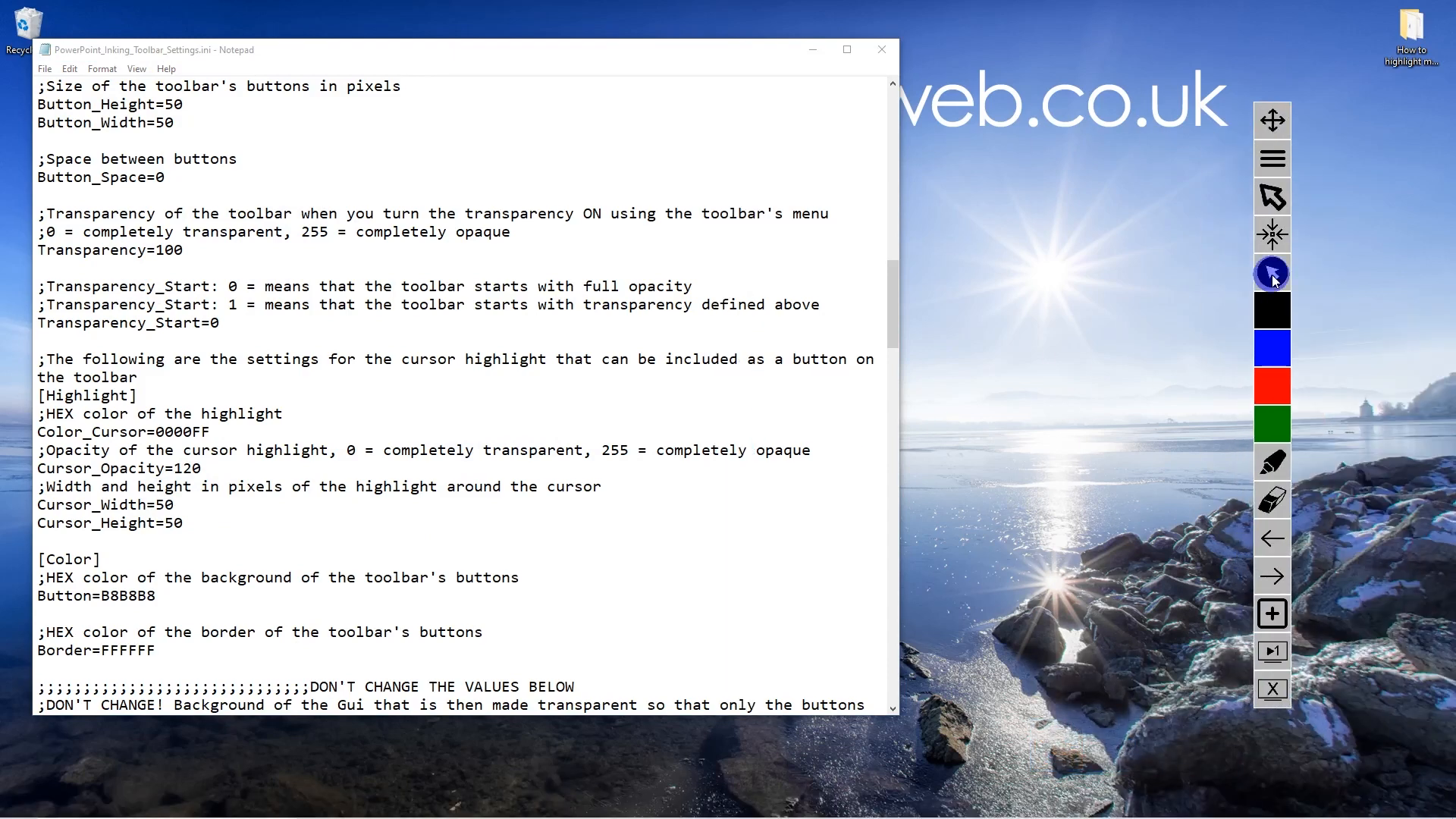
mouse_move(1039, 342)
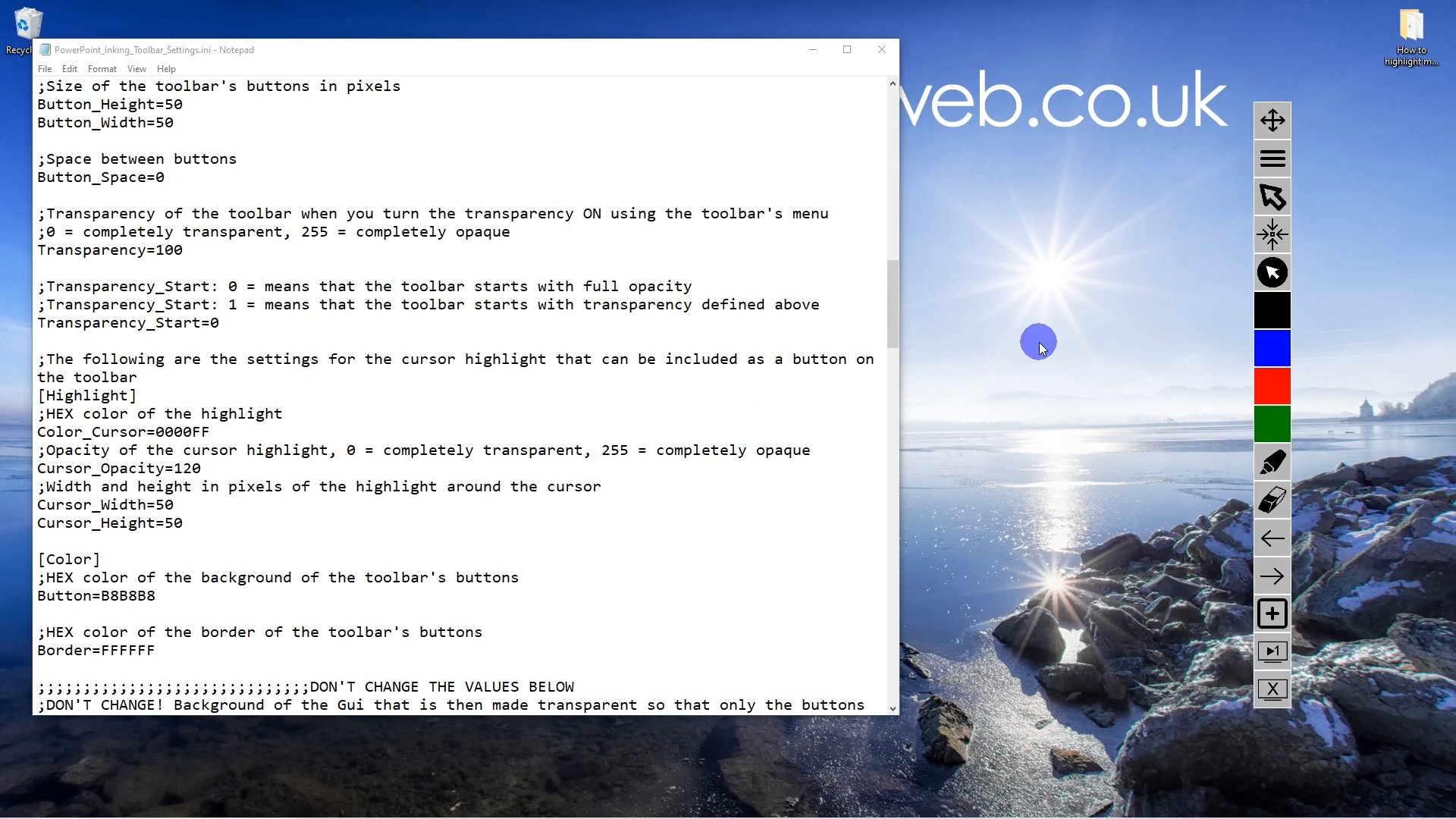
mouse_move(274, 86)
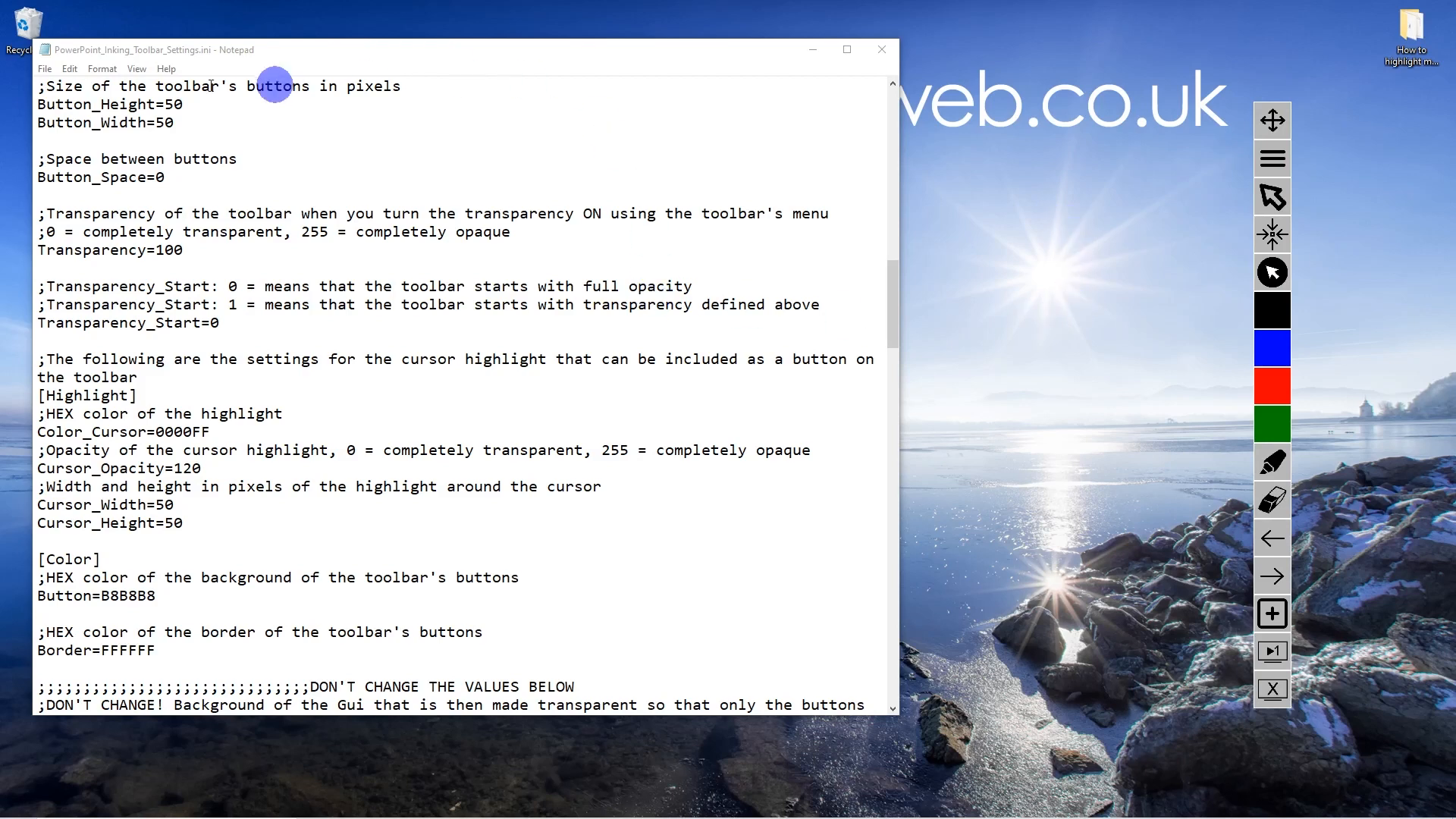
Replace the Color_Cursor code with FFFF00 for a yellow highlight.
left_click(44, 69)
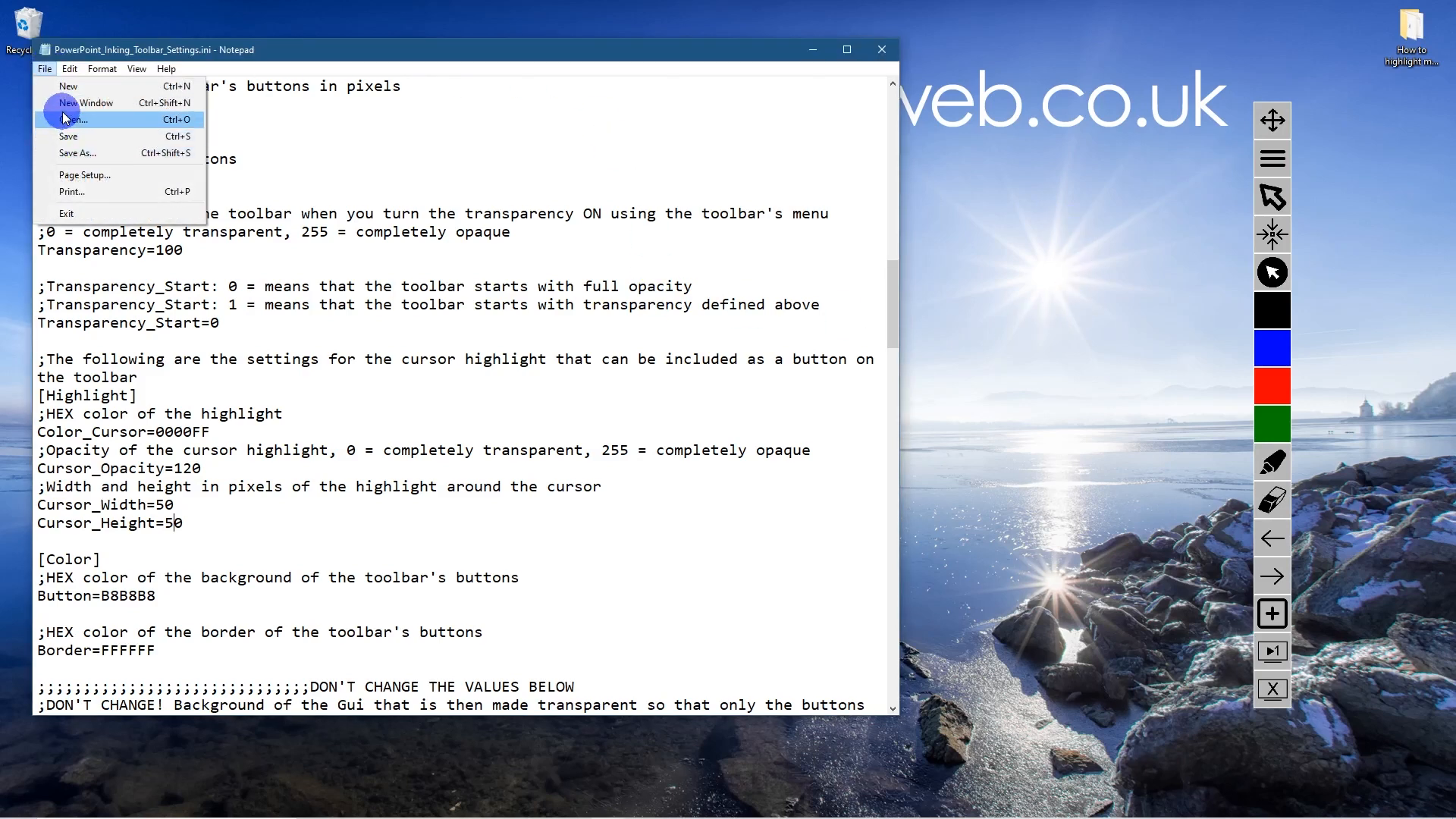
mouse_move(88, 102)
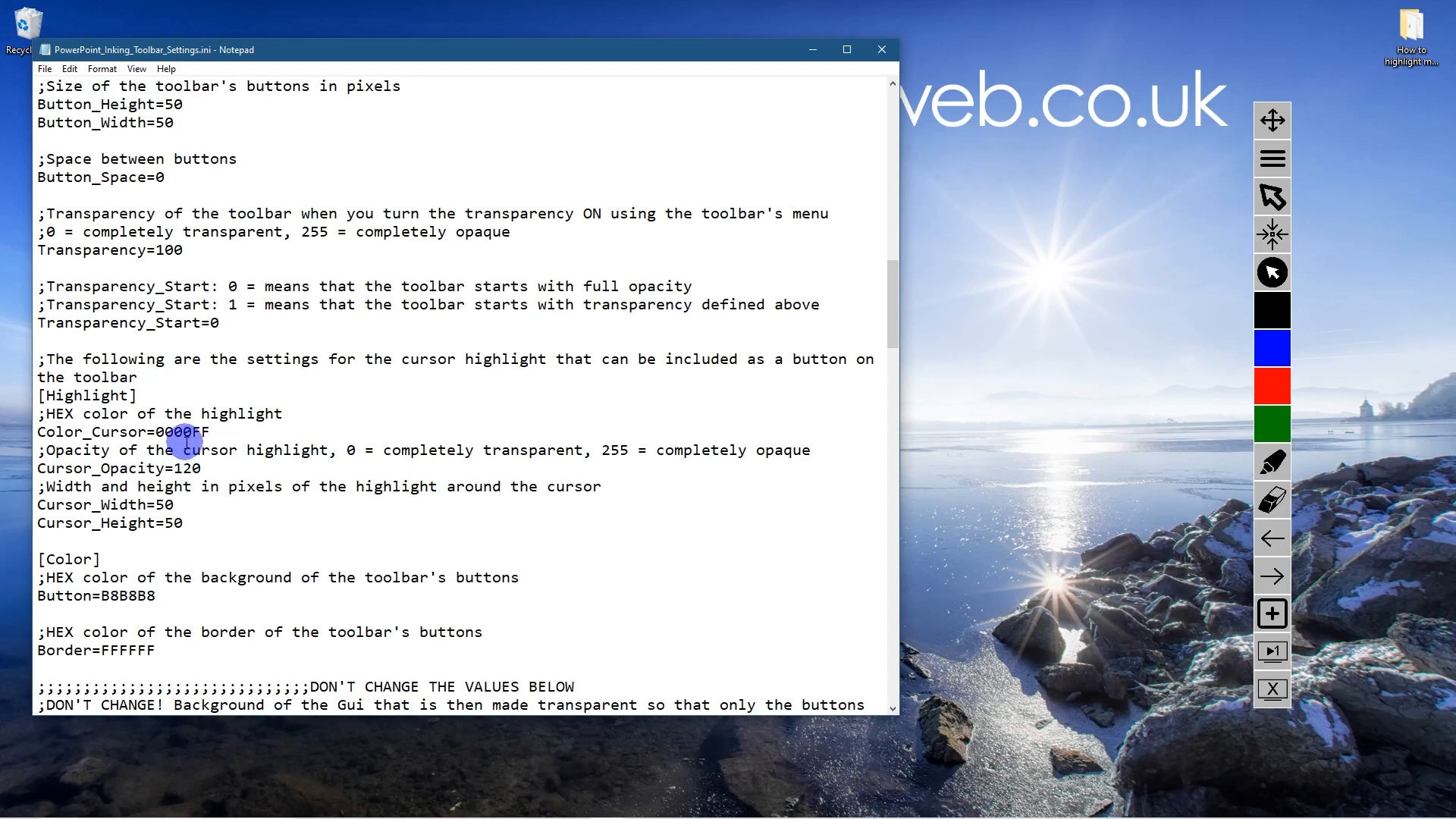
mouse_move(290, 434)
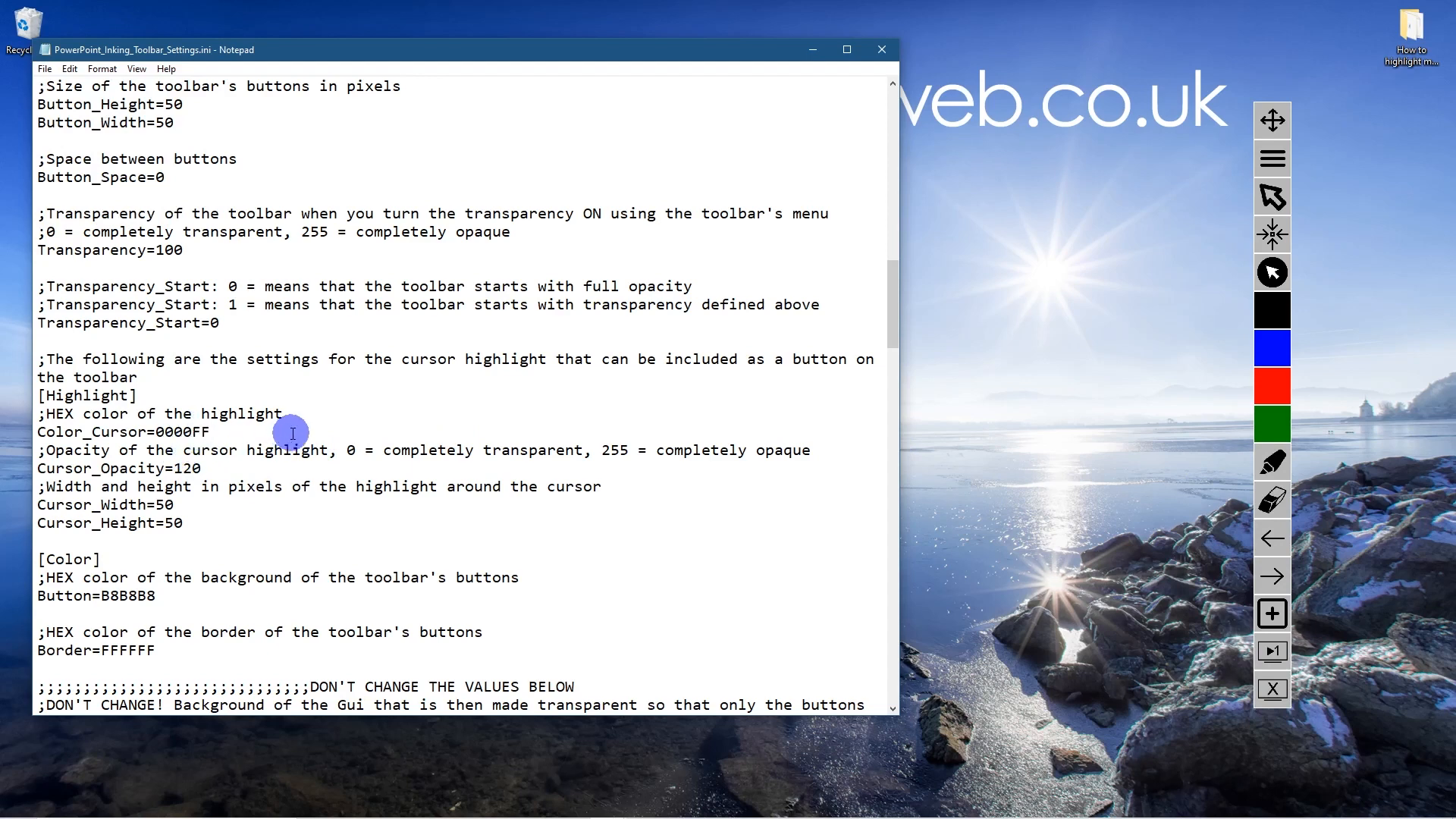
type("000000")
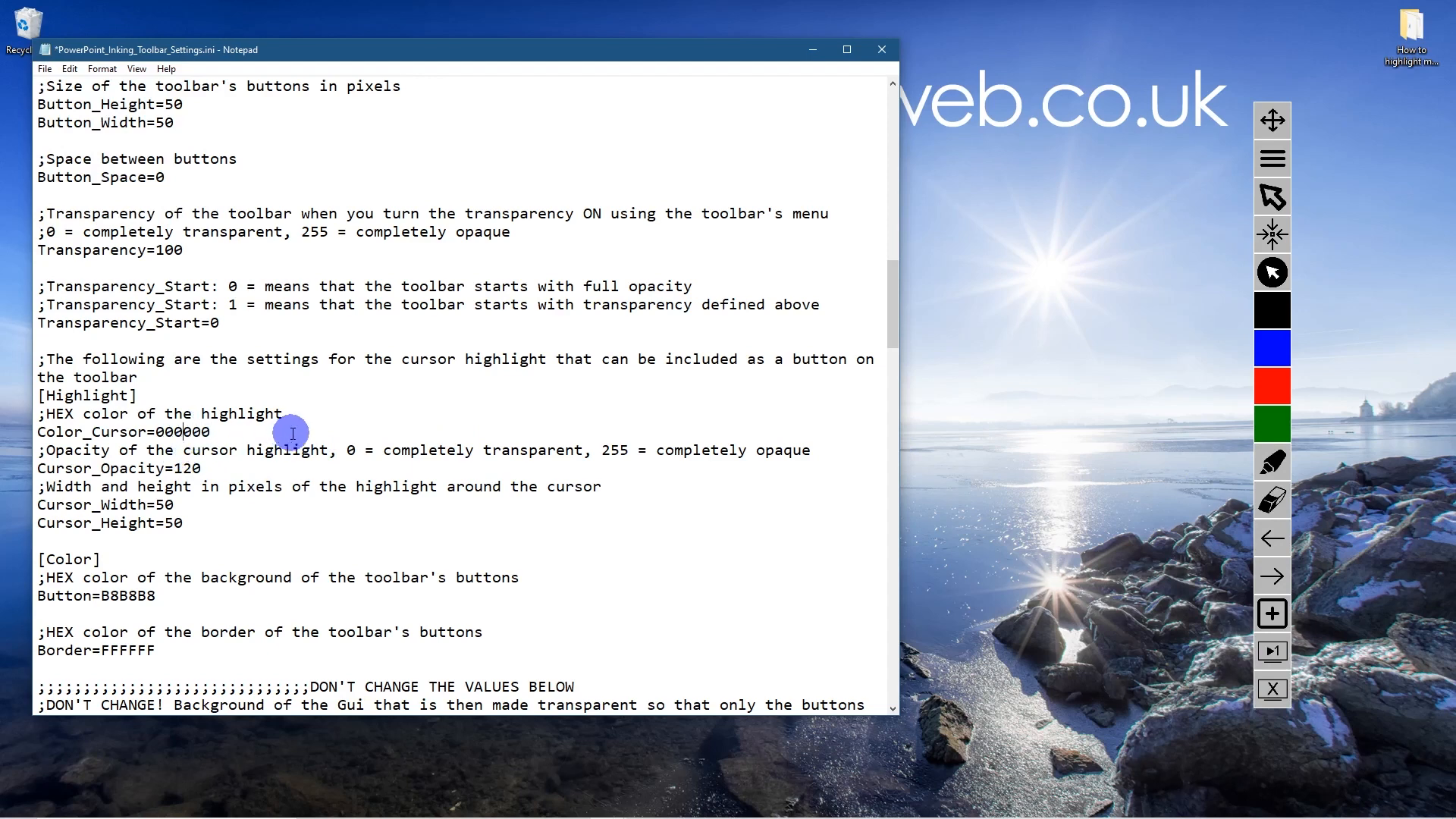
double_click(181, 432)
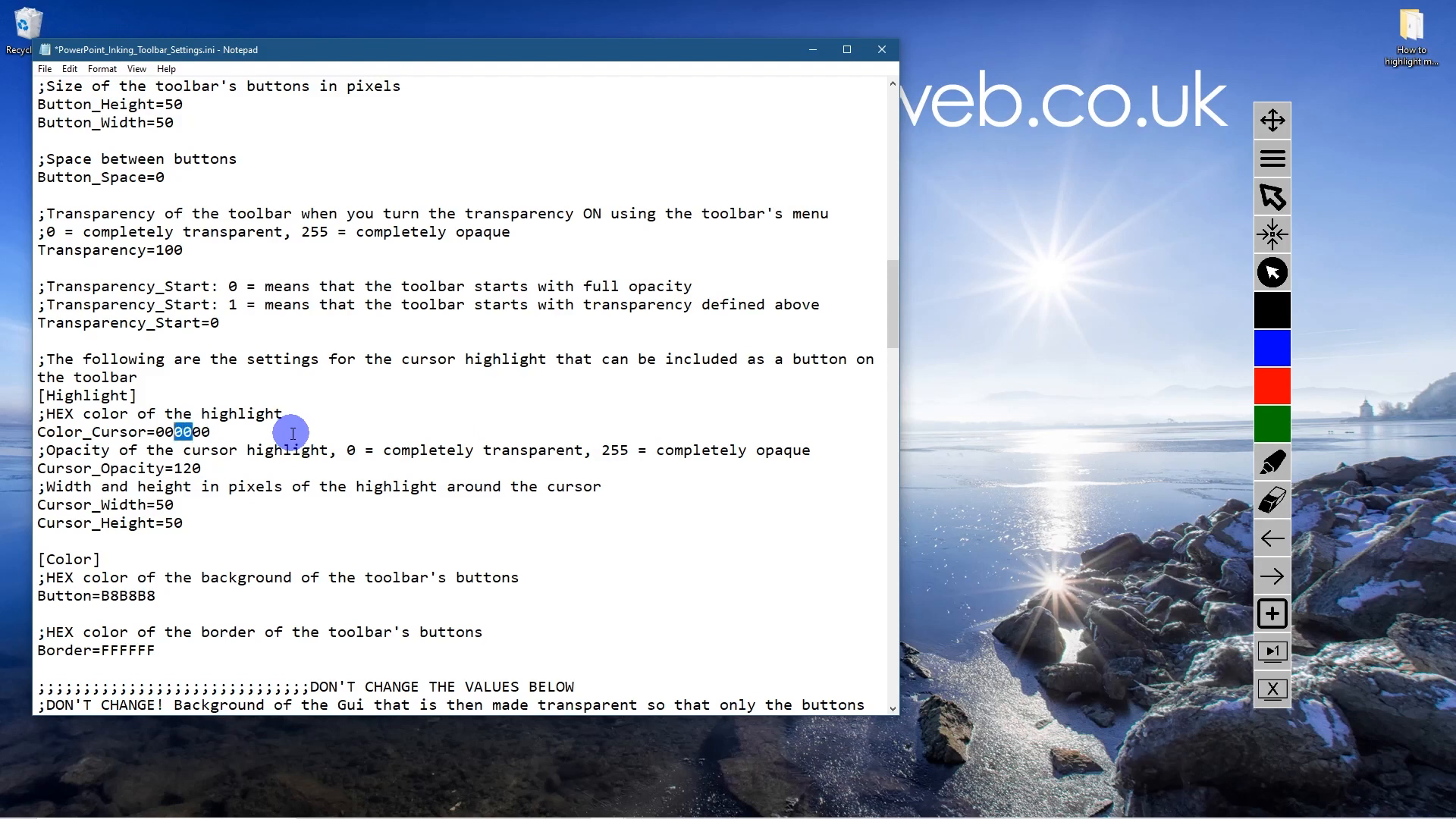
type("FFFF00")
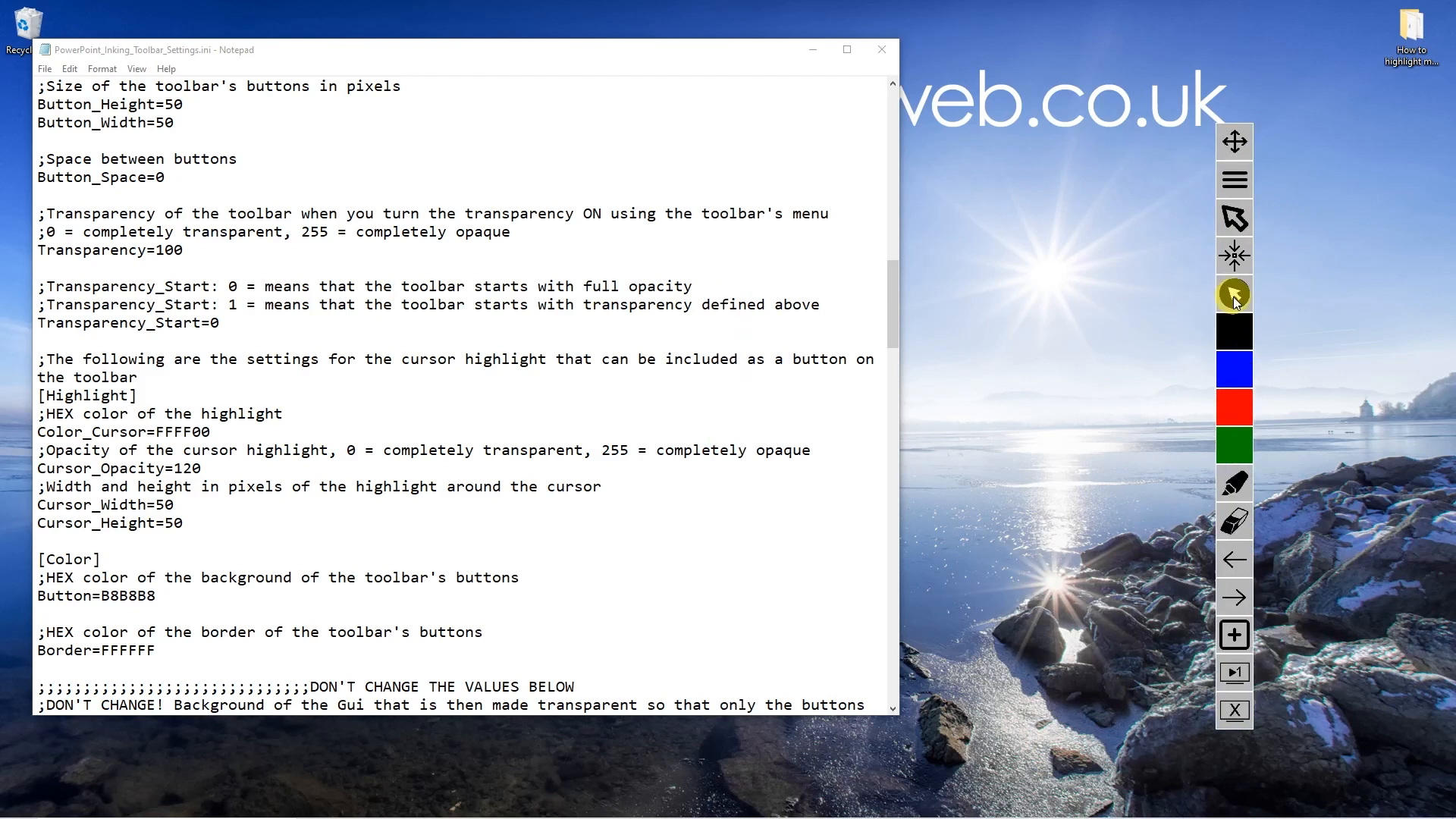
mouse_move(46, 69)
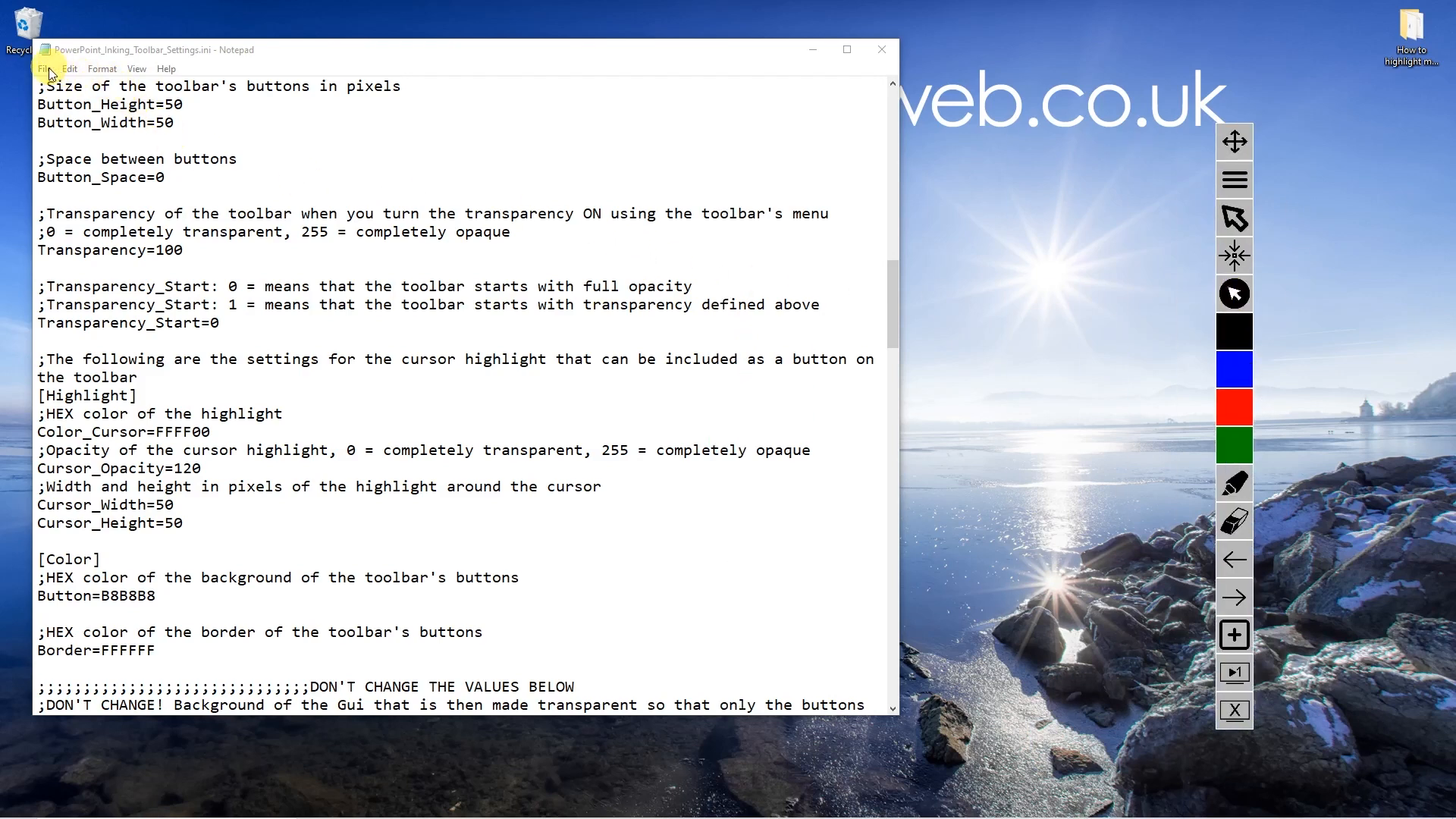
Exit Notepad through the File menu.
left_click(44, 68)
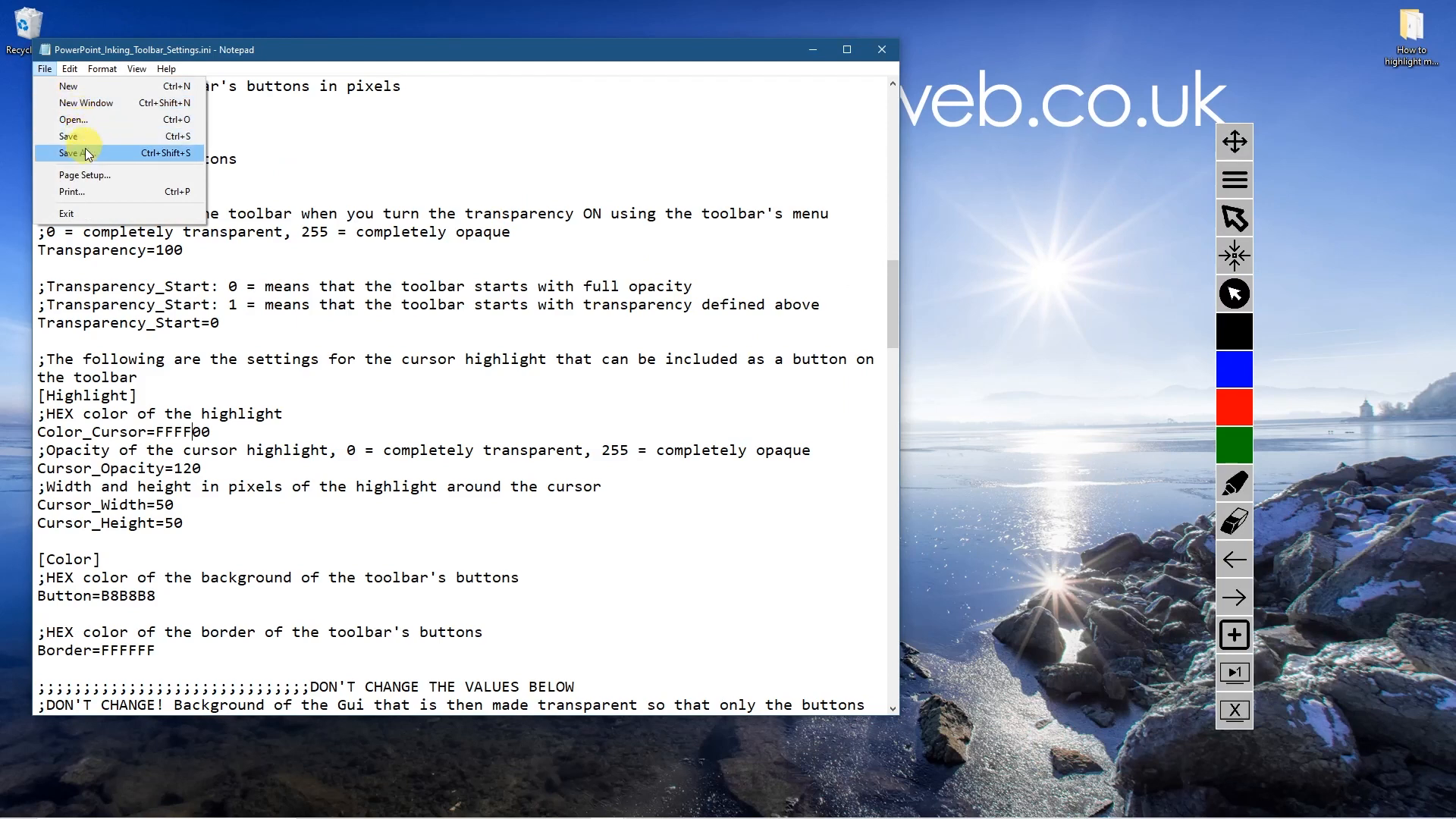
mouse_move(74, 119)
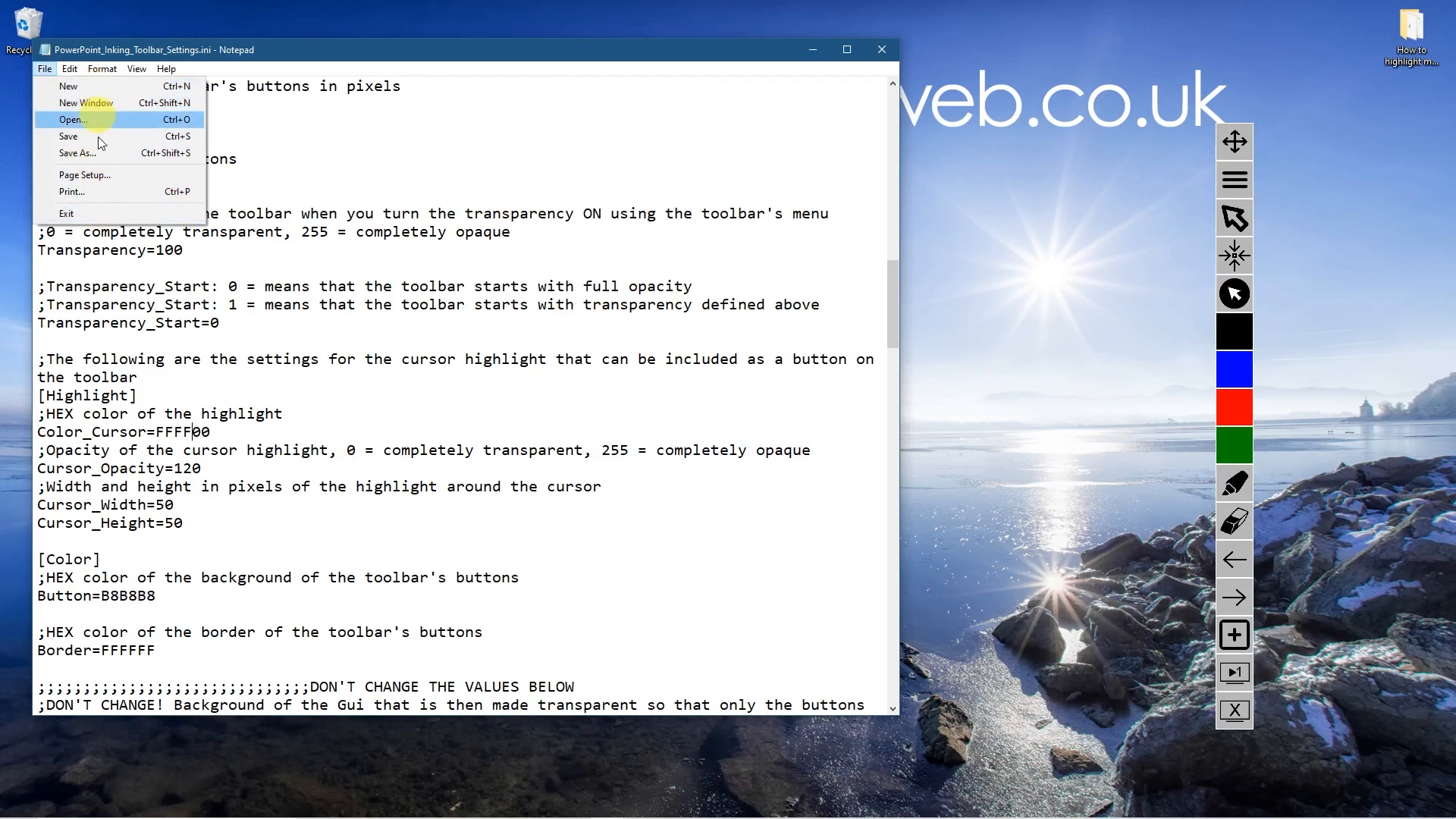
mouse_move(139, 214)
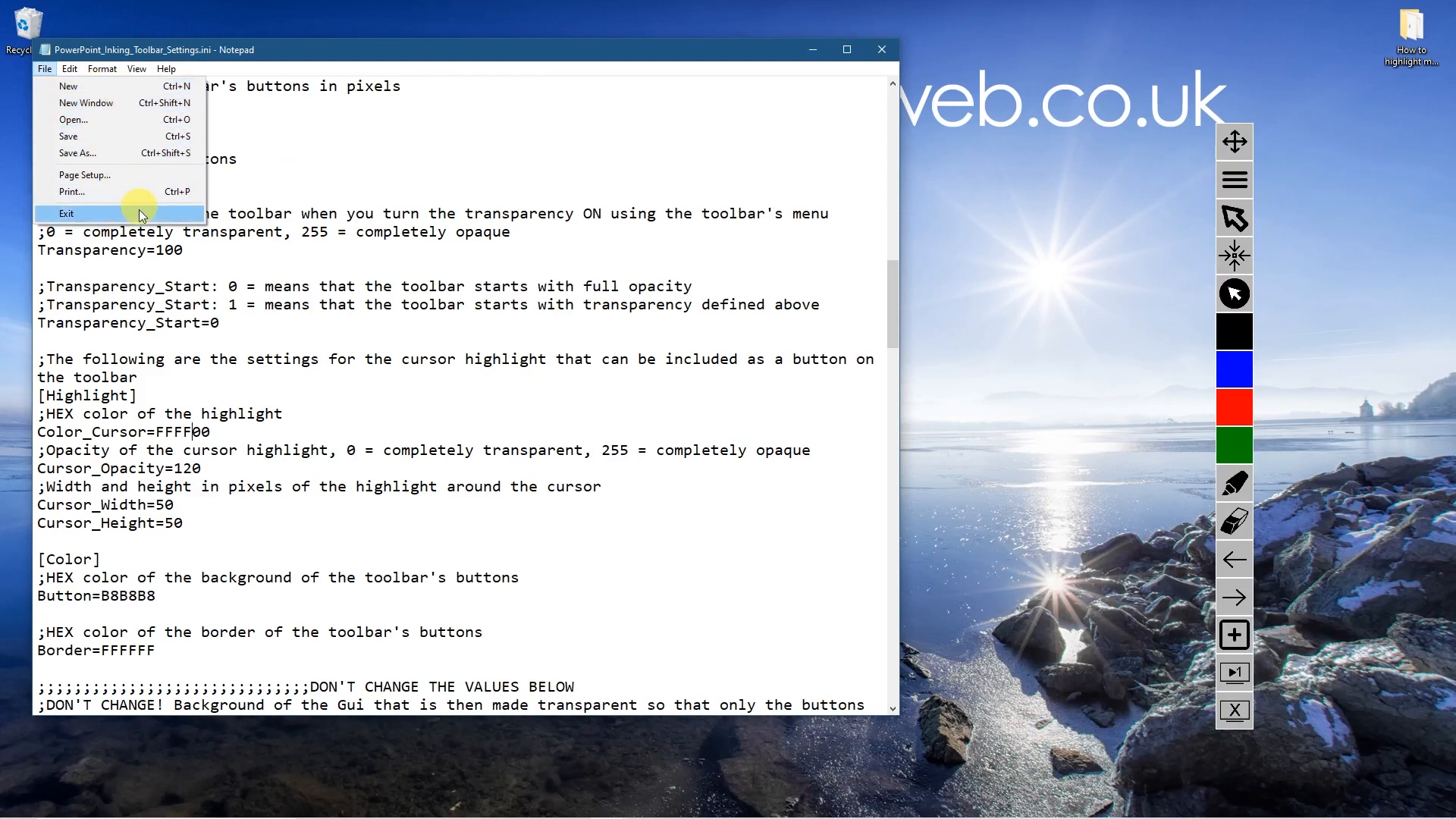
left_click(65, 214)
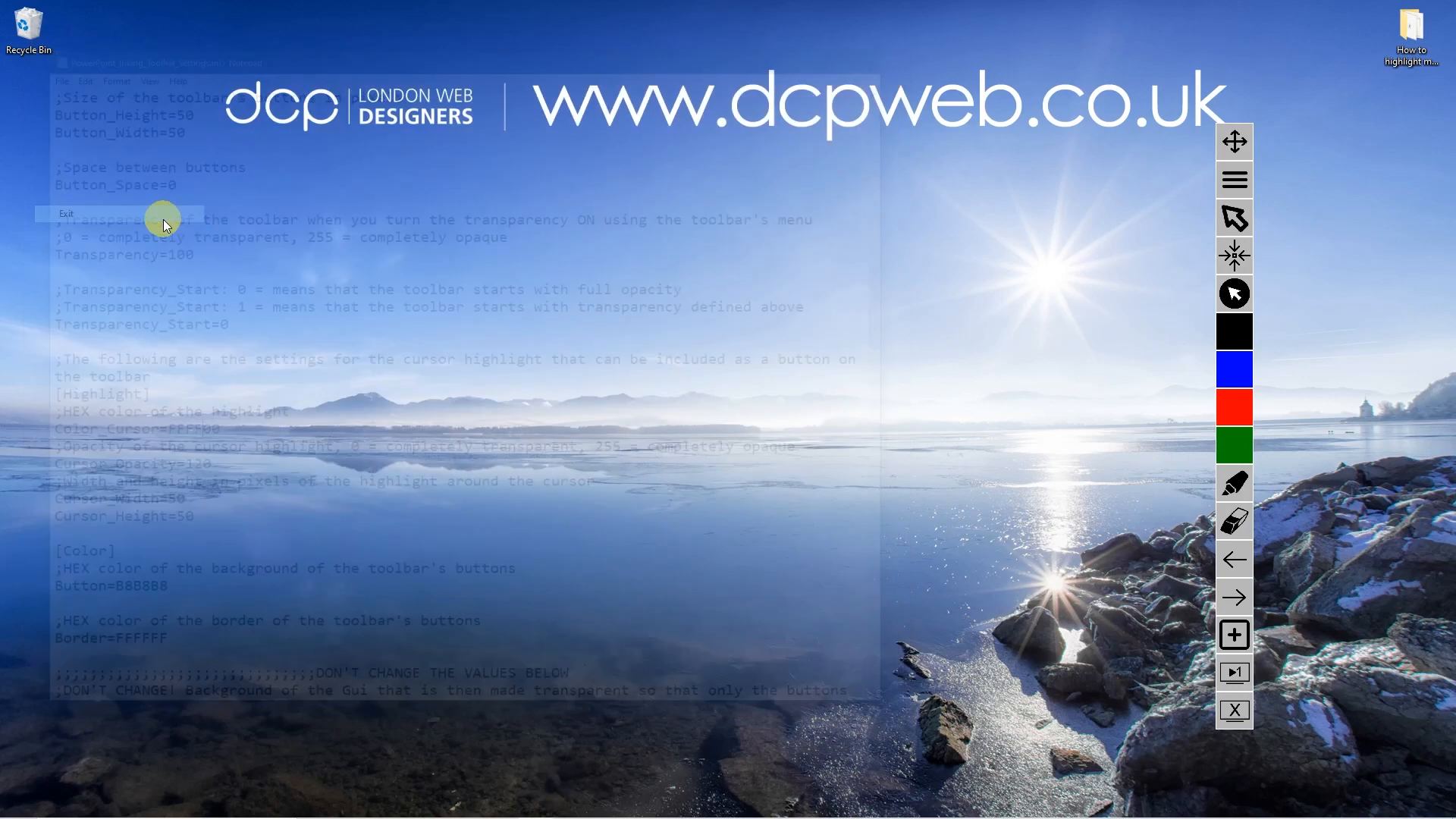
Exit the running toolbar script from its system tray icon.
left_click(67, 214)
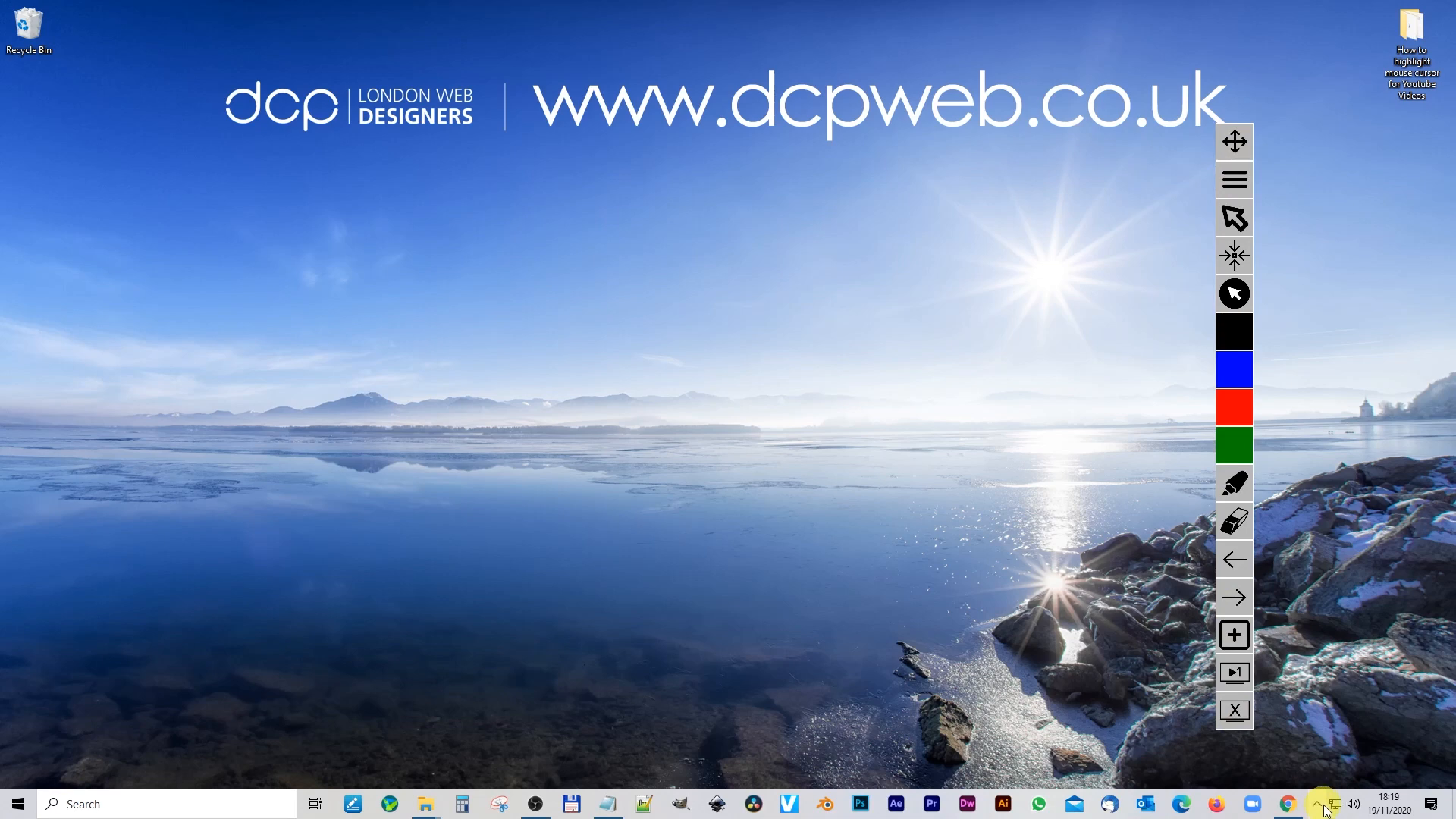
left_click(1233, 179)
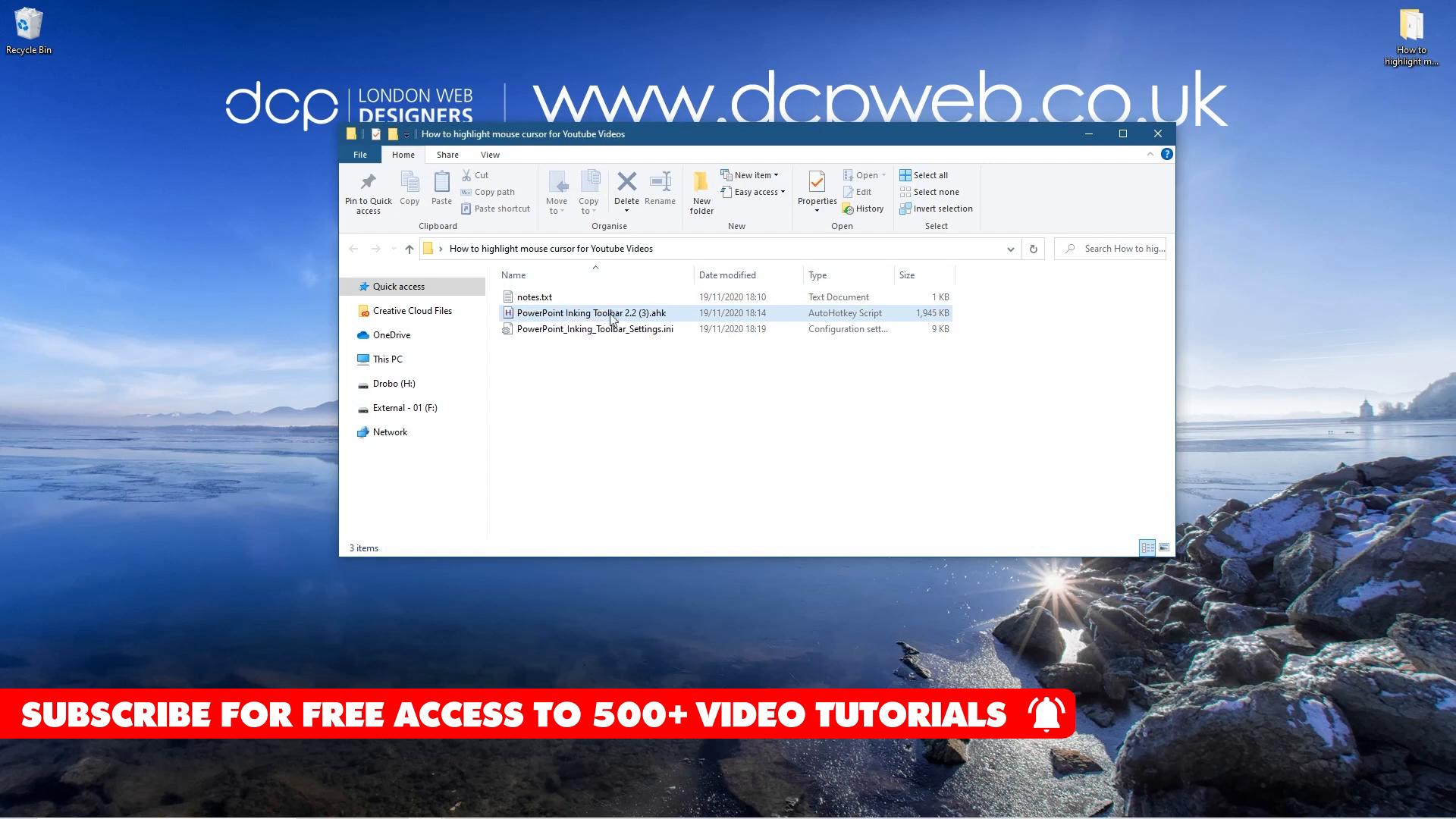
Launch PowerPoint Inking Toolbar 2.2 (3).ahk, then minimise the Explorer window.
double_click(593, 312)
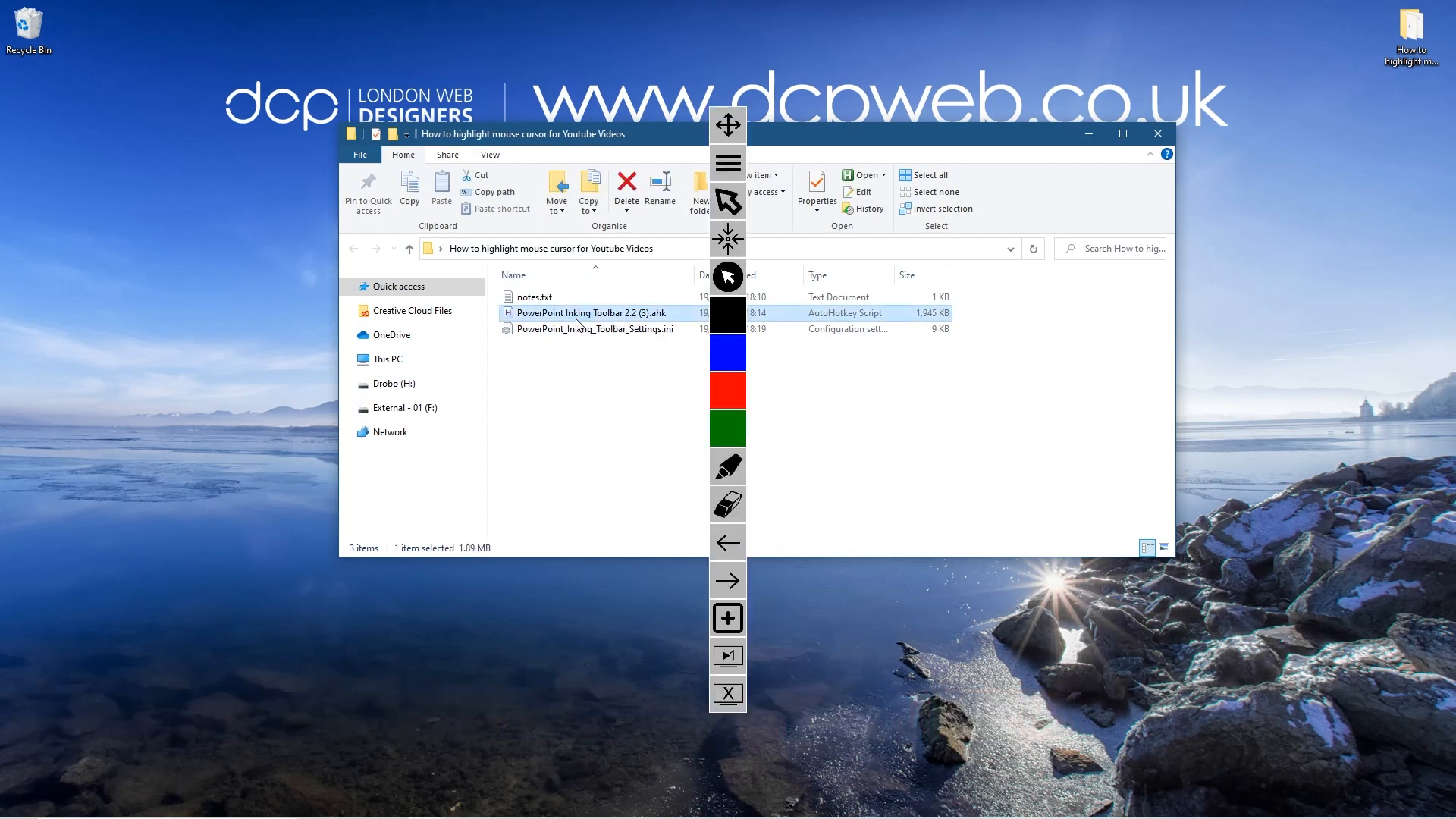
mouse_move(1290, 715)
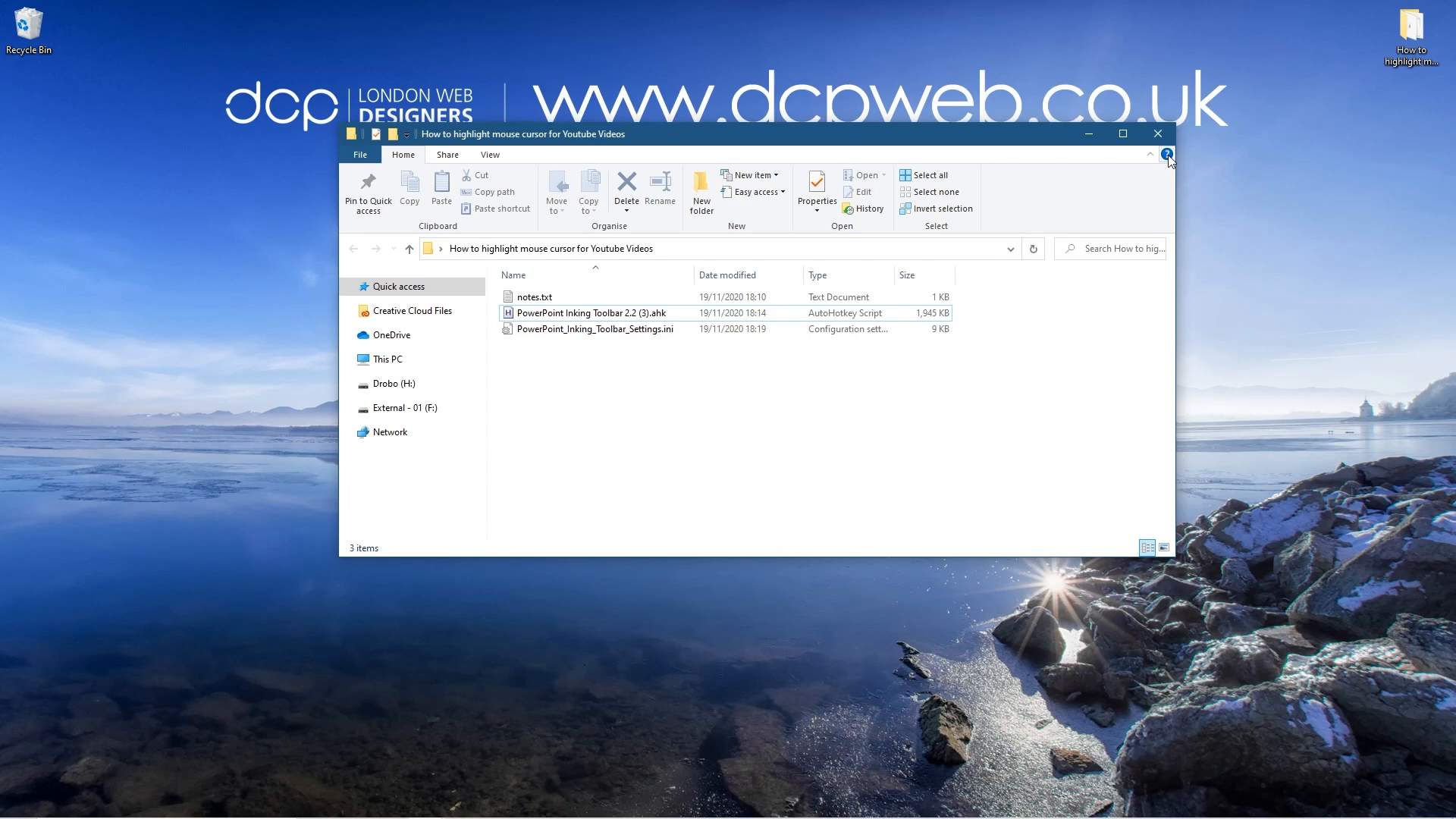
left_click(1157, 133)
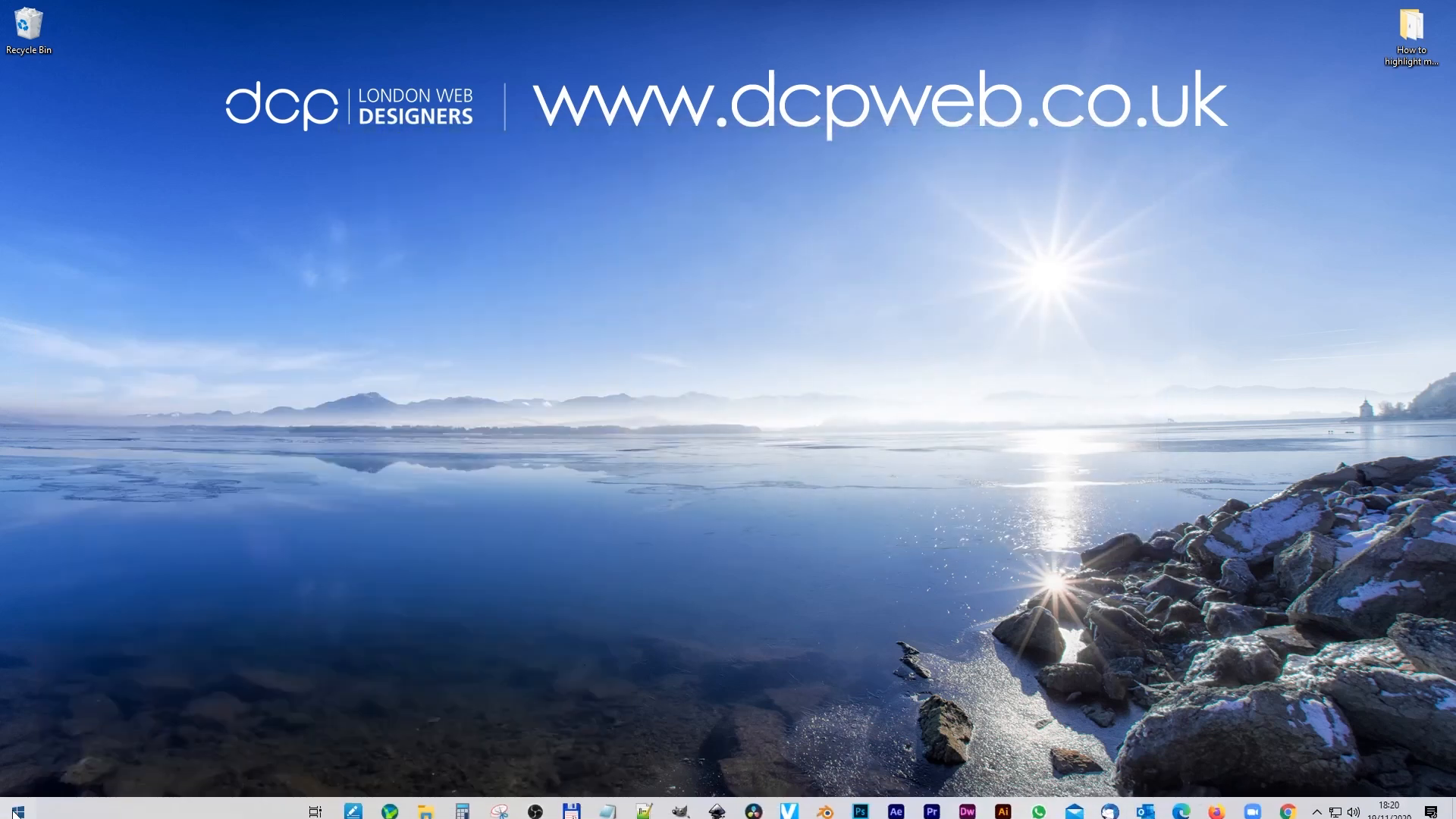
Restore the project folder and select PowerPoint Inking Toolbar 2.2 (3).ahk.
left_click(17, 803)
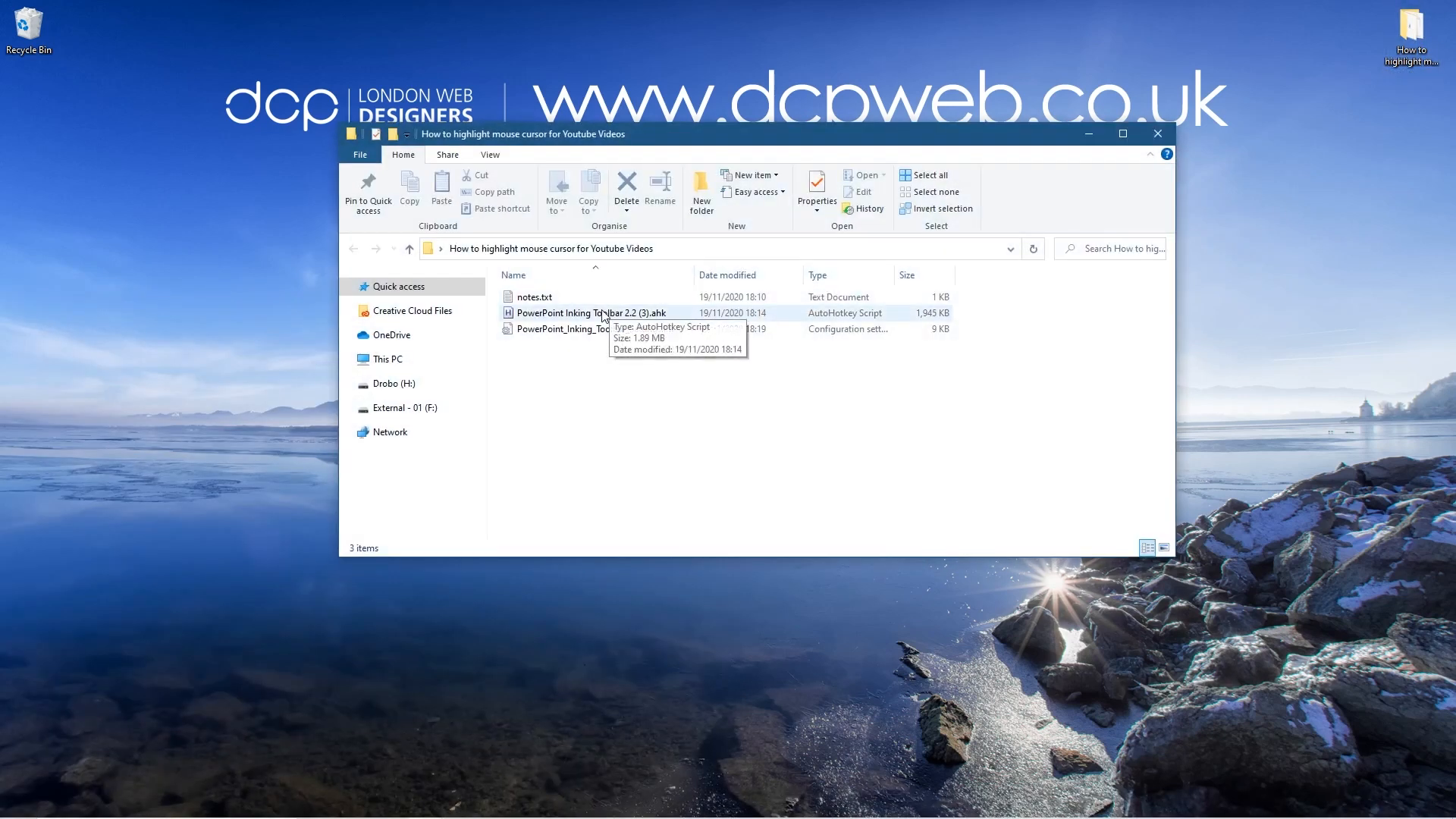
left_click(588, 313)
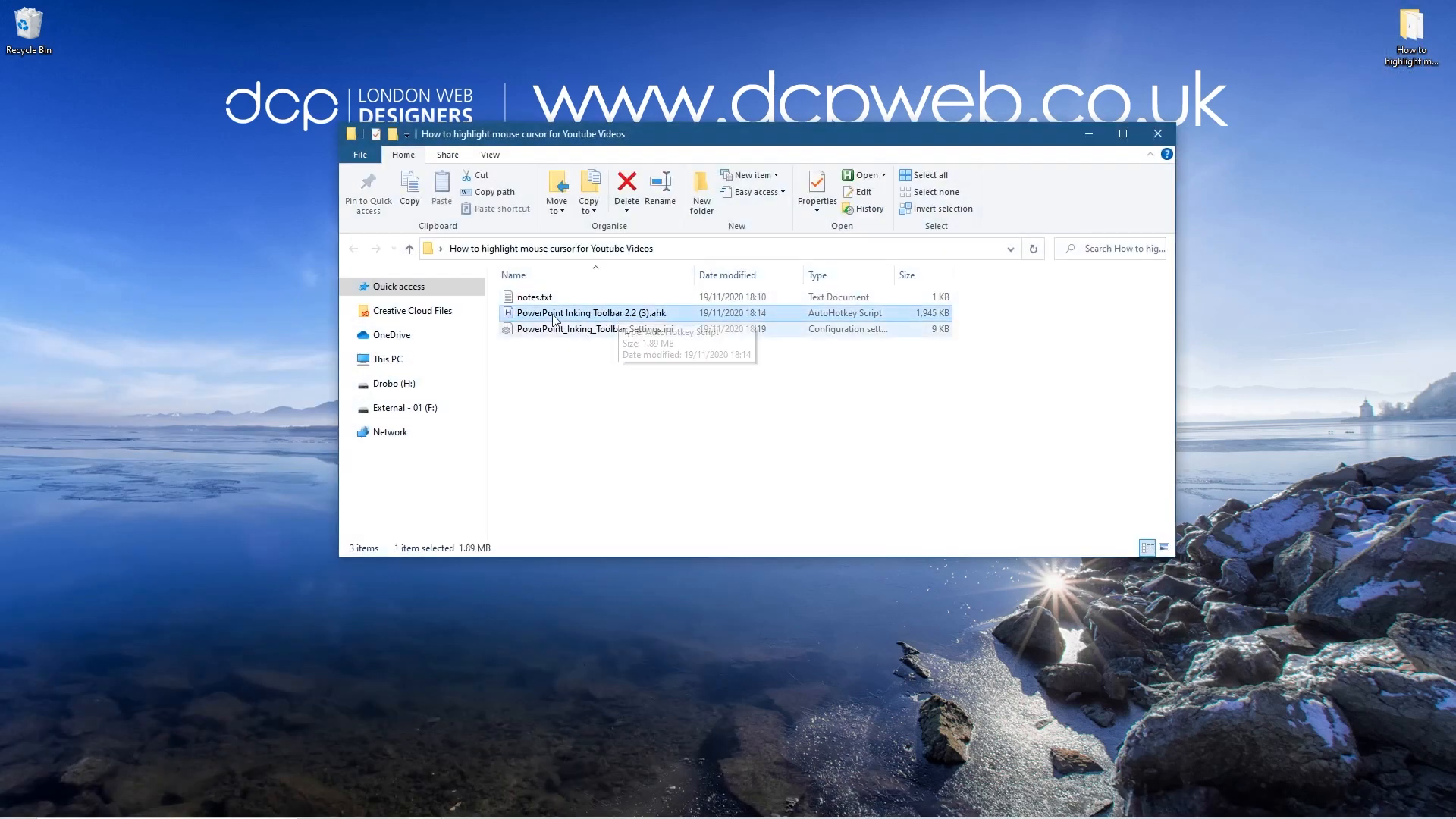
mouse_move(688, 443)
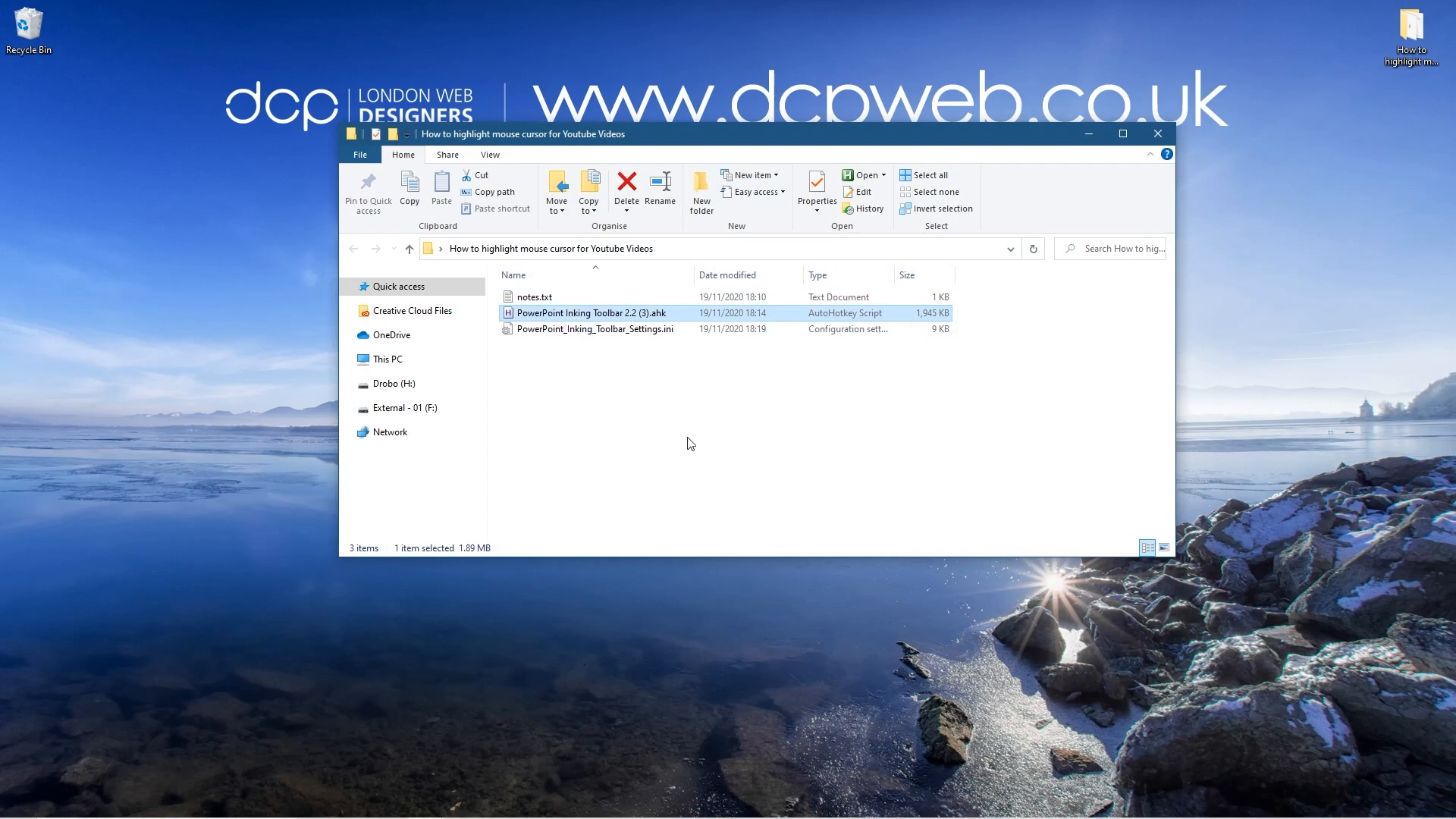